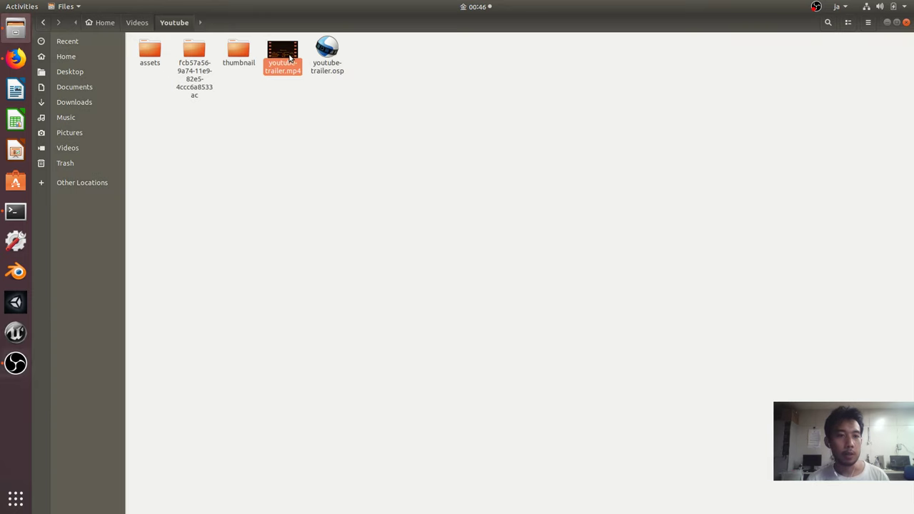
# - Open youtube-trailer.mp4, preview the Night Snow track, and show the CoinMagi Pool home page
pyautogui.doubleClick(282, 54)
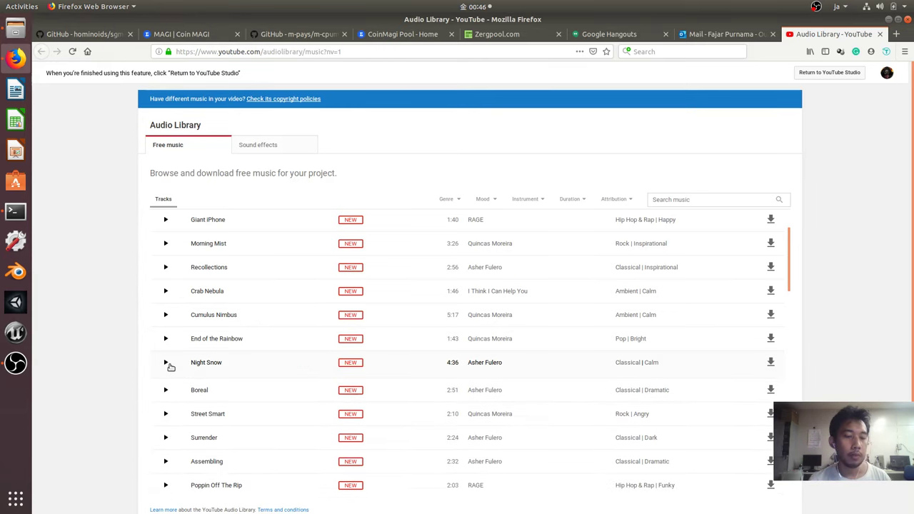
pyautogui.click(165, 362)
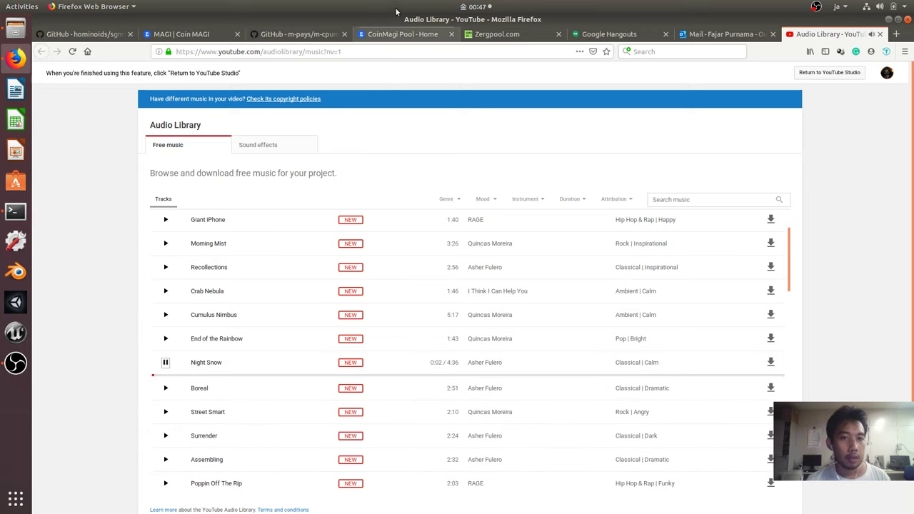
pyautogui.click(402, 34)
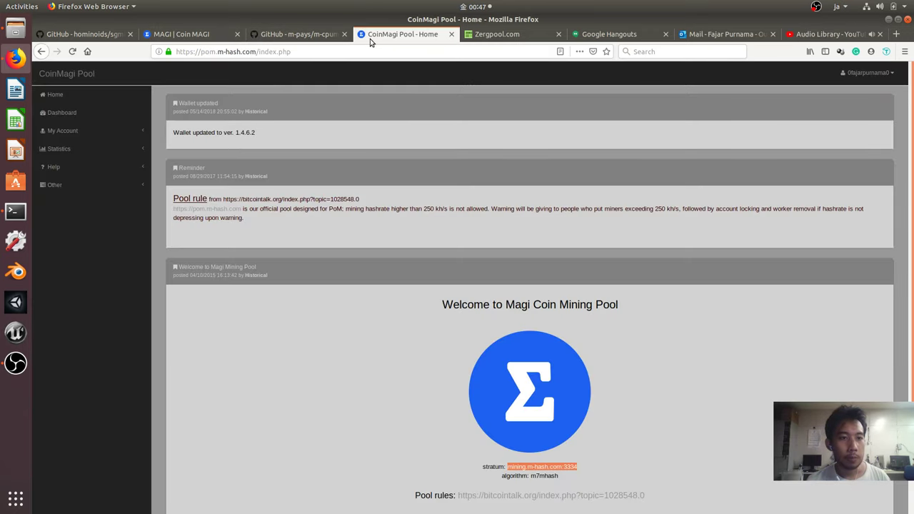
# - From the mining.html guide, open the MAGI logo link (Coin MAGI homepage) in a new tab
pyautogui.click(189, 33)
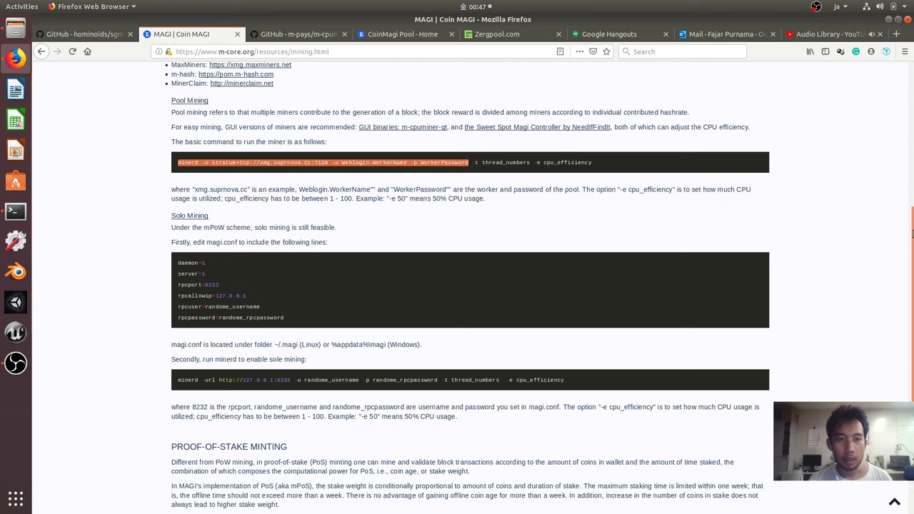
pyautogui.scroll(3)
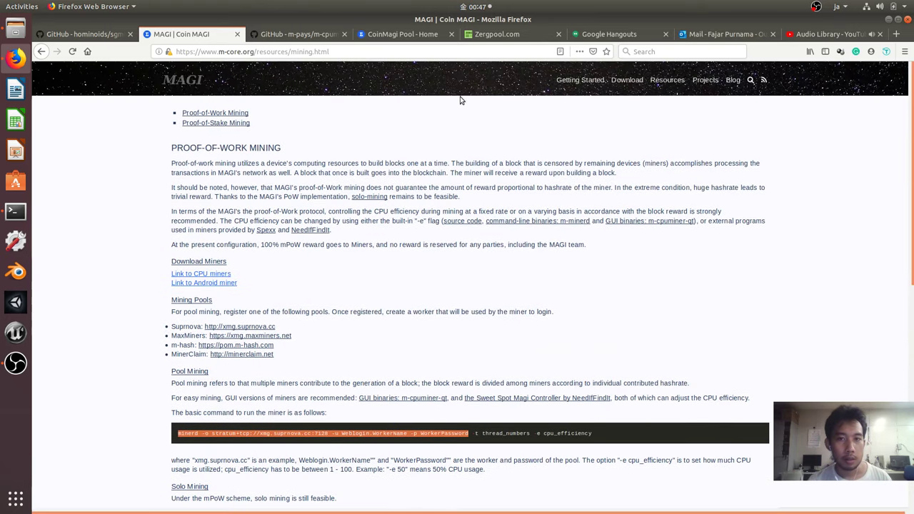
pyautogui.rightClick(183, 80)
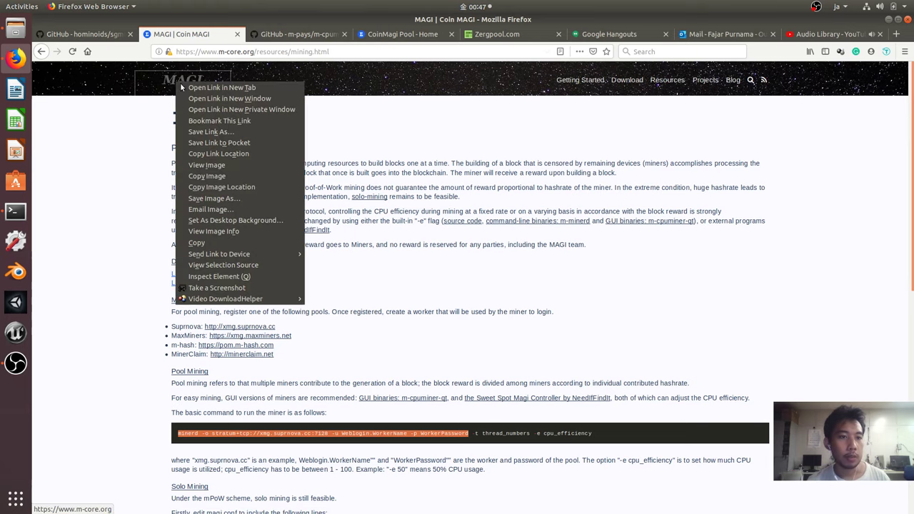
pyautogui.click(221, 87)
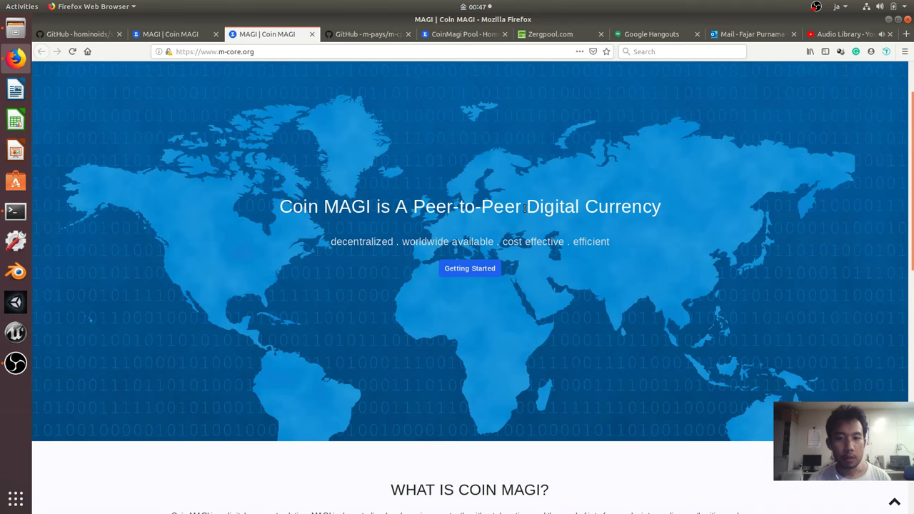
pyautogui.scroll(-3)
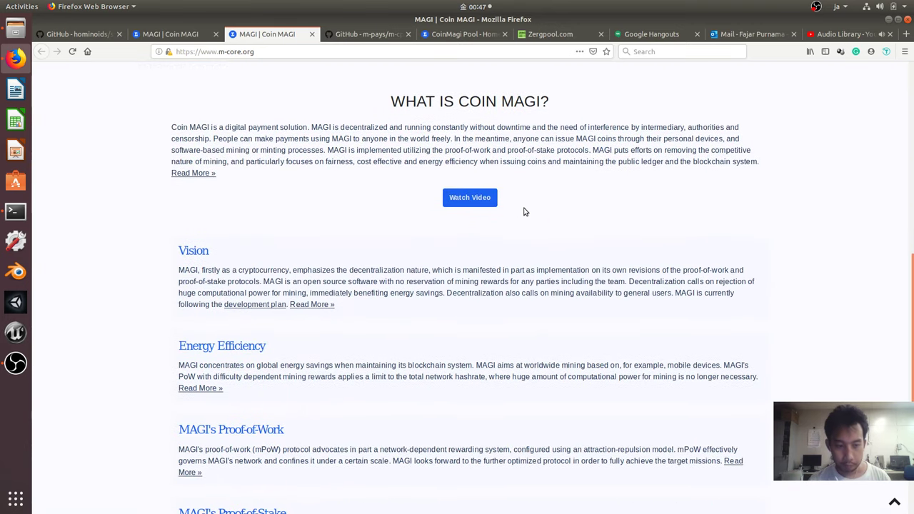
pyautogui.scroll(-3)
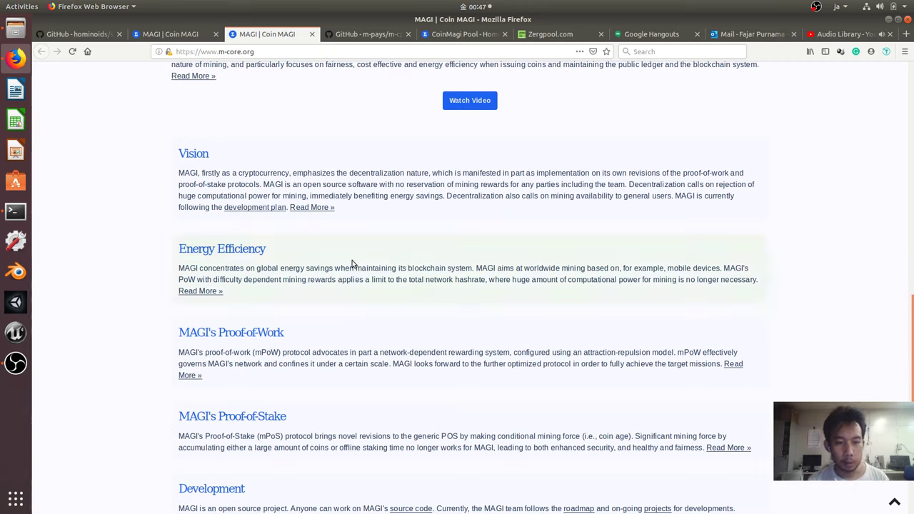
pyautogui.moveTo(242, 258)
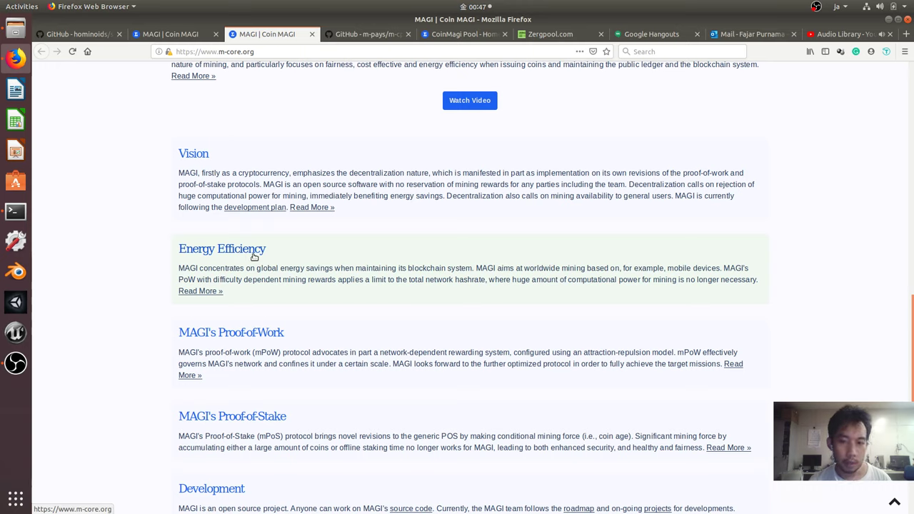
pyautogui.moveTo(648, 278)
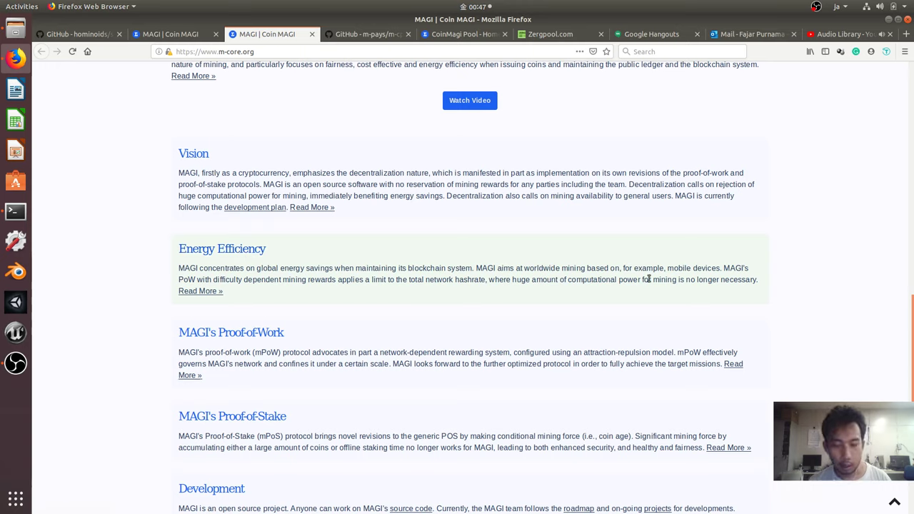
pyautogui.moveTo(651, 279)
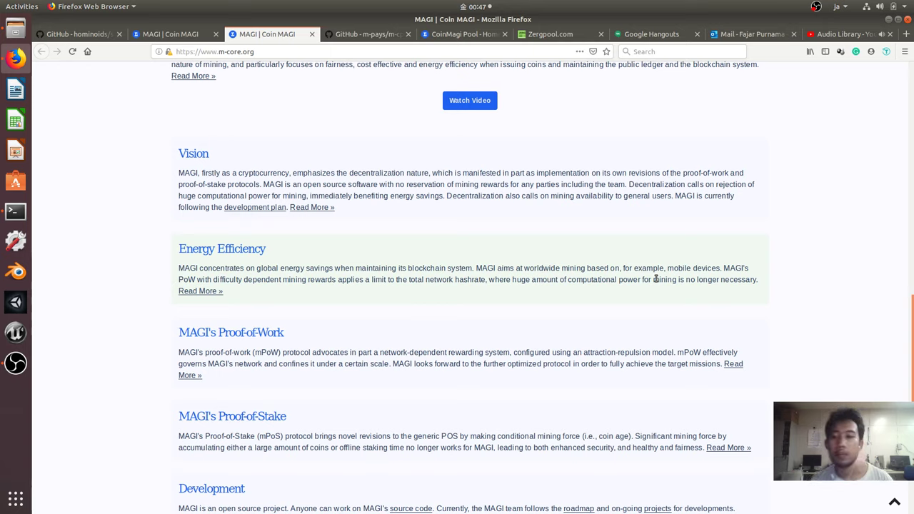
pyautogui.moveTo(684, 273)
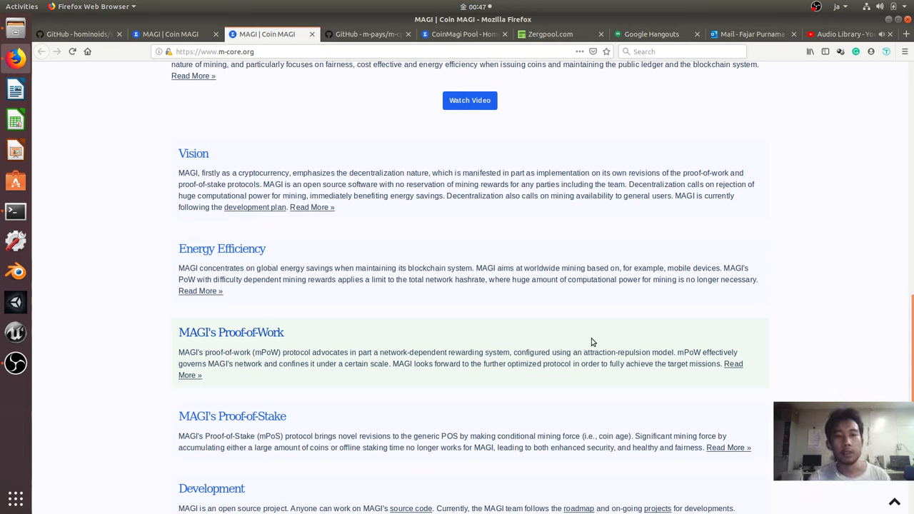
pyautogui.moveTo(524, 342)
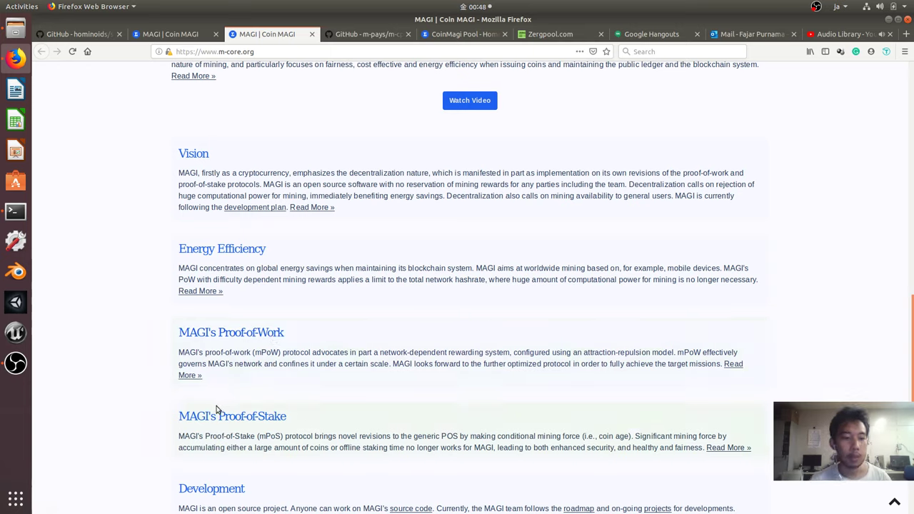
pyautogui.moveTo(225, 420)
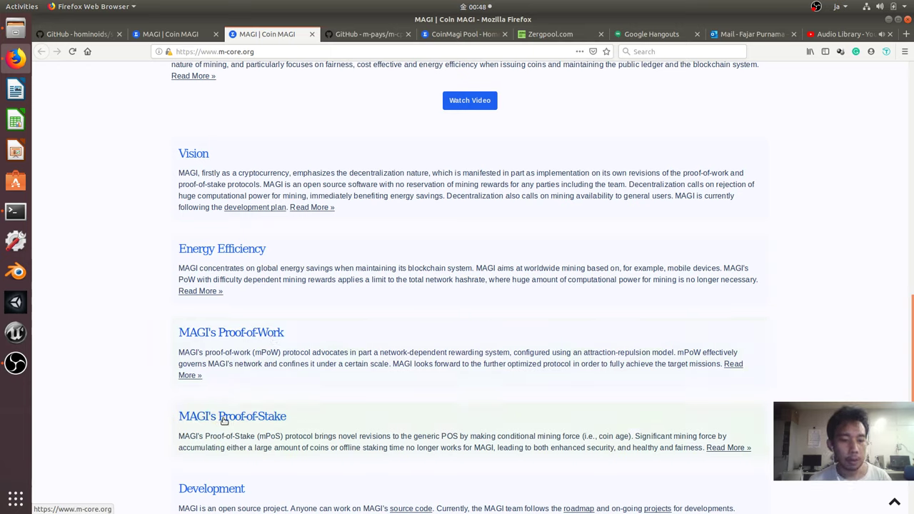
pyautogui.moveTo(278, 420)
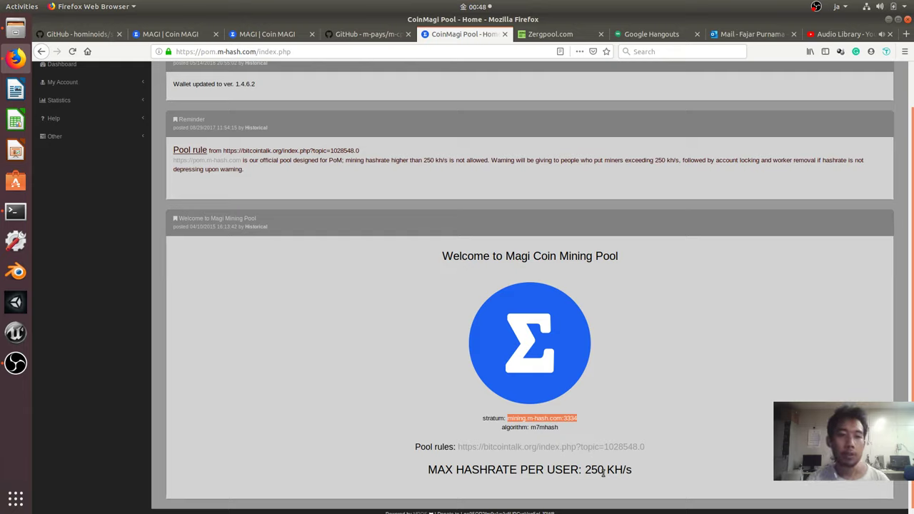
pyautogui.moveTo(482, 404)
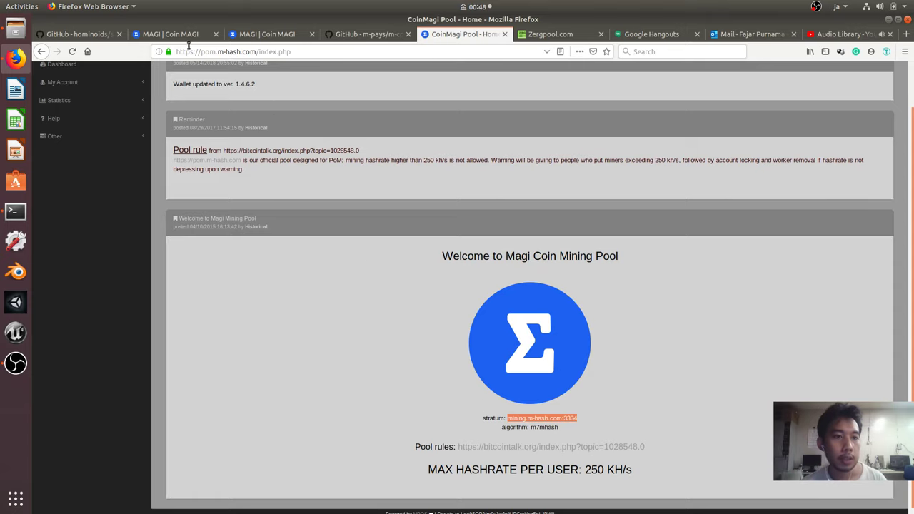
# - Return to the MAGI | Coin MAGI tab after noting the 250 KH/s per-user limit
pyautogui.click(175, 33)
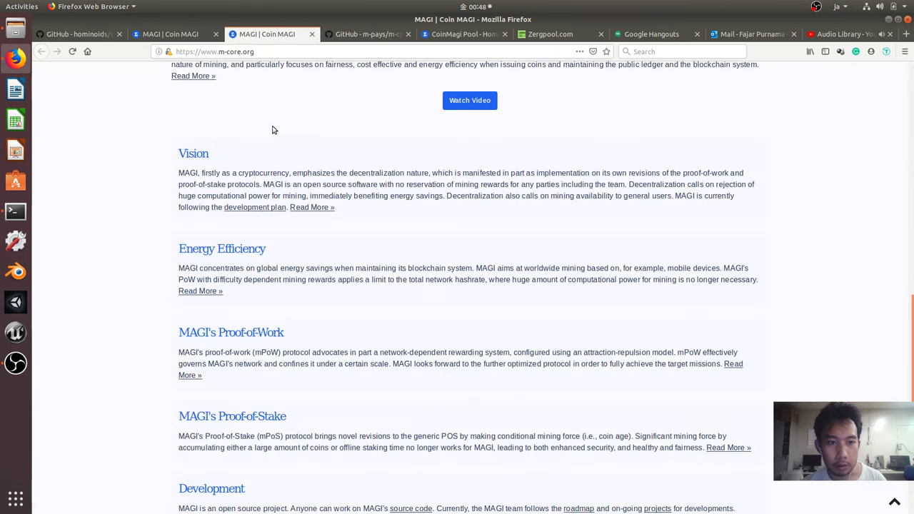
# - Open 'Link to CPU miners' from the mining guide in a new browser tab
pyautogui.scroll(3)
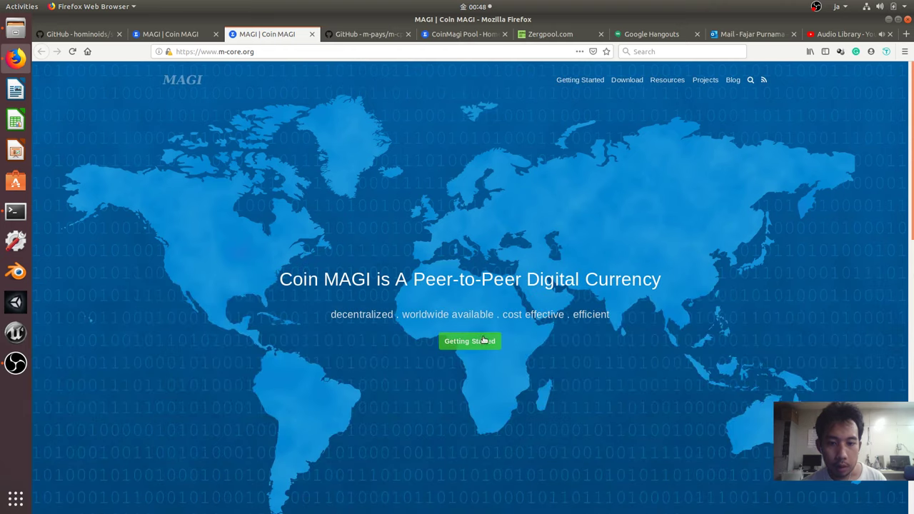
pyautogui.click(469, 341)
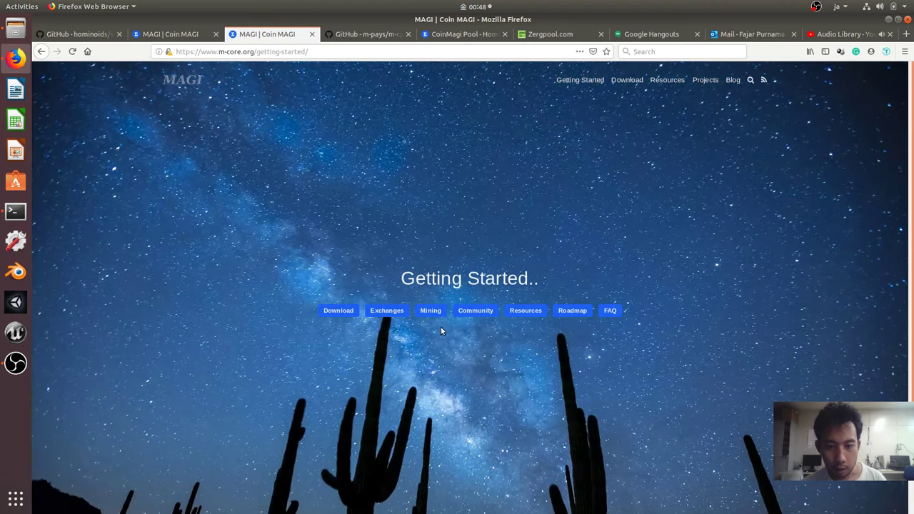
pyautogui.click(175, 33)
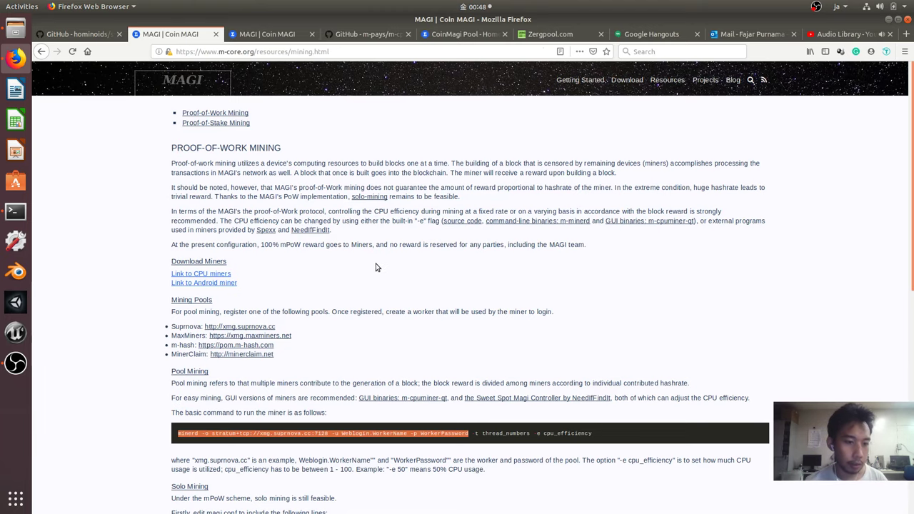
pyautogui.scroll(-3)
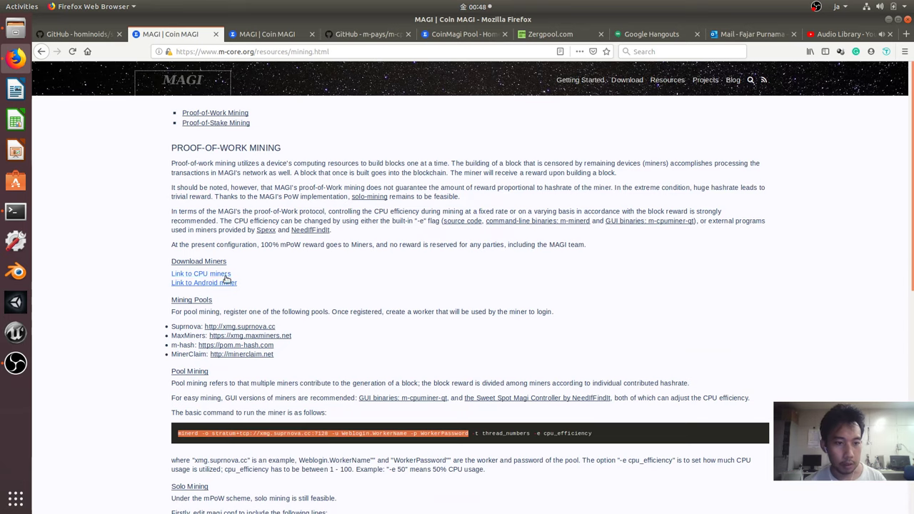
pyautogui.rightClick(201, 274)
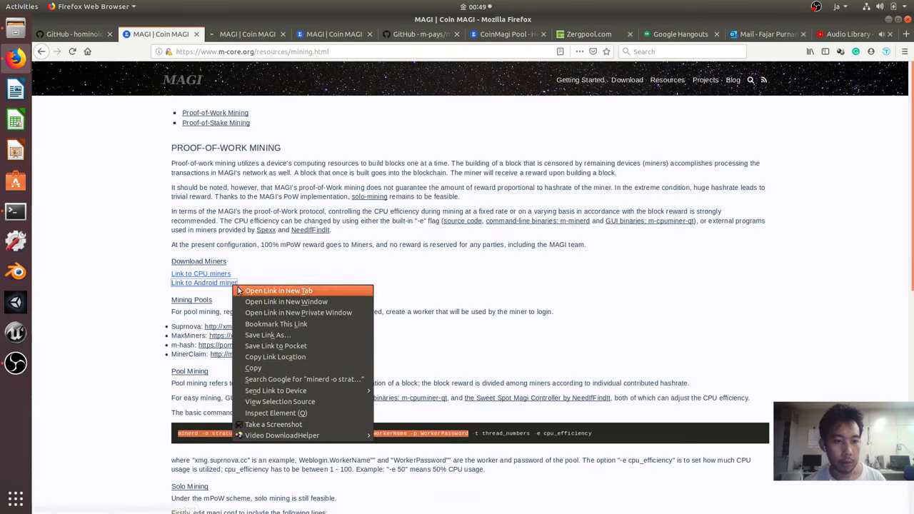
pyautogui.click(277, 291)
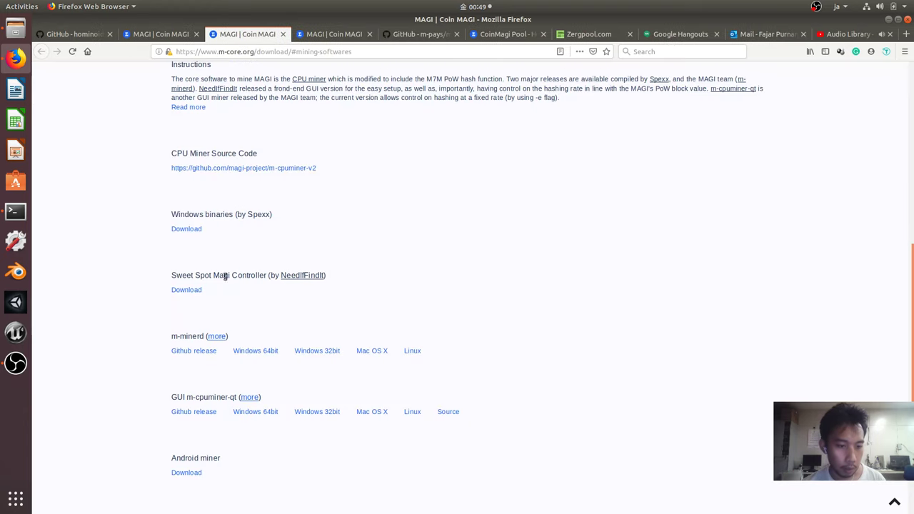
pyautogui.moveTo(216, 345)
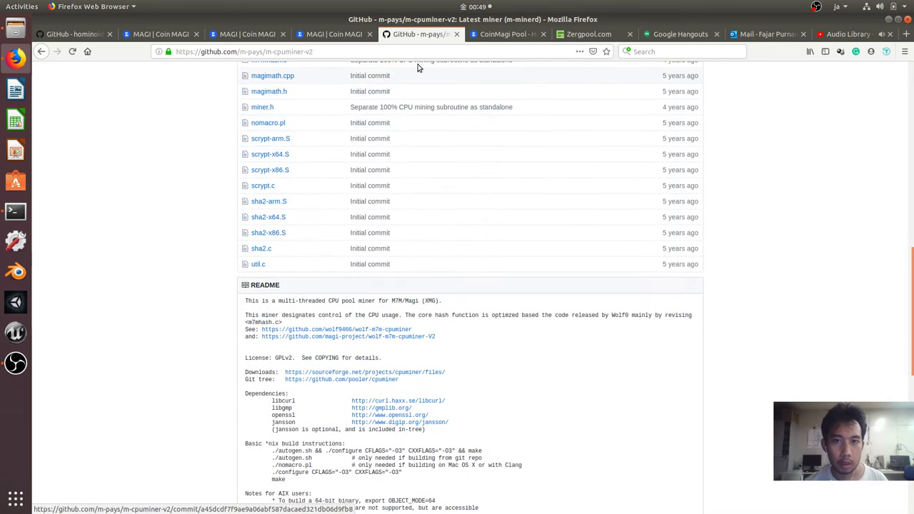
# - Check the Raspberry Pi's kernel and CPU with uname -a and lscpu
pyautogui.click(507, 33)
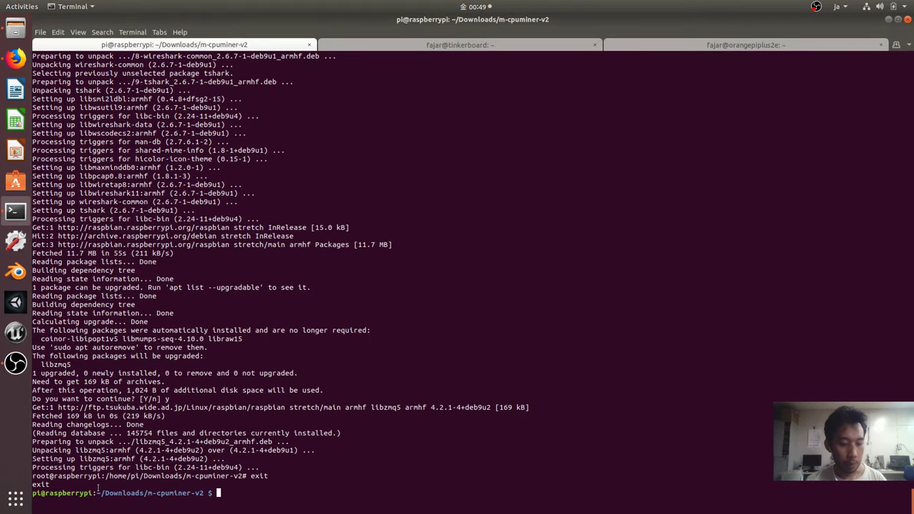
pyautogui.write('l')
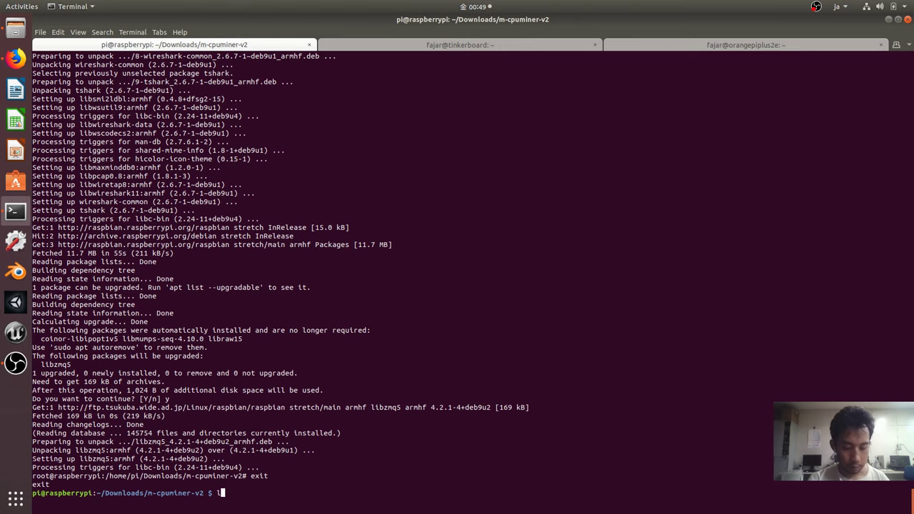
pyautogui.write('uname -a')
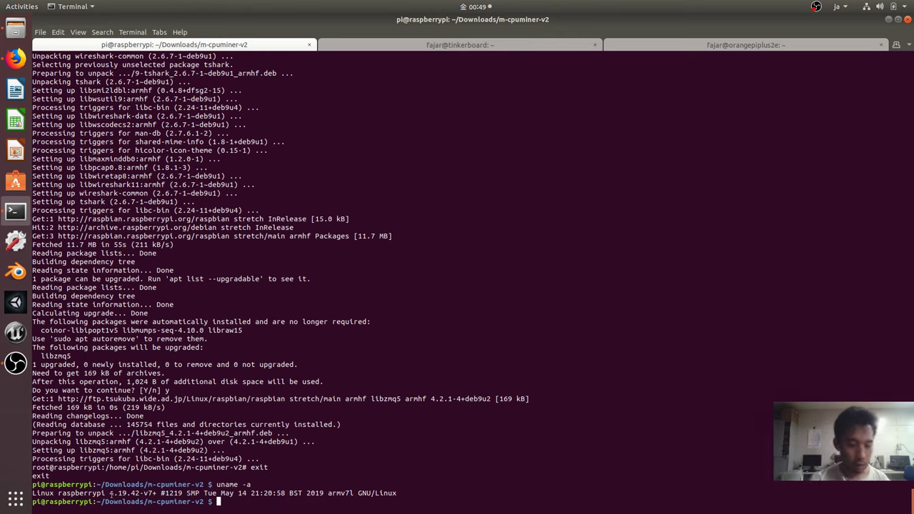
pyautogui.write('ls')
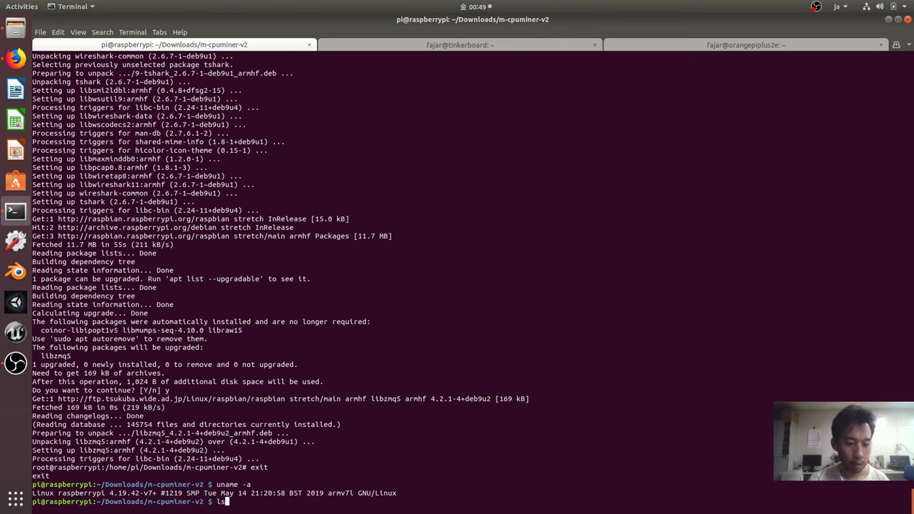
pyautogui.write('cpu')
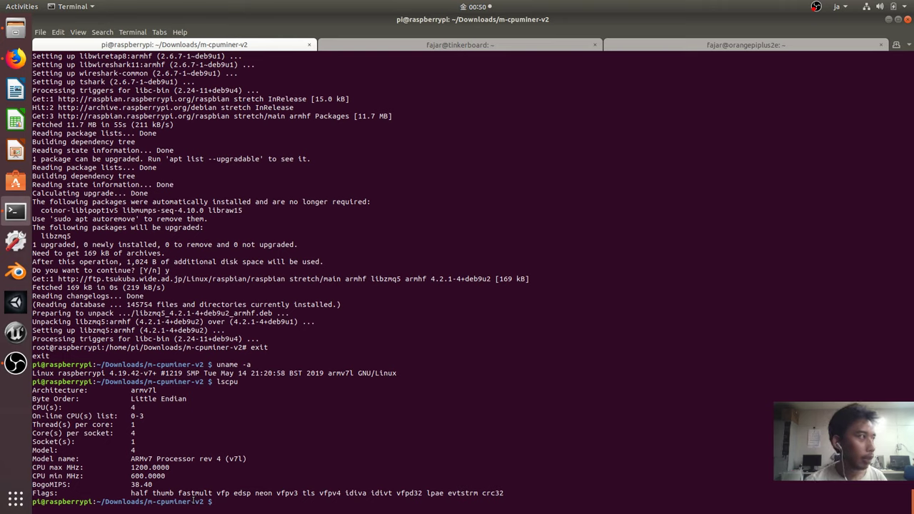
# - As root, run torsocks m-minerd on stratum+tcp://mining.m-hash.com:3334 as worker 0fajarpurnama0.rp3
pyautogui.write('sudo su')
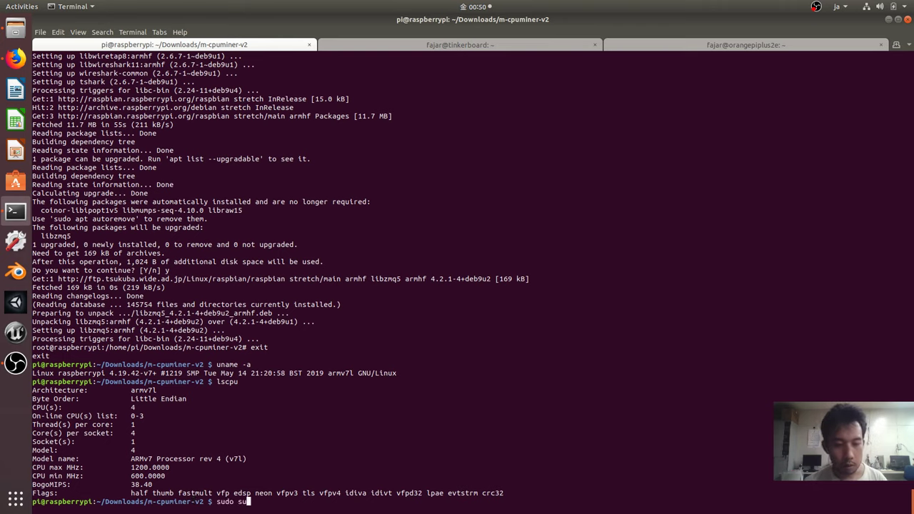
pyautogui.write('orsocks ./m-minerd -o stratum+tcp://mining.m-hash.com:3334 -u 0fajarpurnama0.rp3 -p x')
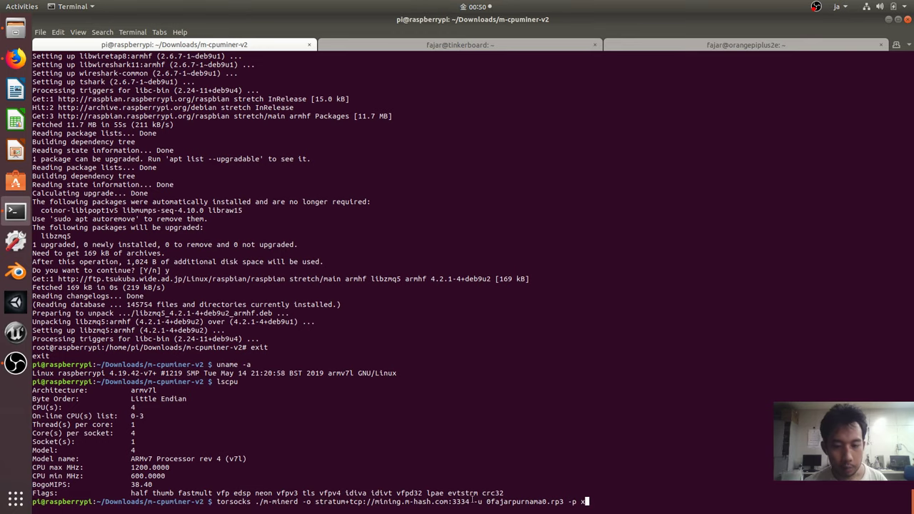
pyautogui.click(16, 60)
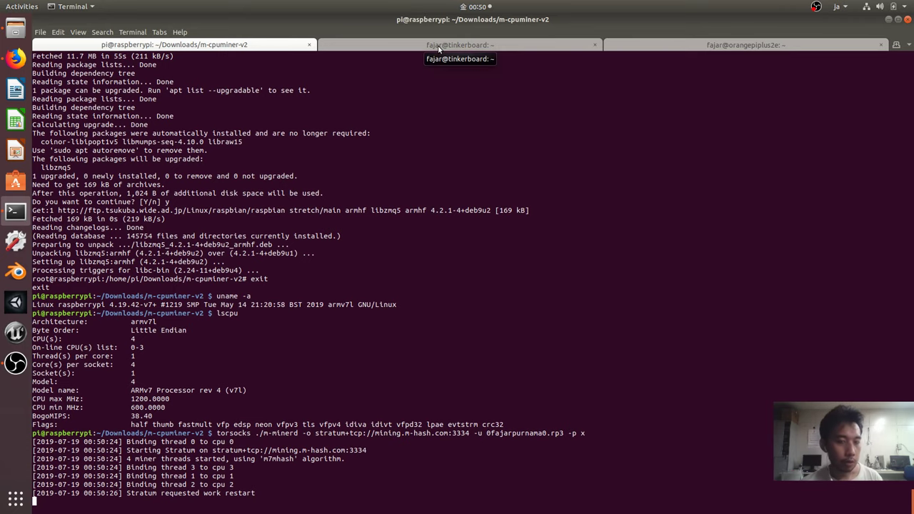
# - Exit root on the Tinker Board, cd into Downloads, and approve the Orange Pi upgrade
pyautogui.click(457, 44)
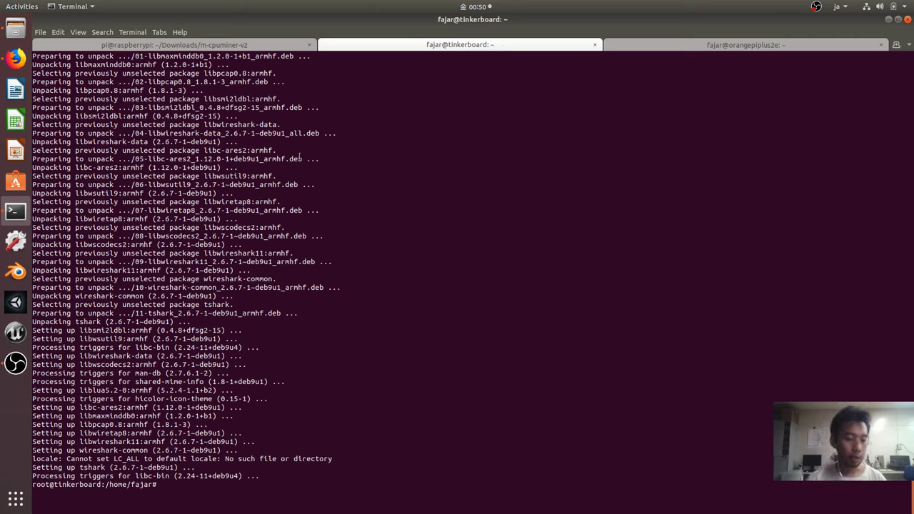
pyautogui.write('exit')
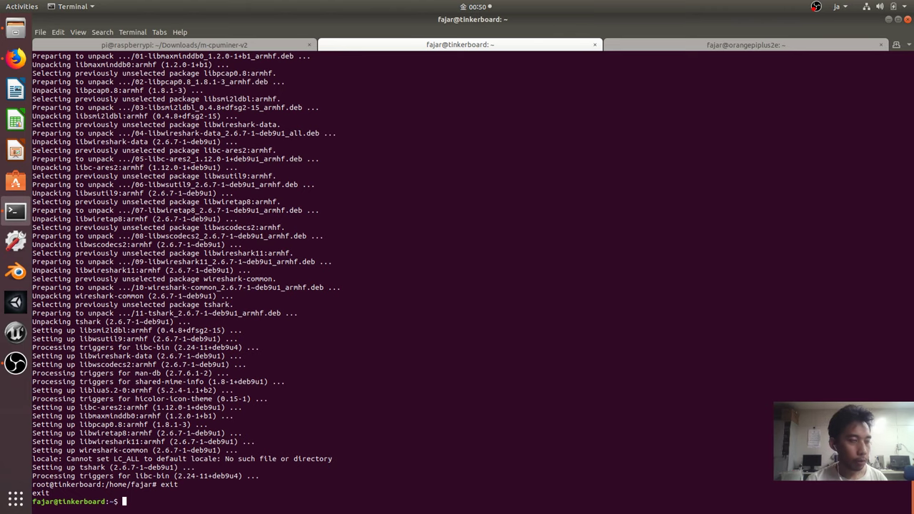
pyautogui.write('cd Dow')
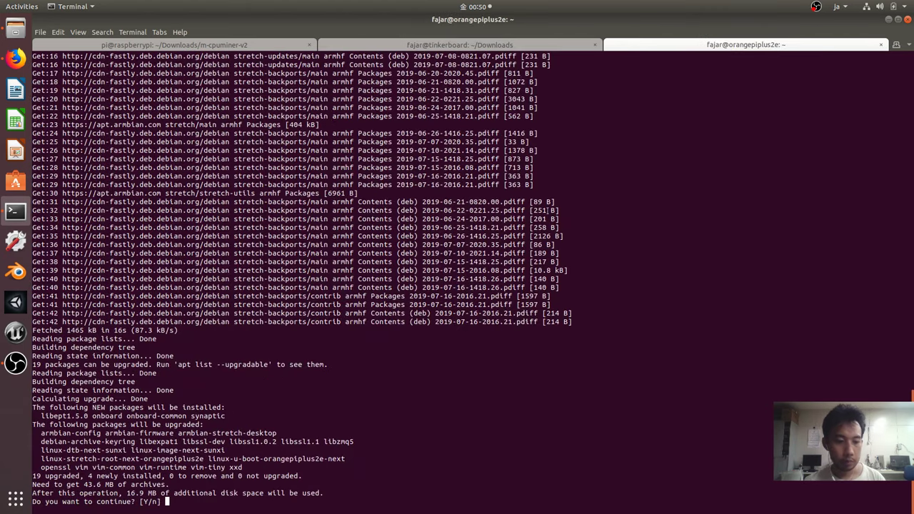
pyautogui.write('y')
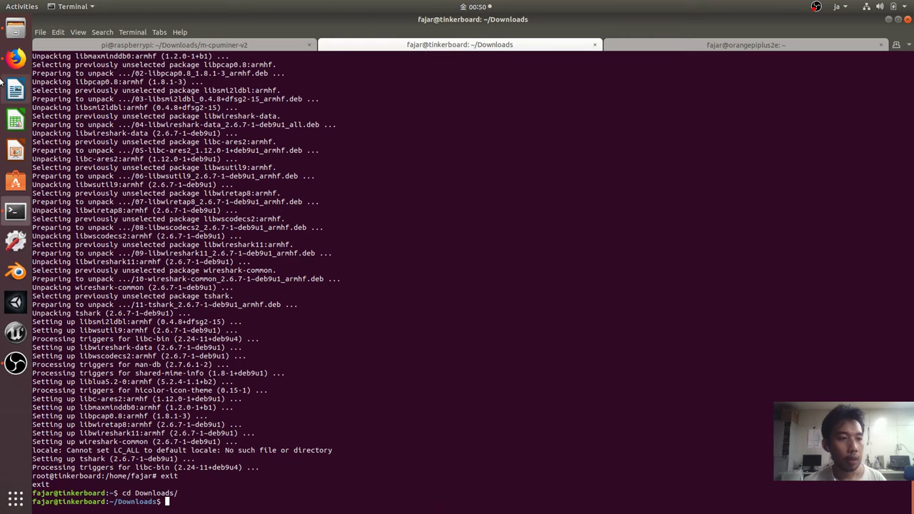
pyautogui.click(421, 34)
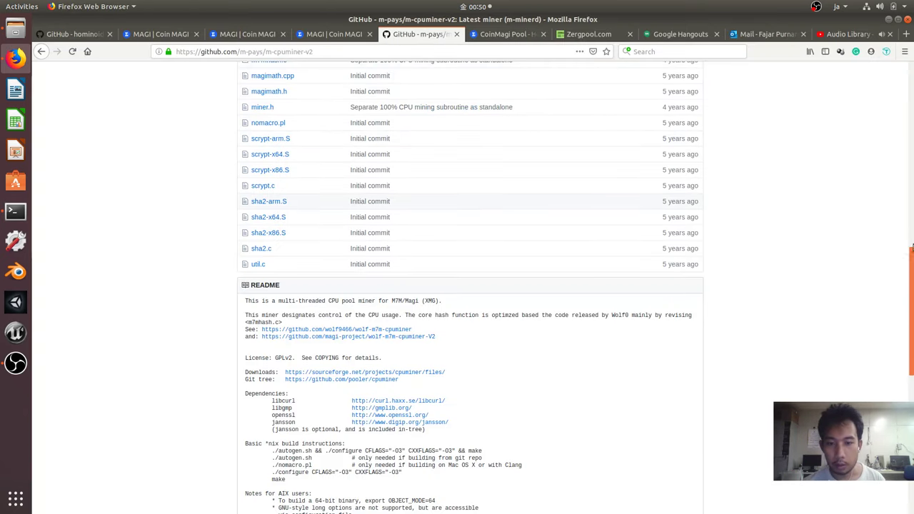
# - Copy the m-pays/m-cpuminer-v2 clone URL from its GitHub page
pyautogui.click(667, 236)
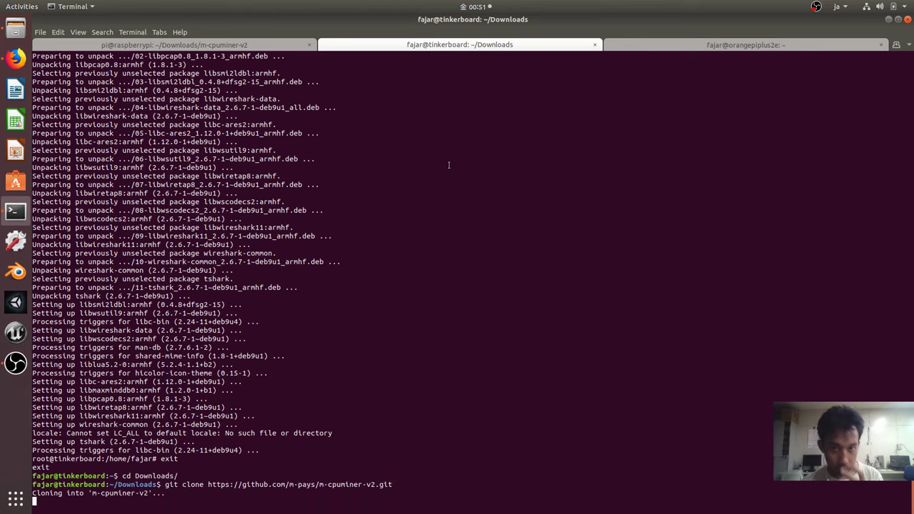
# - Enter the m-cpuminer-v2 folder and scroll the README to its Dependencies list
pyautogui.click(746, 44)
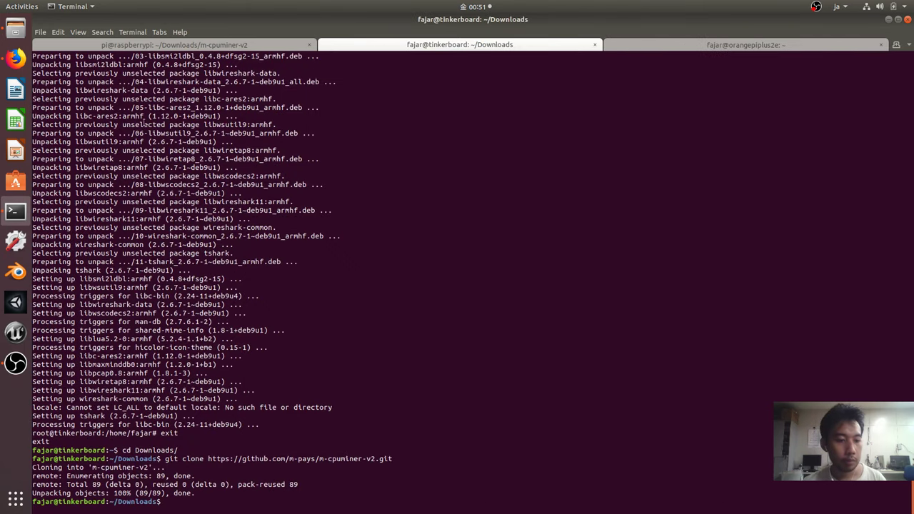
pyautogui.write('cd m-')
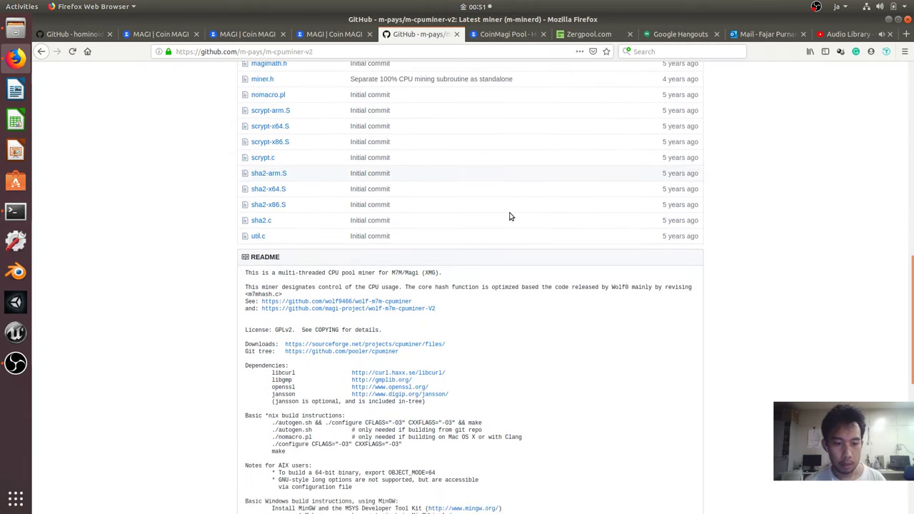
pyautogui.scroll(-3)
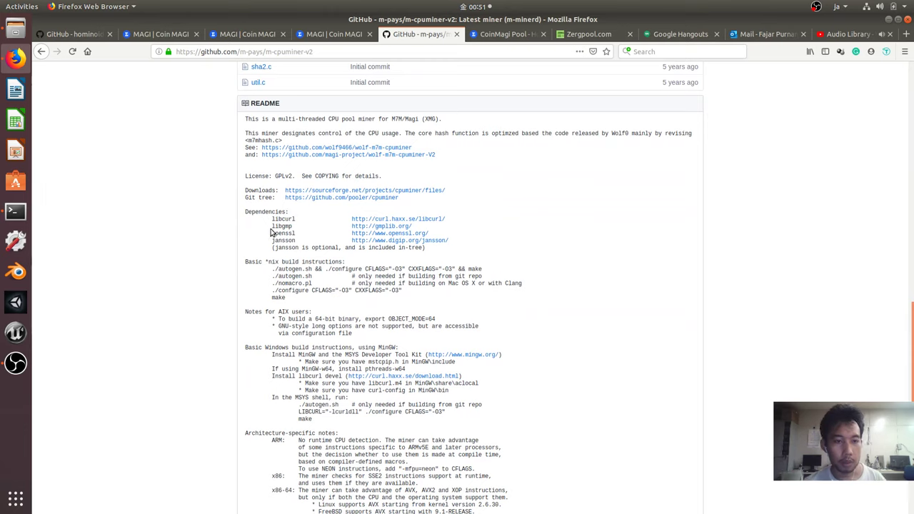
pyautogui.moveTo(15, 211)
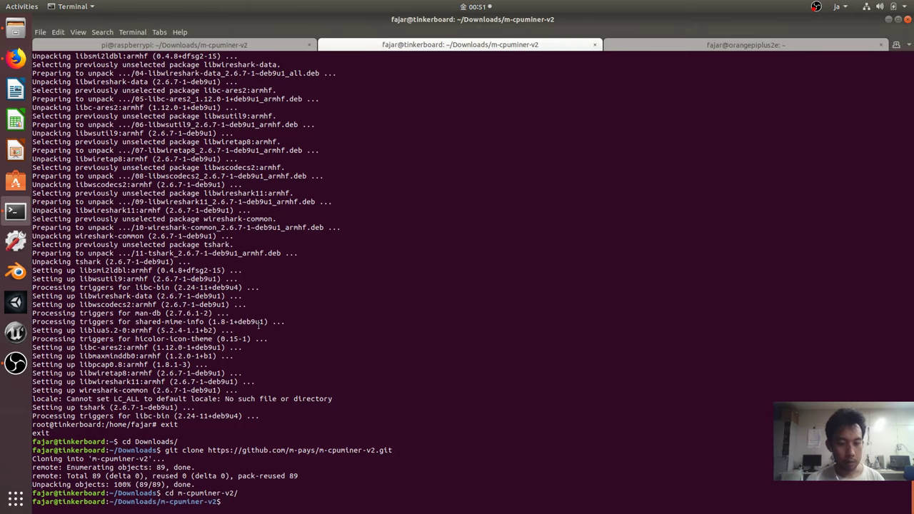
# - Type 'apt install libgmp-dev' in the Tinker Board terminal
pyautogui.write('apt install')
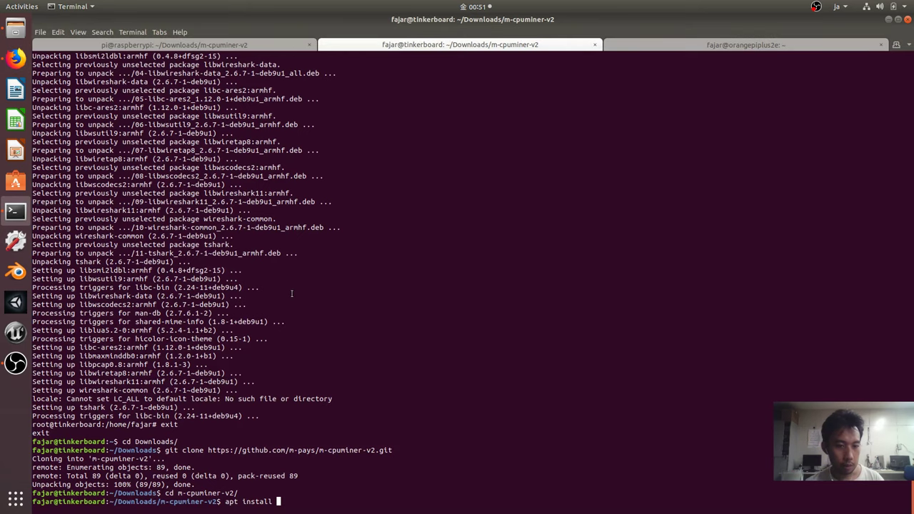
pyautogui.write('lib')
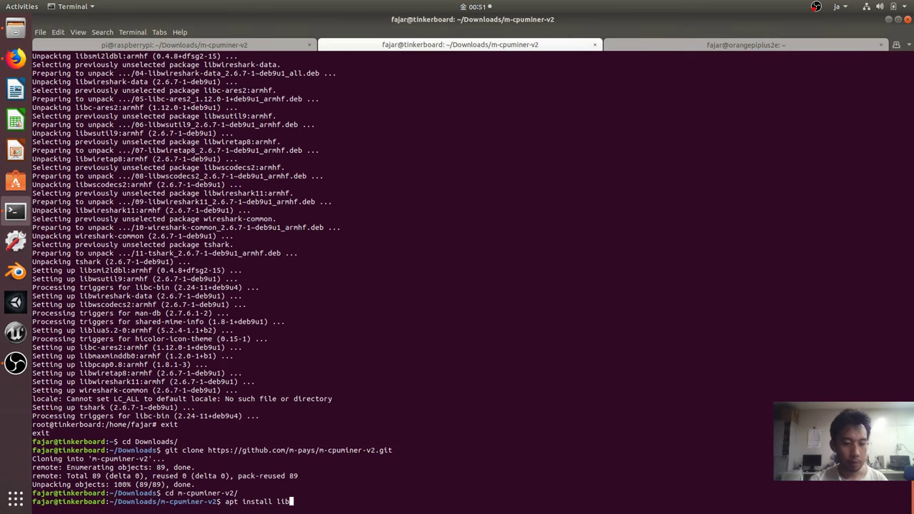
pyautogui.write('gmp-de')
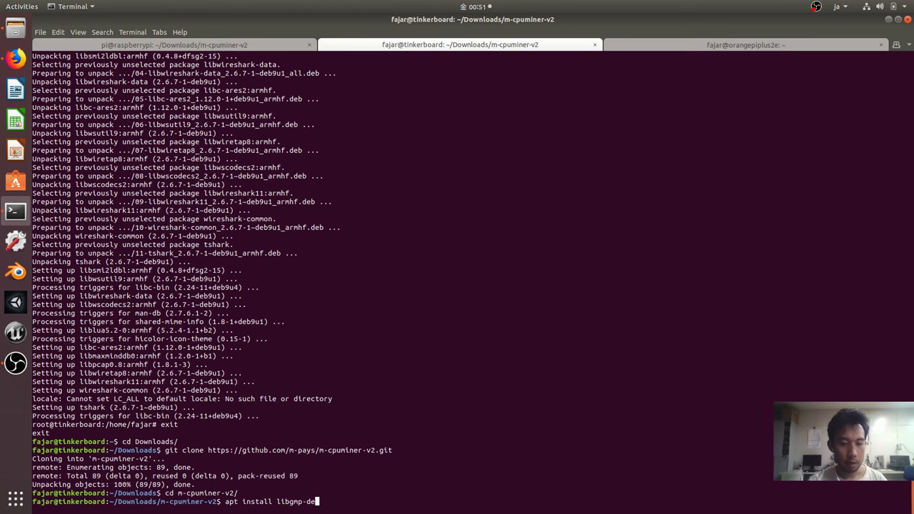
pyautogui.write('v')
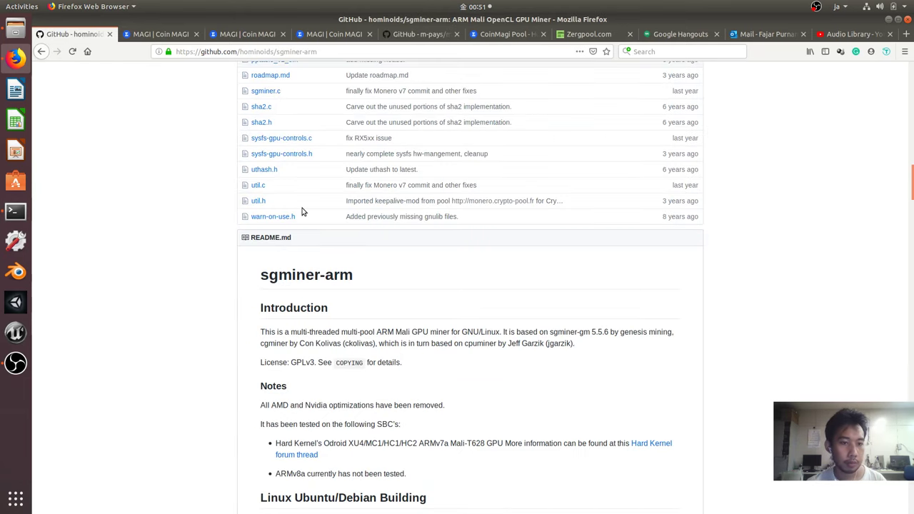
pyautogui.moveTo(752, 50)
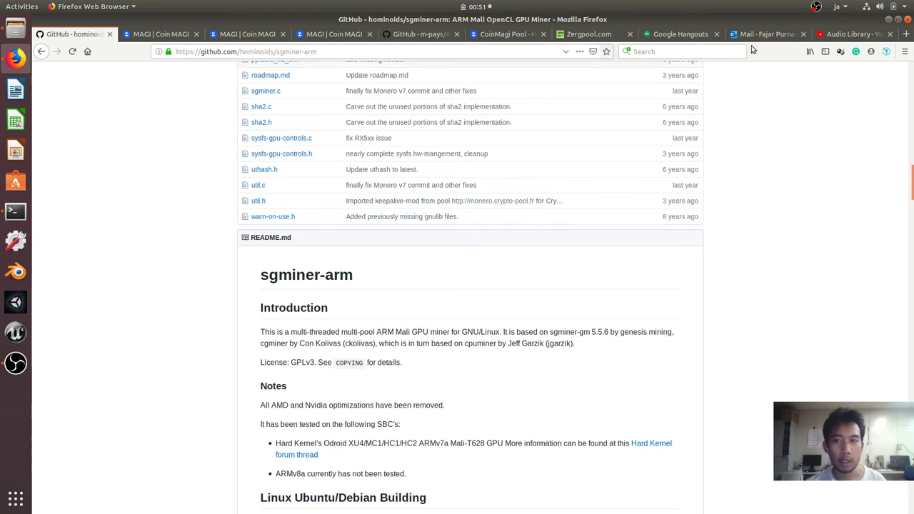
# - Expand and play the Cumulus Nimbus track in the YouTube Audio Library
pyautogui.click(850, 34)
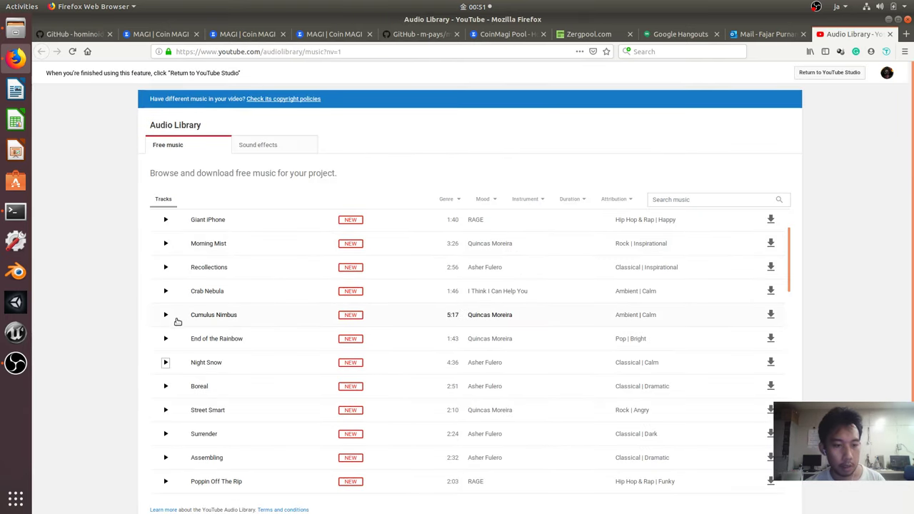
pyautogui.click(164, 314)
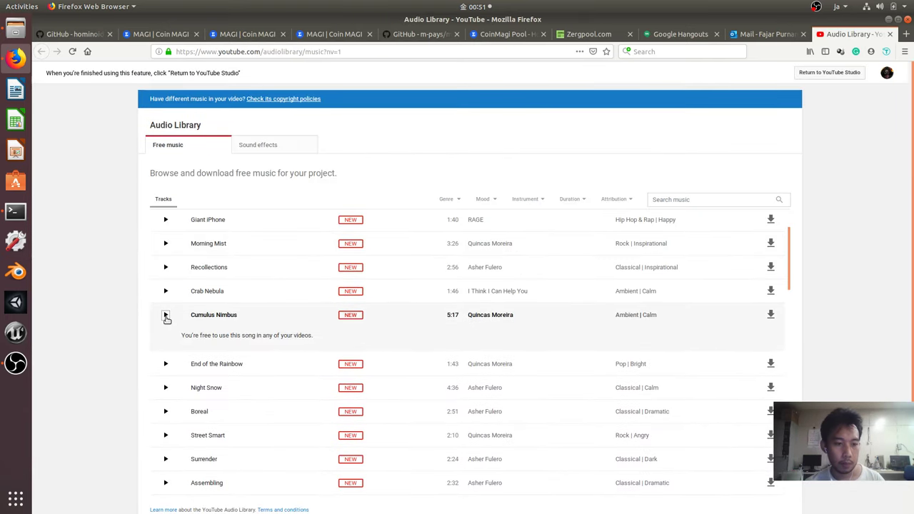
pyautogui.click(165, 315)
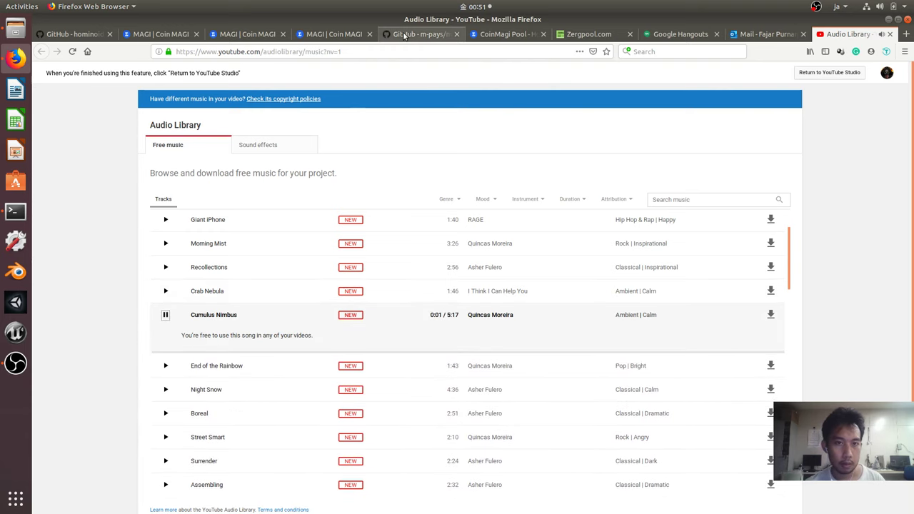
pyautogui.click(420, 33)
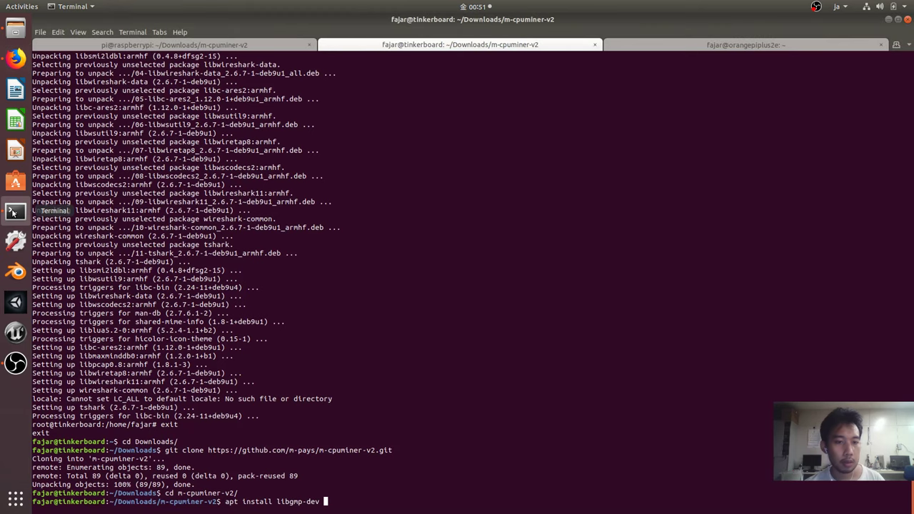
# - Add libopenssl-dev to the install command after checking the README dependency list
pyautogui.write('lib')
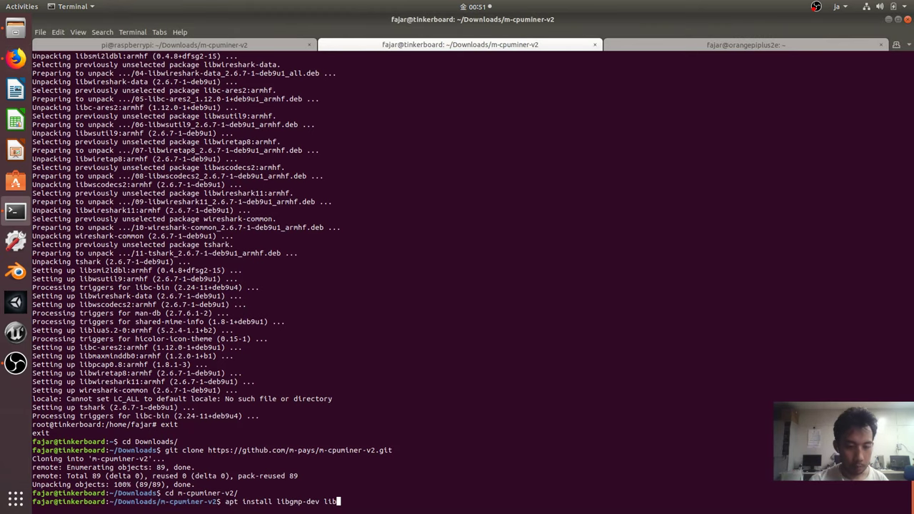
pyautogui.write('openssl-dev')
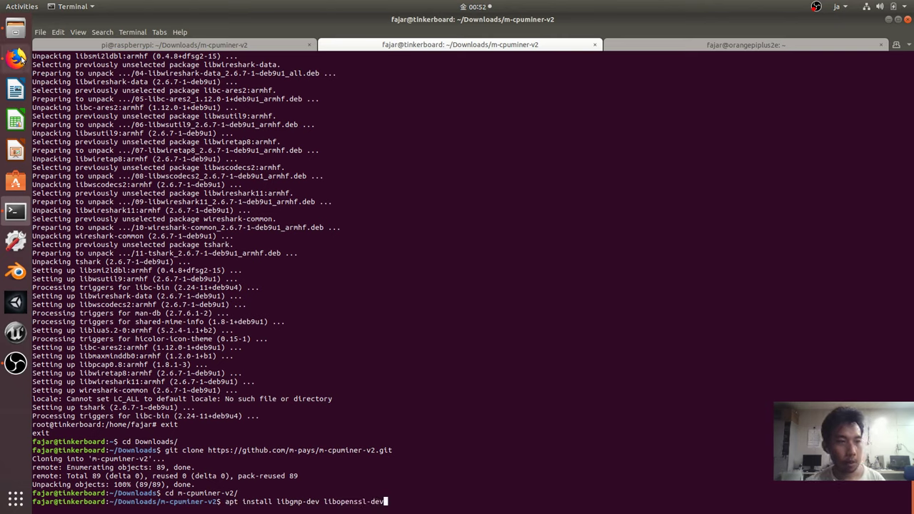
pyautogui.click(16, 58)
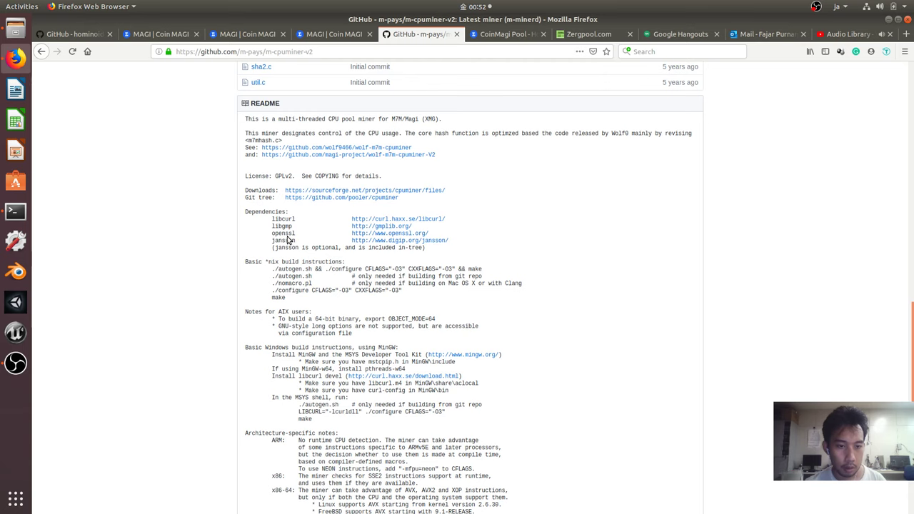
pyautogui.click(16, 211)
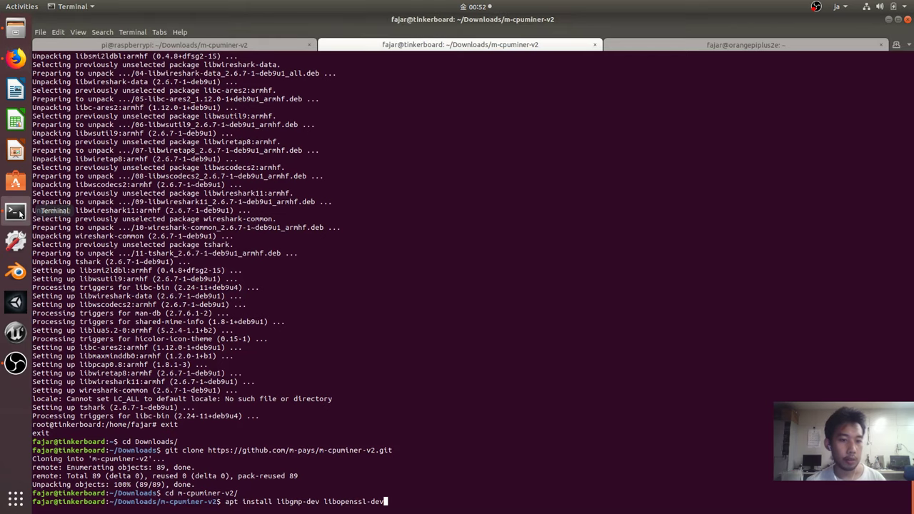
# - Run 'sudo apt install libgmp-dev libopenssl-dev libjansson-dev' on the Tinker Board
pyautogui.write('libjansson-dev')
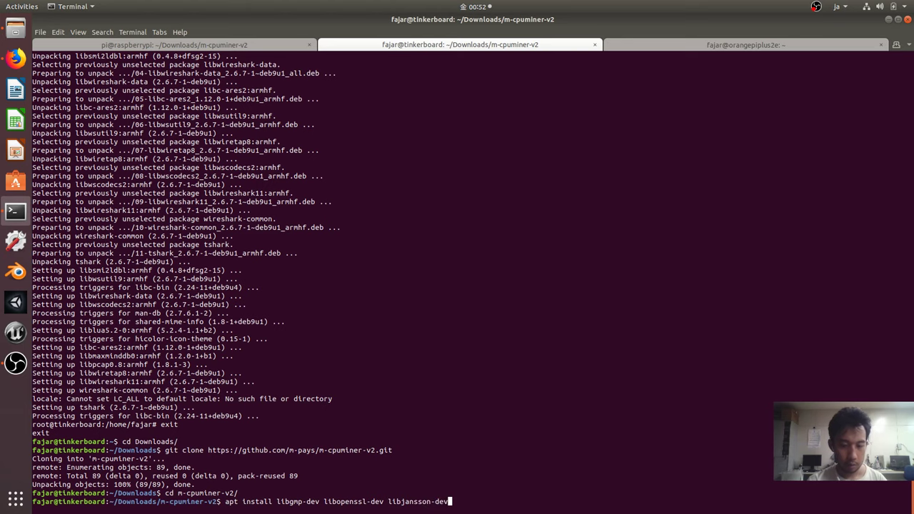
pyautogui.press('Return')
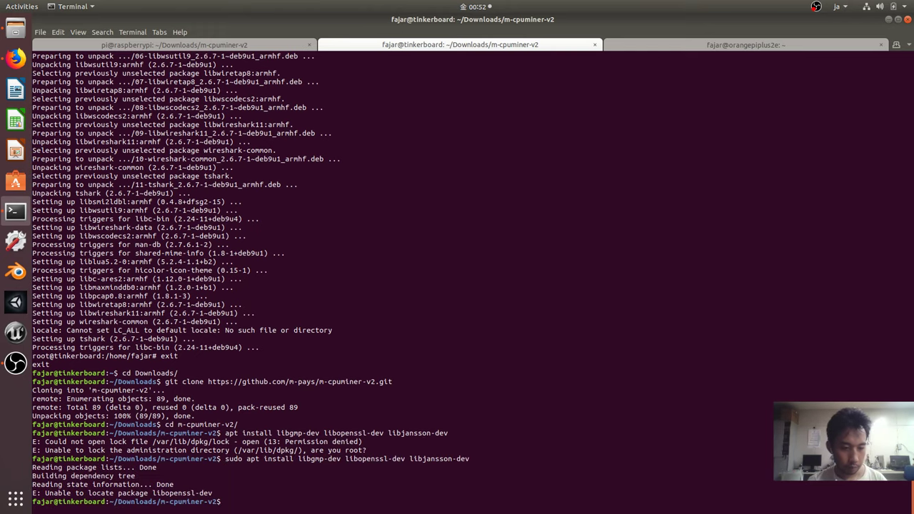
pyautogui.write('sudo apt install libgmp-dev libopenssl-dev libjansson-dev')
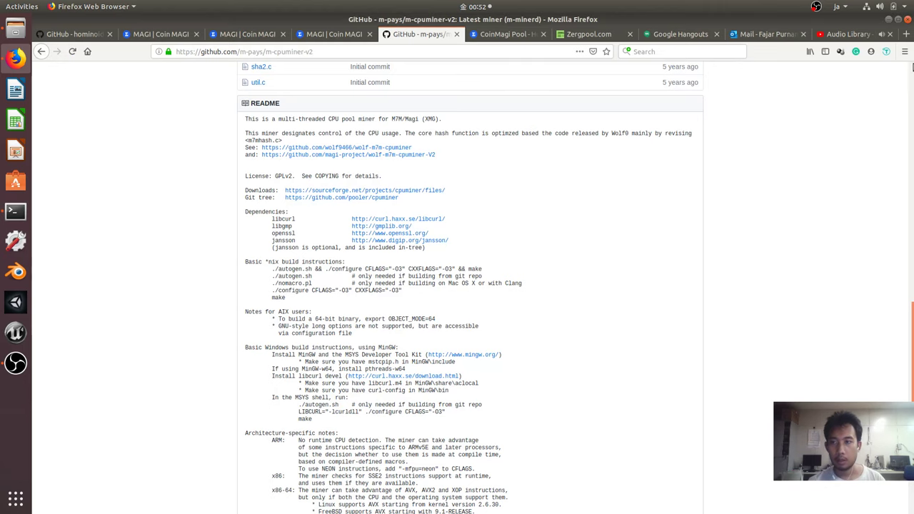
pyautogui.click(906, 33)
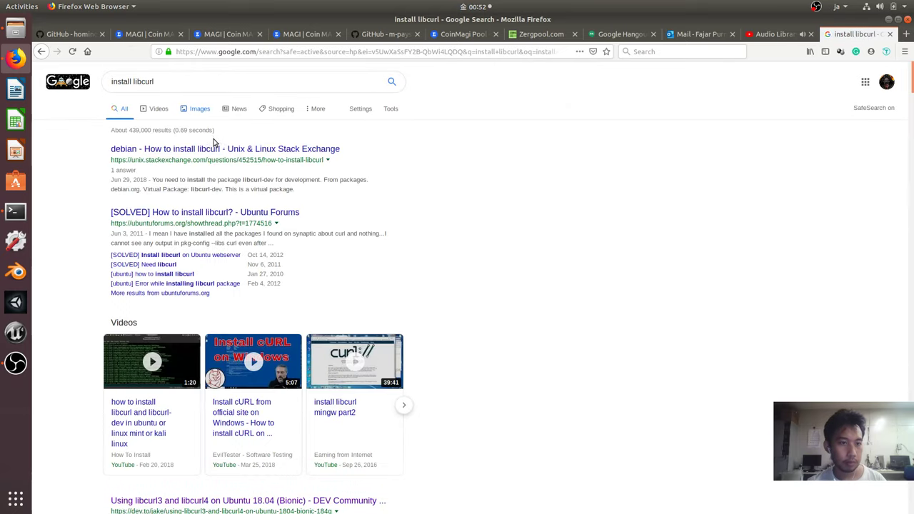
# - Open the Stack Exchange libcurl question and select the libcurl3-gnutls package name
pyautogui.click(224, 149)
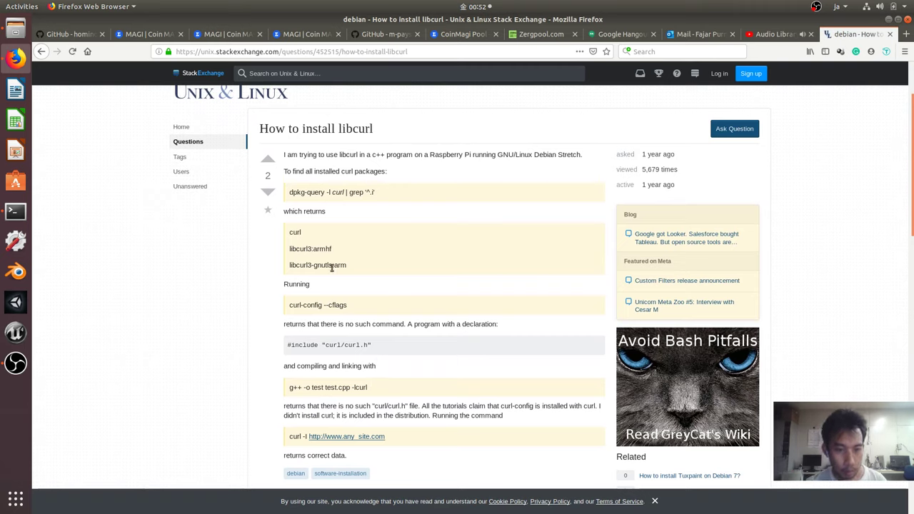
pyautogui.doubleClick(312, 265)
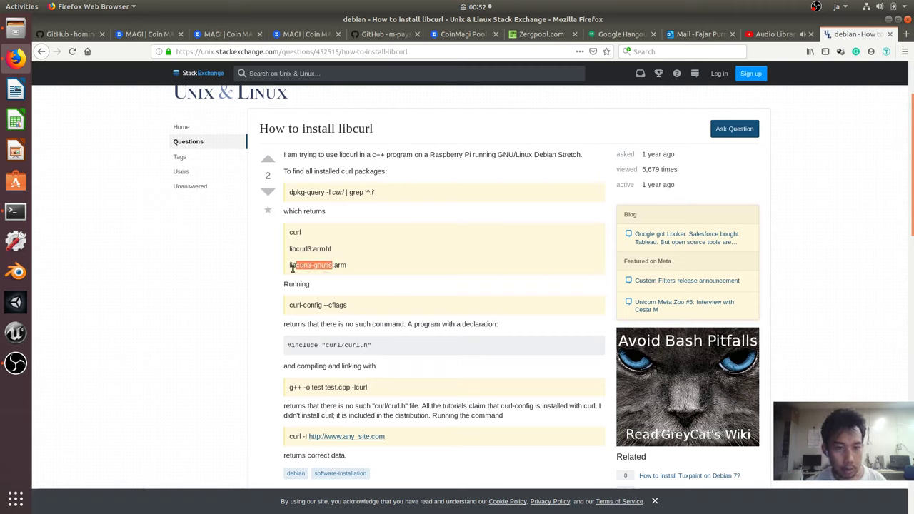
pyautogui.doubleClick(311, 265)
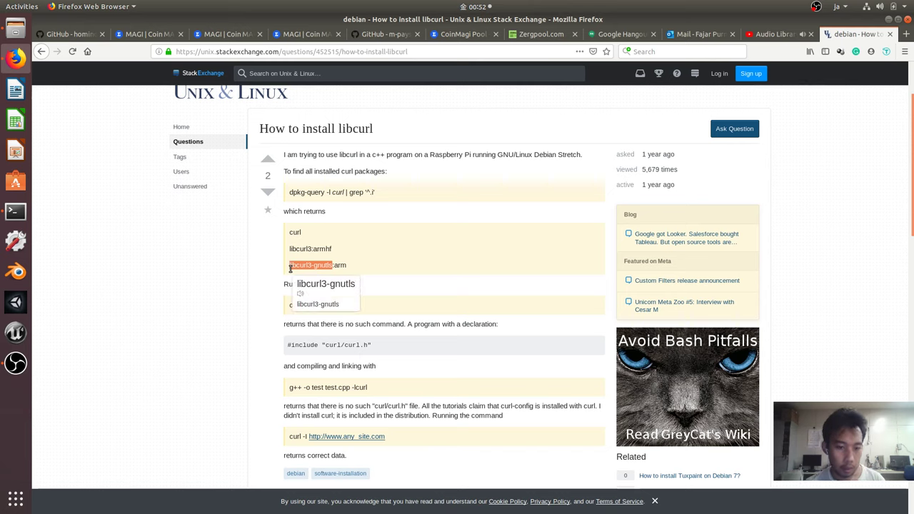
# - Install libcurl3-gnutls on the Tinker Board, which reports it is already the newest version
pyautogui.click(15, 212)
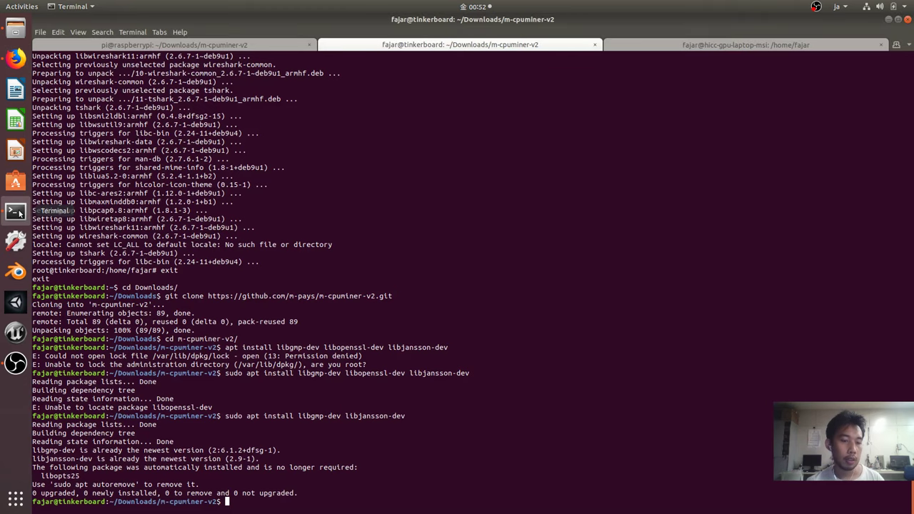
pyautogui.write('libcurl3-gnutls')
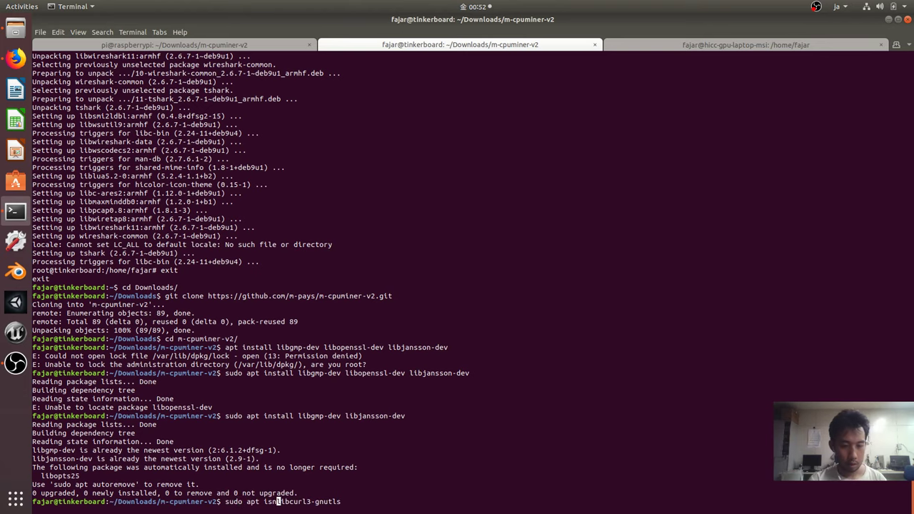
pyautogui.press('Return')
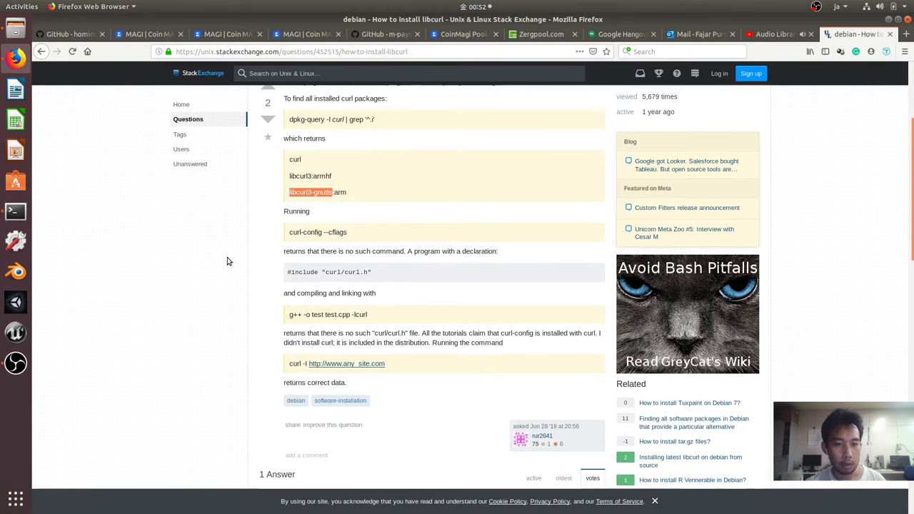
pyautogui.moveTo(16, 210)
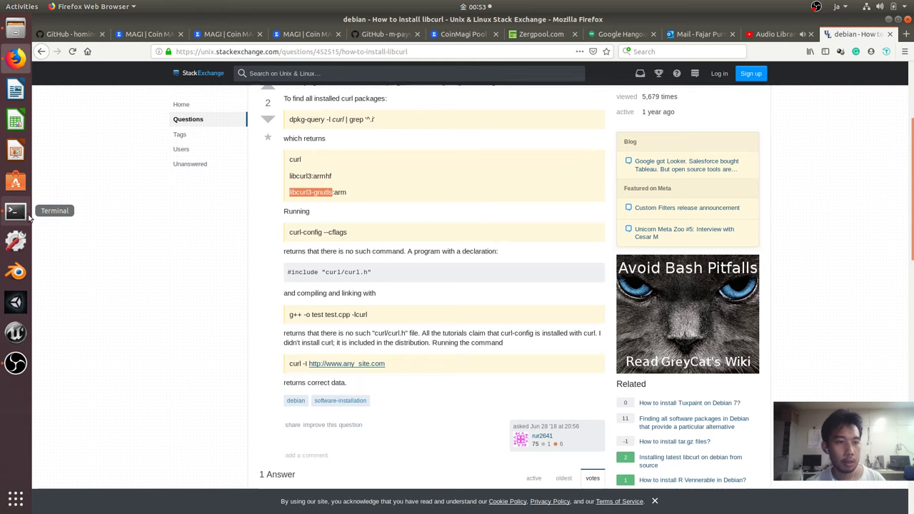
pyautogui.click(15, 211)
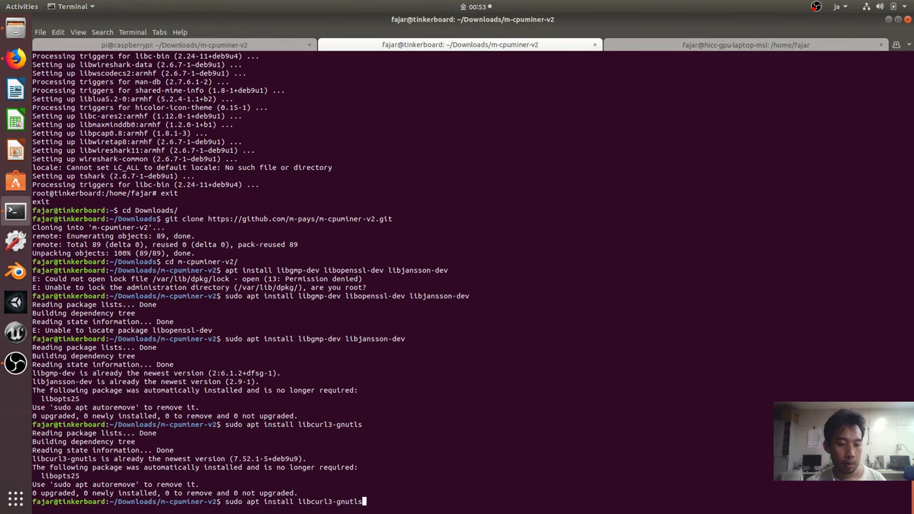
# - Rerun the dependency install with libssl-dev, libgmp-dev and libjansson-dev; all already newest
pyautogui.press('Up')
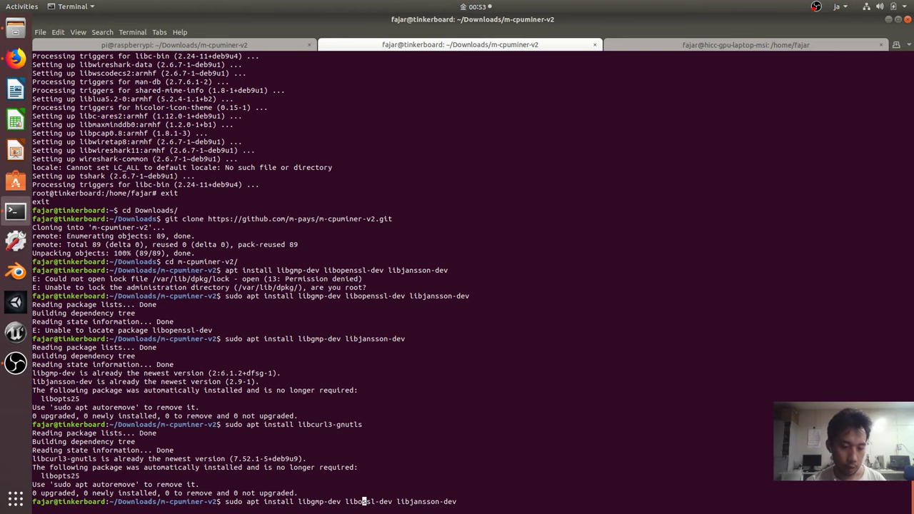
pyautogui.press('Return')
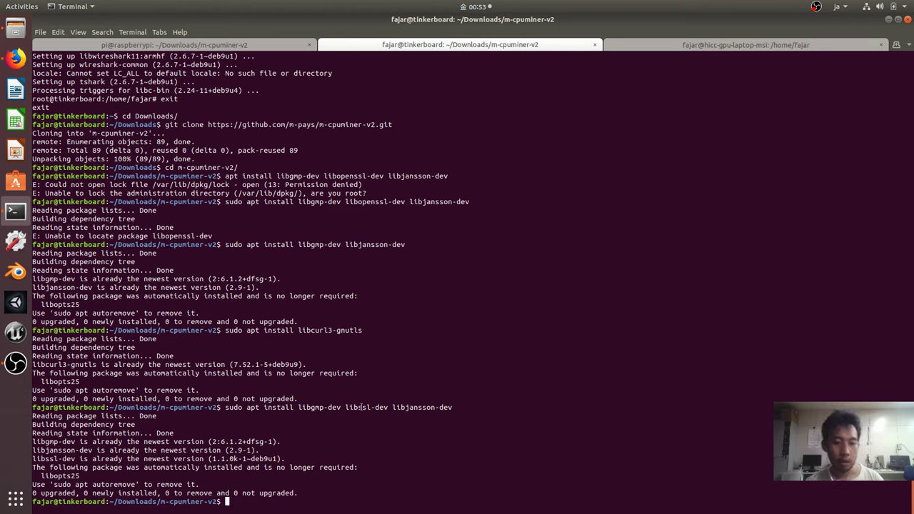
pyautogui.doubleClick(366, 407)
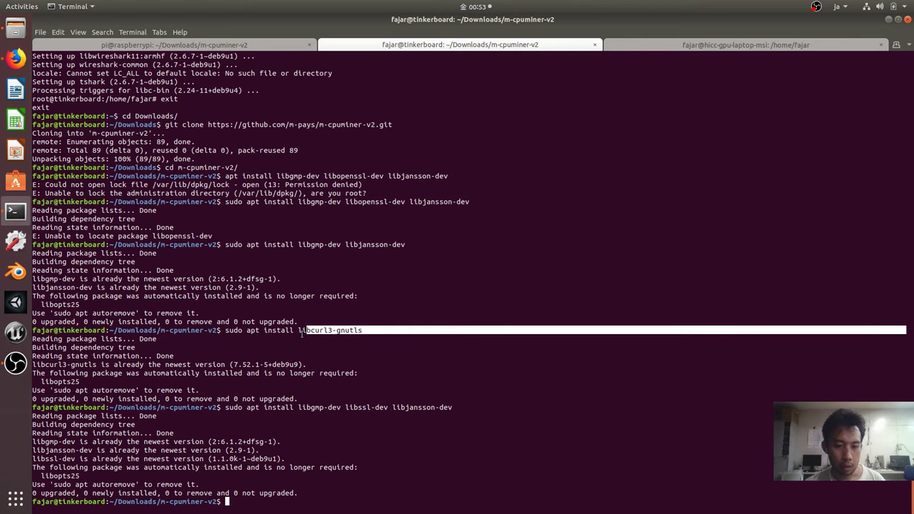
pyautogui.click(744, 45)
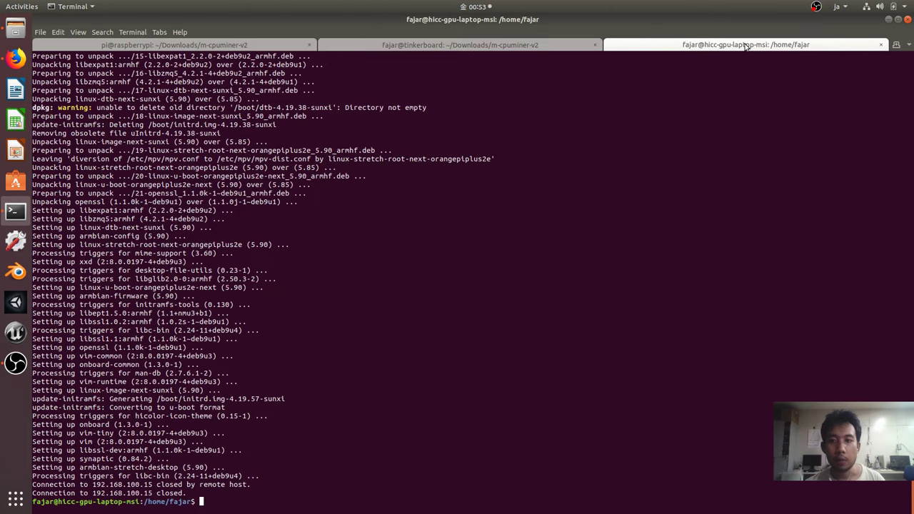
pyautogui.write('s')
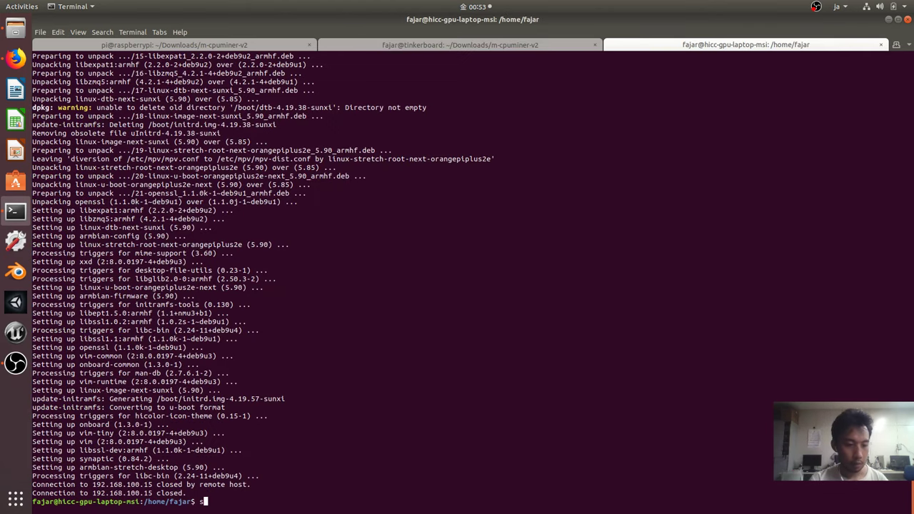
pyautogui.write('ssh fajar@192.168.100.15')
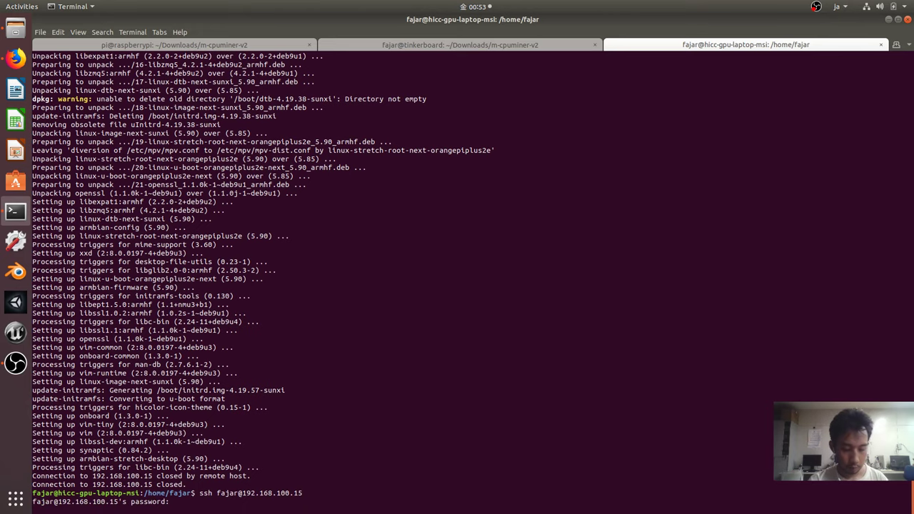
pyautogui.press('Return')
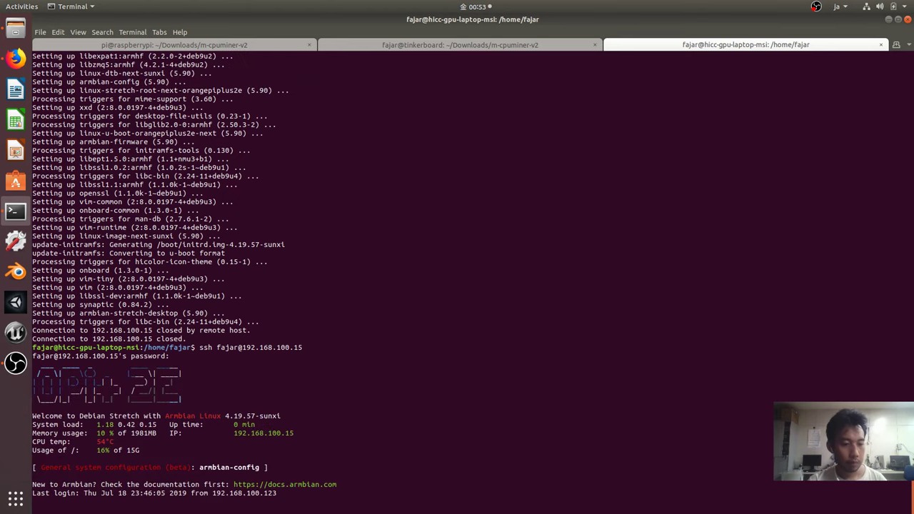
pyautogui.write('sudo su')
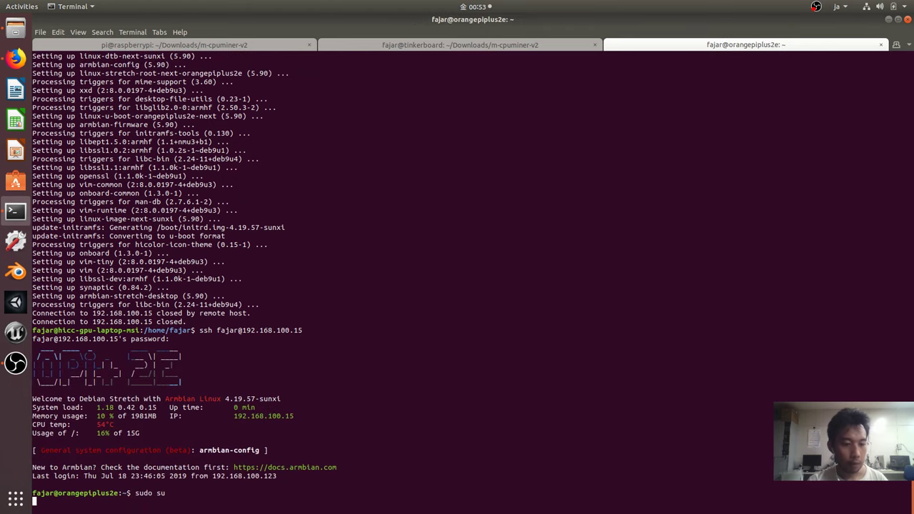
pyautogui.press('Return')
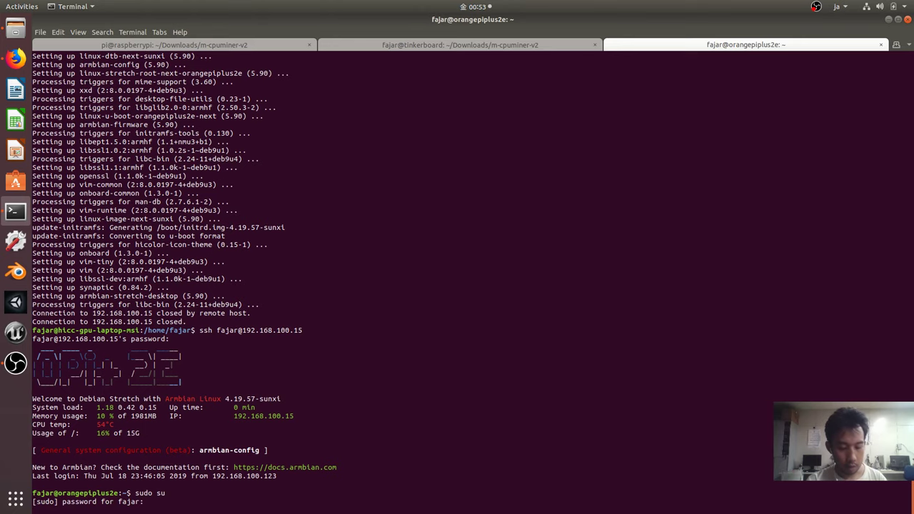
# - Check the Orange Pi hardware with lscpu, uname -a and lsusb, then install libcurl3-gnutls
pyautogui.write('lsusb')
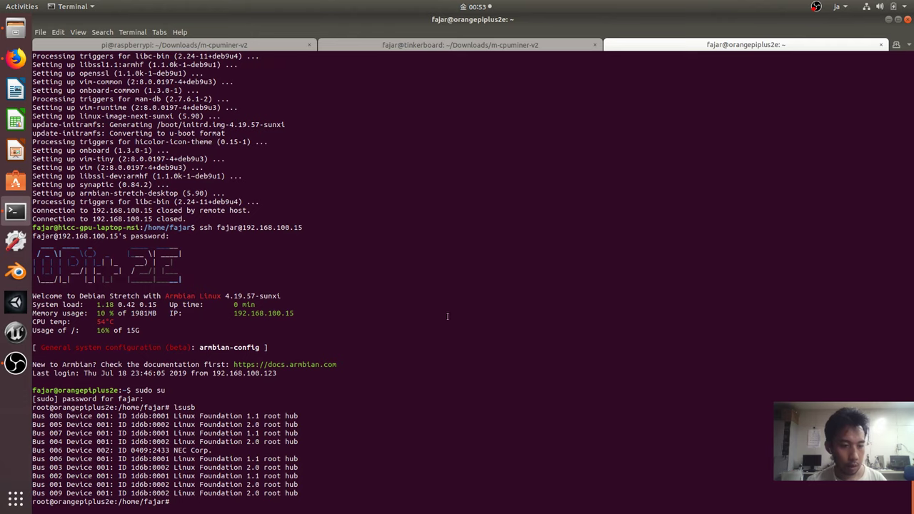
pyautogui.write('lsu')
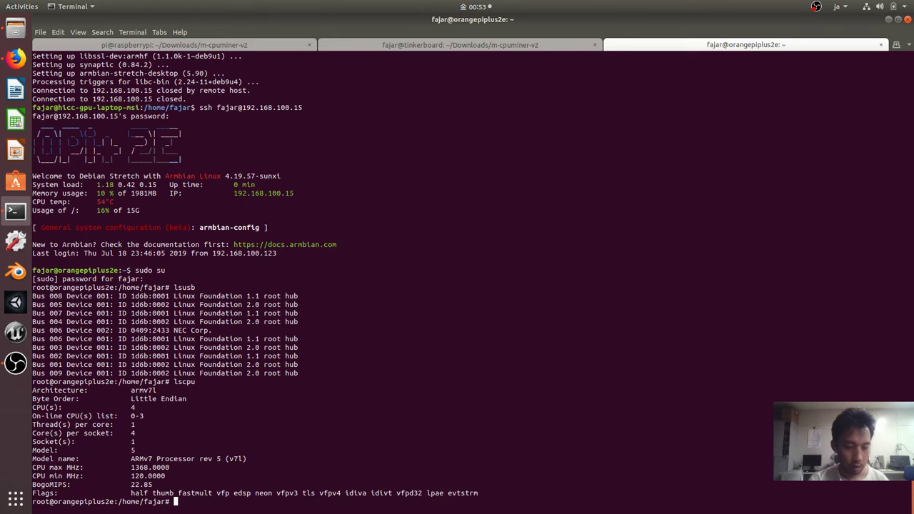
pyautogui.write('uname -a')
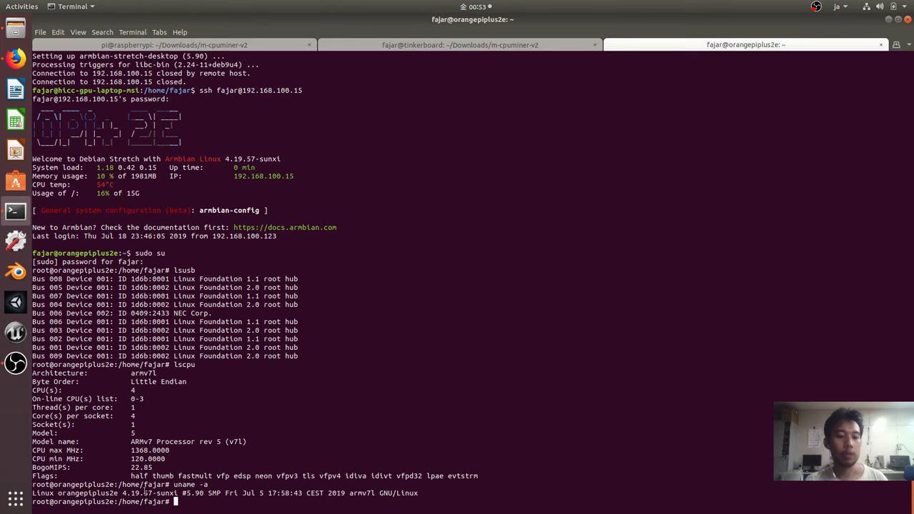
pyautogui.write('lsusb')
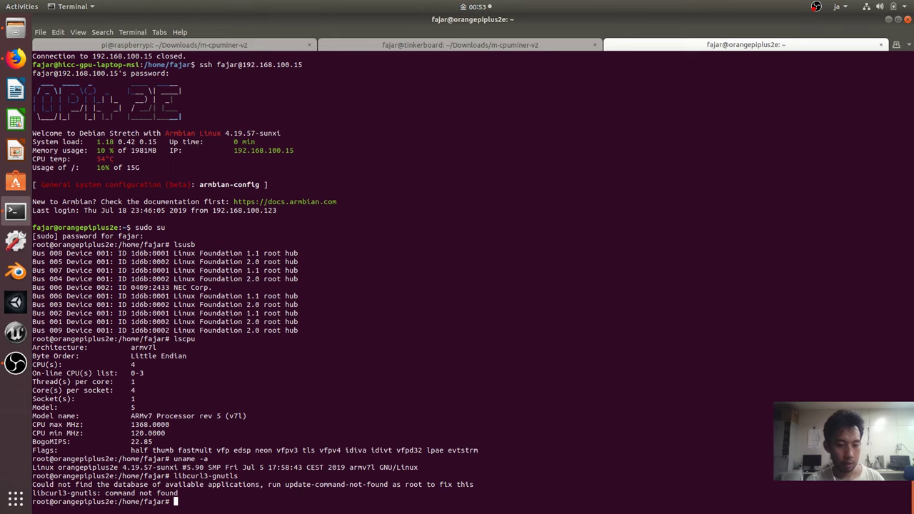
pyautogui.write('apt install libcurl3-gnutls')
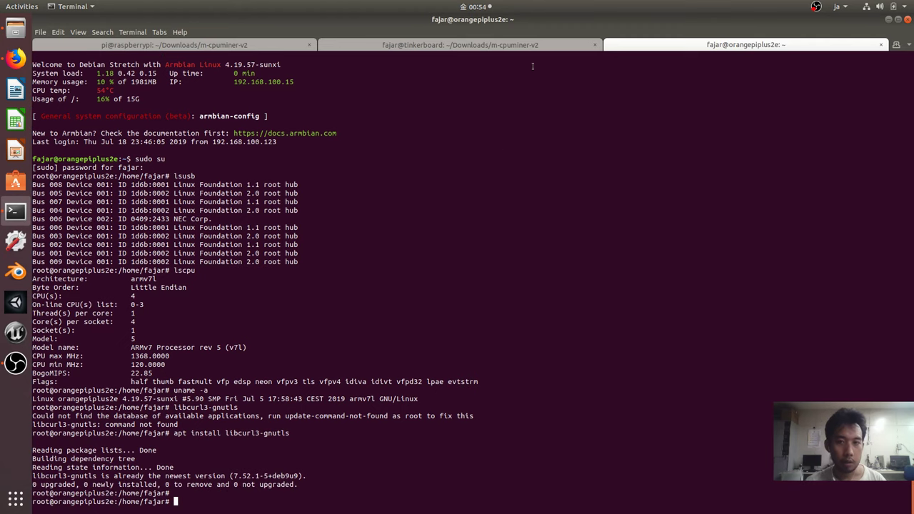
pyautogui.click(460, 44)
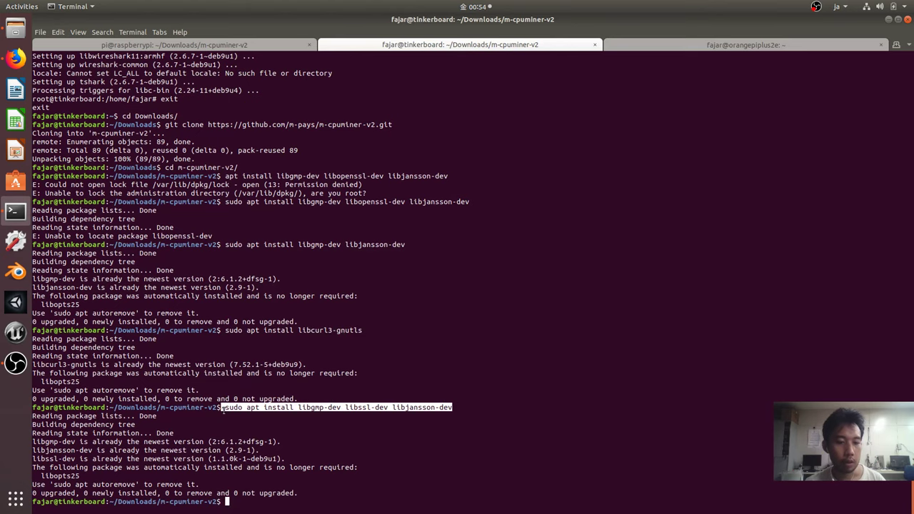
# - Run uname -a on the Tinker Board, showing Linux 4.4.103+ armv7l, then run lscpu
pyautogui.click(745, 44)
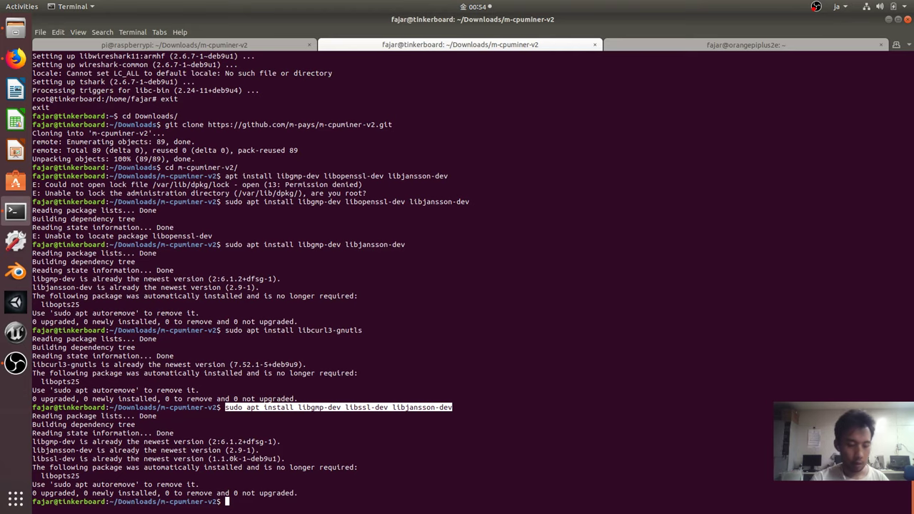
pyautogui.write('uname -a')
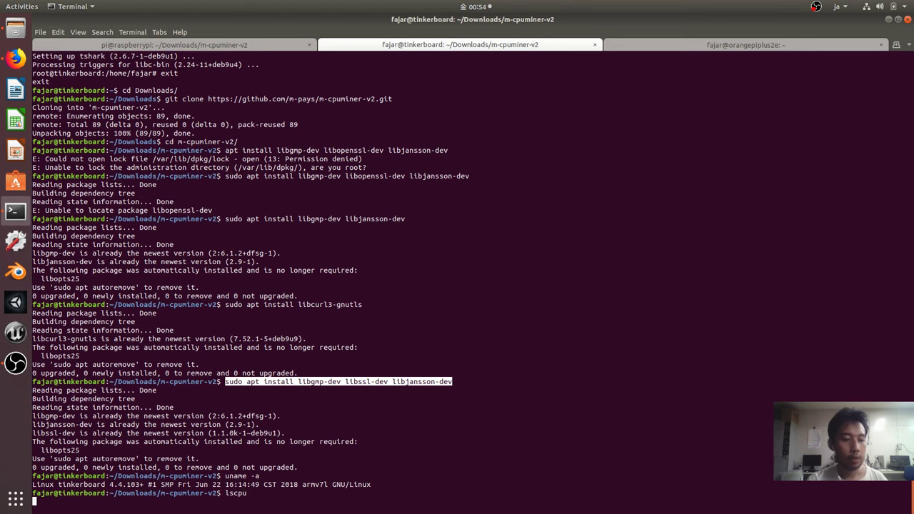
pyautogui.press('Return')
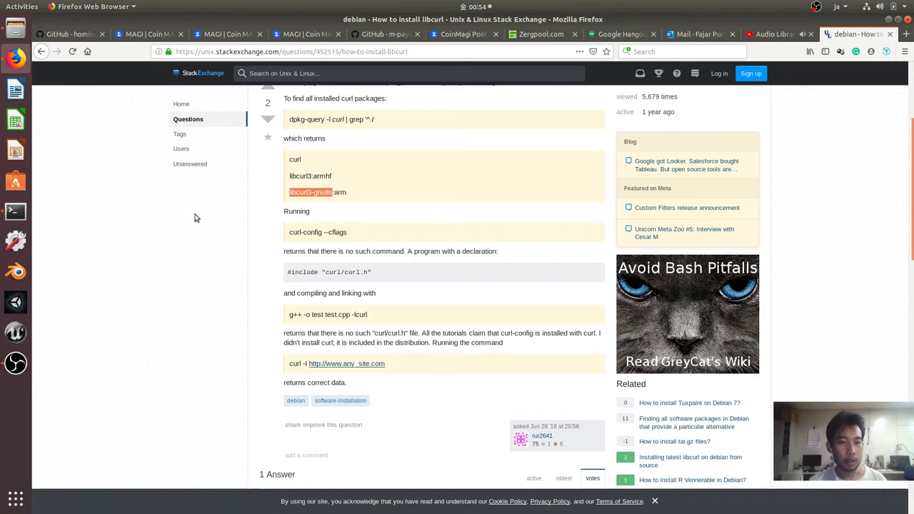
# - Switch from the CoinMagi pool page to the m-cpuminer-v2 GitHub repository and scroll its README
pyautogui.click(463, 34)
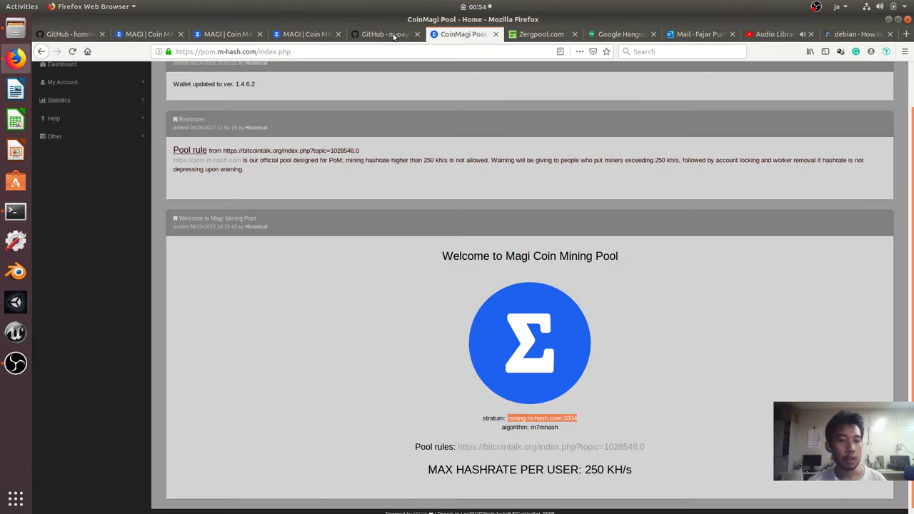
pyautogui.click(384, 34)
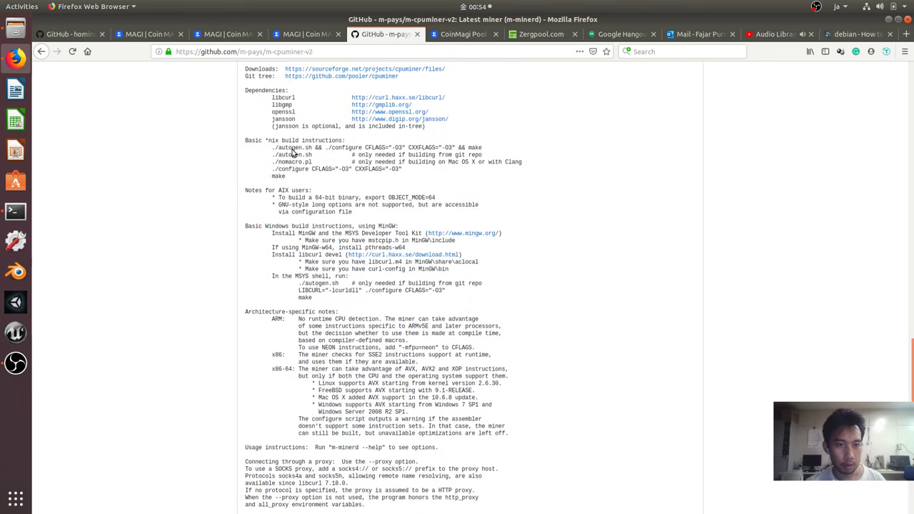
pyautogui.moveTo(300, 172)
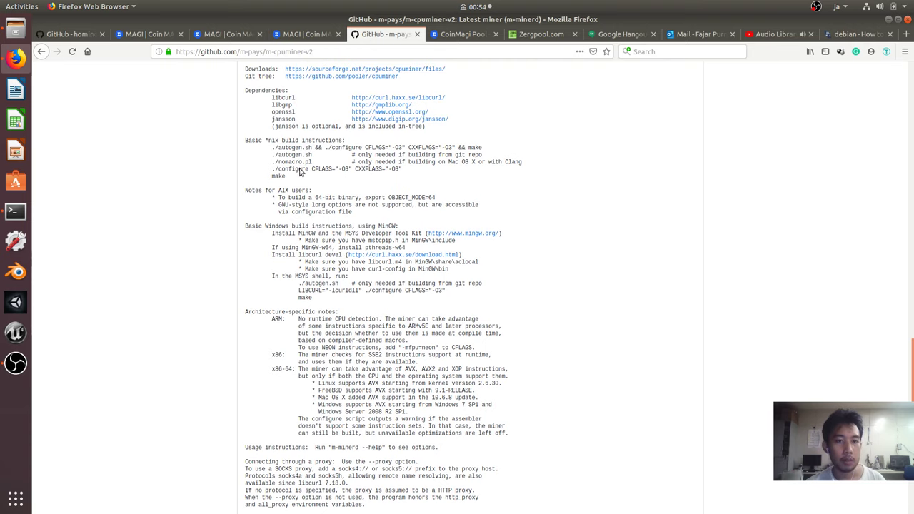
pyautogui.moveTo(61, 258)
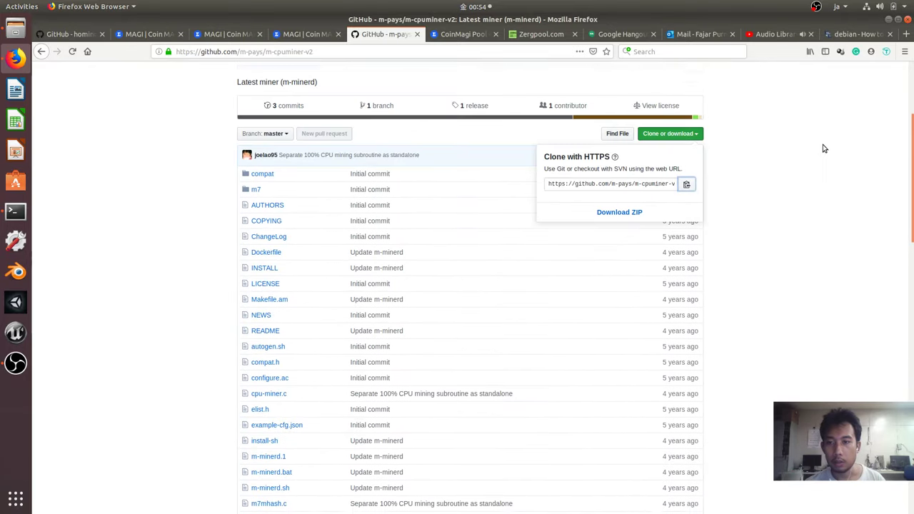
pyautogui.scroll(-3)
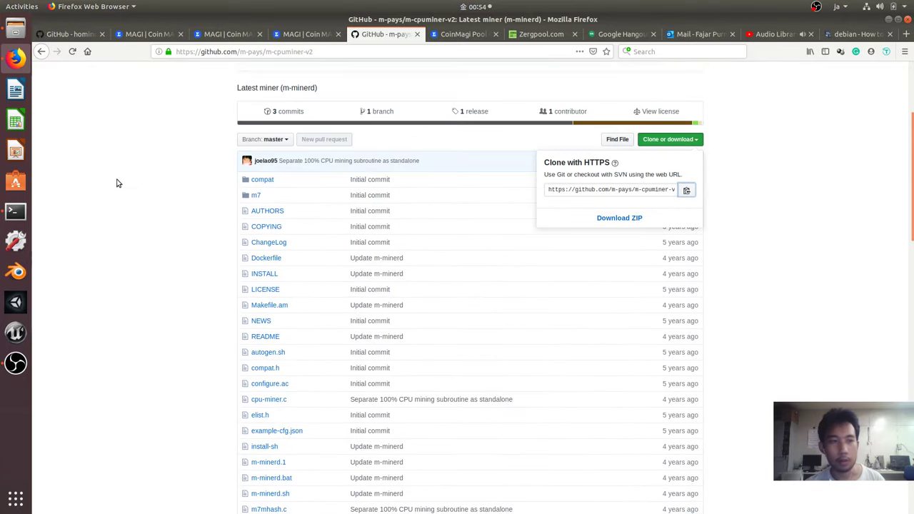
pyautogui.click(15, 211)
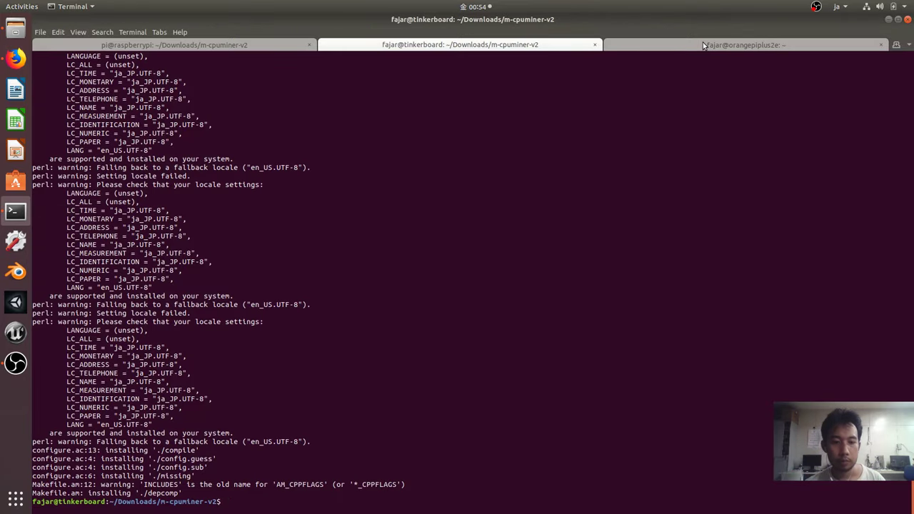
# - On the Orange Pi, exit the root shell, cd into Downloads/ and start typing git clone
pyautogui.click(743, 44)
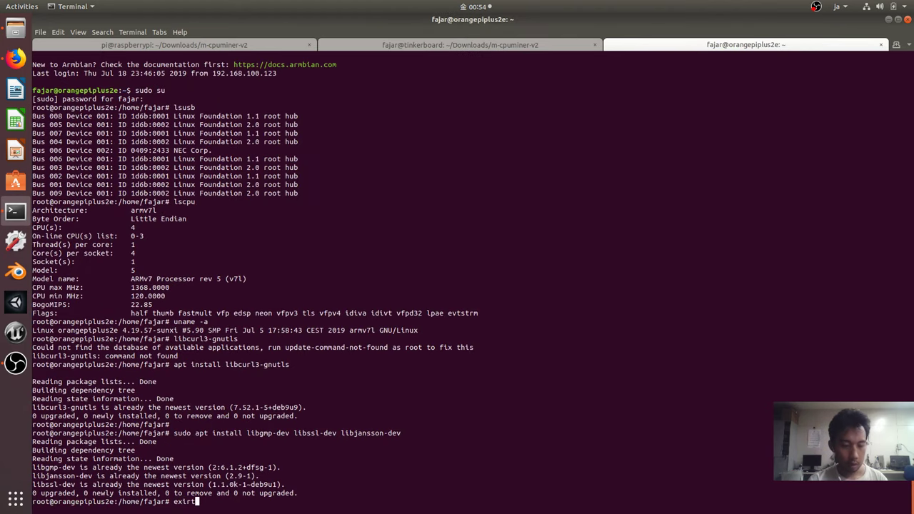
pyautogui.press('Return')
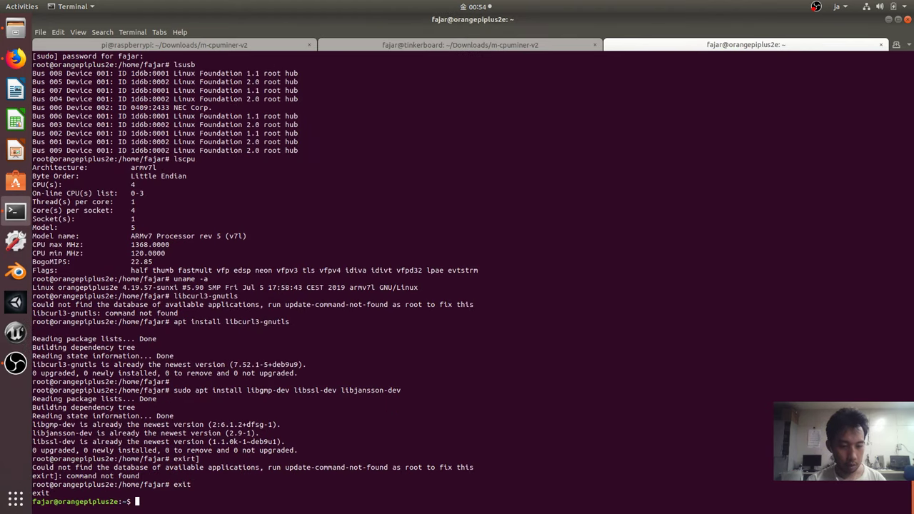
pyautogui.write('cd Downloads/')
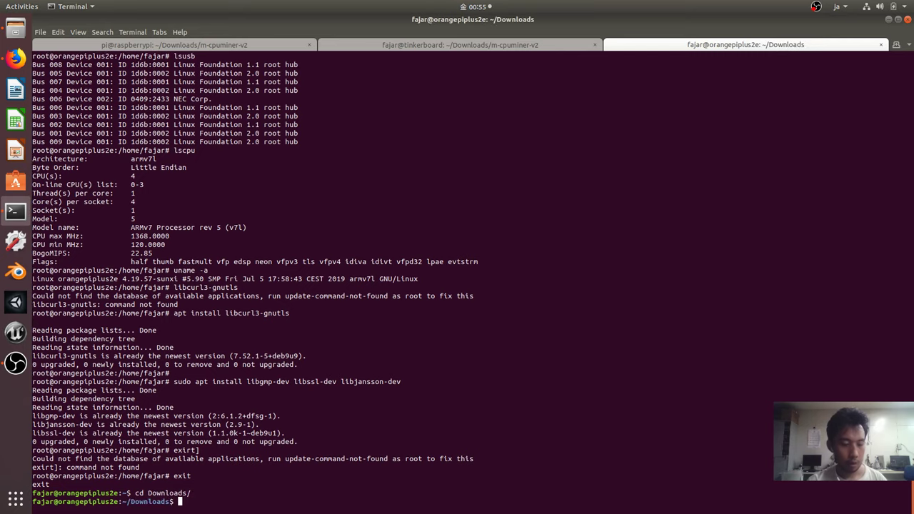
pyautogui.write('git clone')
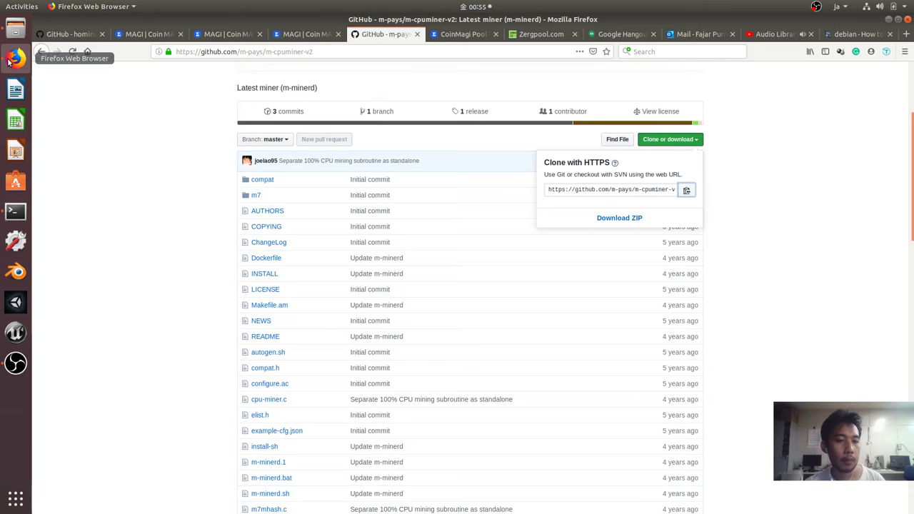
# - Scroll the m-cpuminer-v2 GitHub page down to the README dependencies and Unix build instructions
pyautogui.scroll(-3)
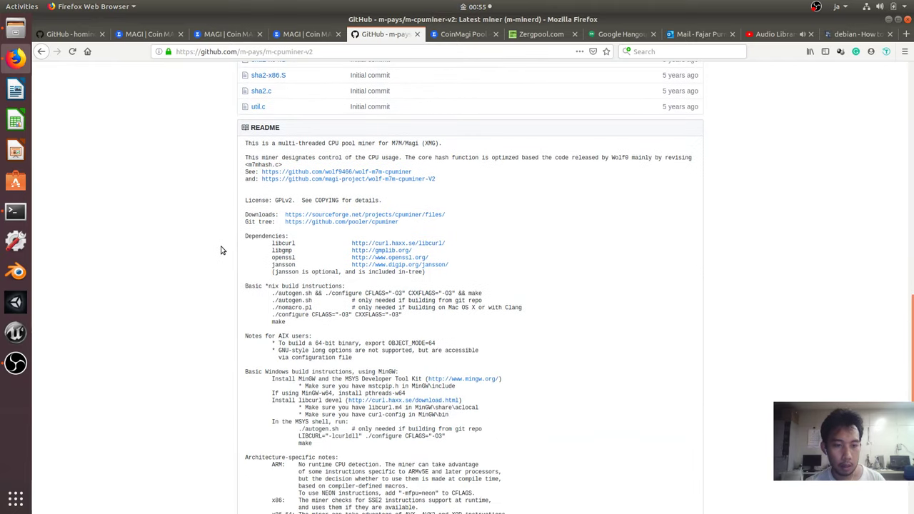
pyautogui.moveTo(282, 294)
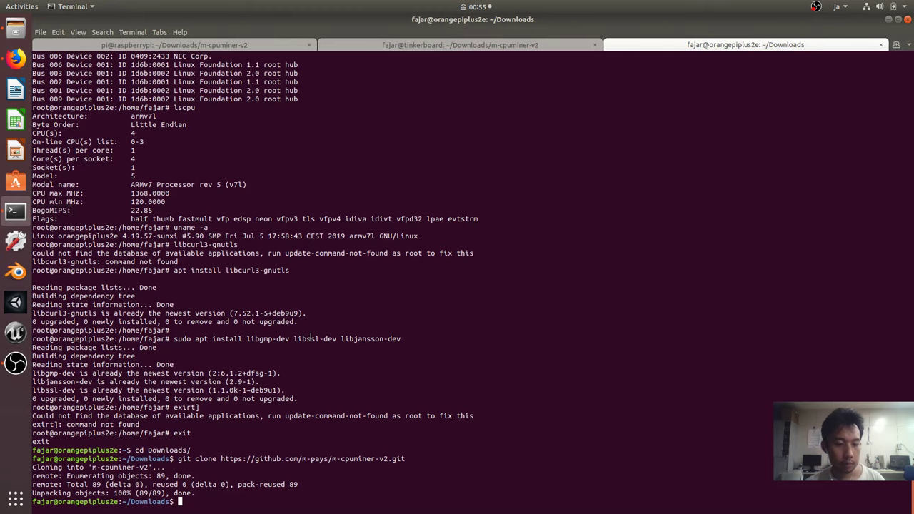
# - On the Orange Pi, try ./configure with -O3, cd into sgminer-arm/ and type ./autogen.sh
pyautogui.write('./configure CFLAGS="-O3" CXXFLAGS="-O3"')
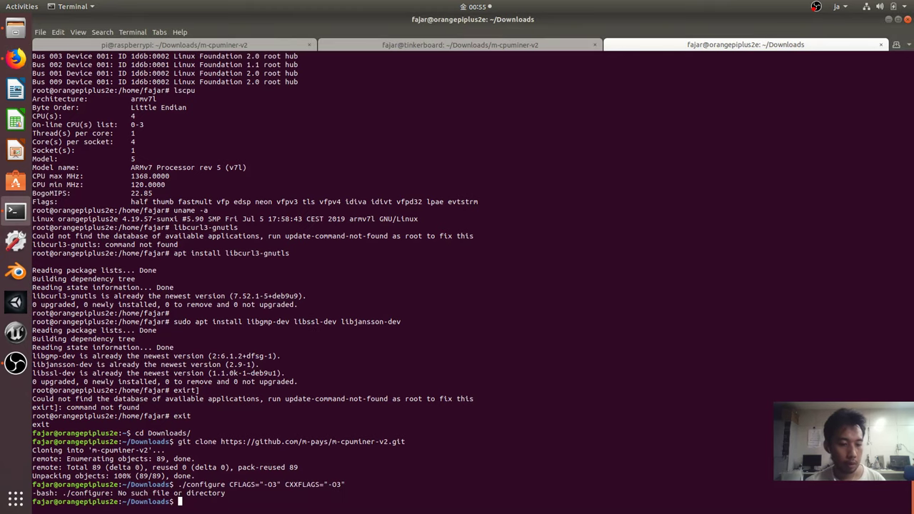
pyautogui.write('cd')
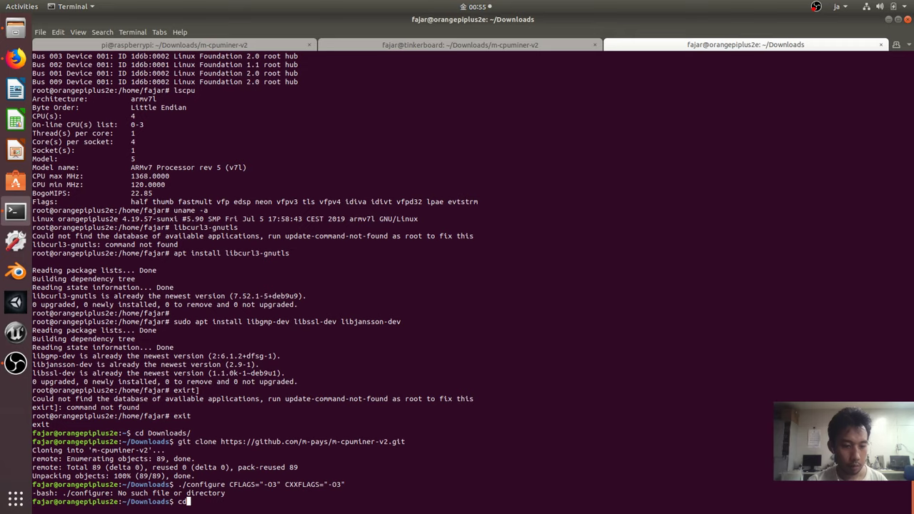
pyautogui.write('sgminer-arm/')
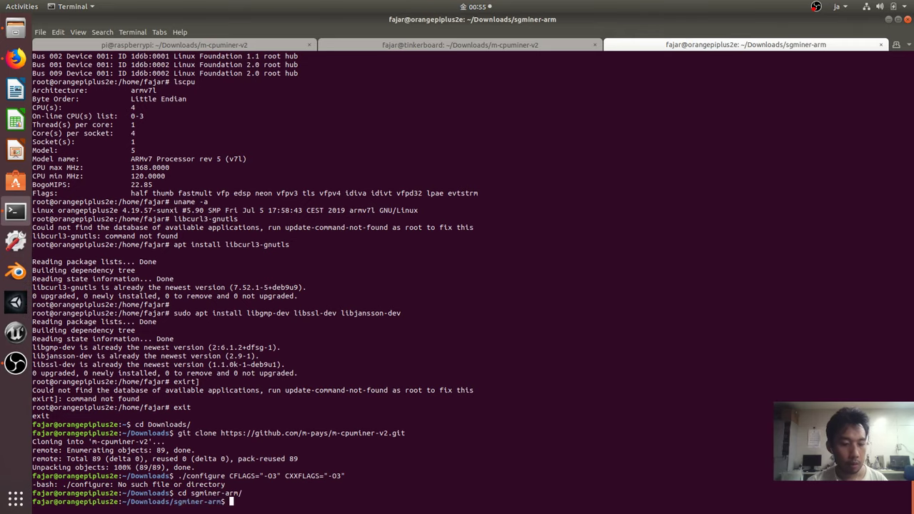
pyautogui.write('./autogen.sh')
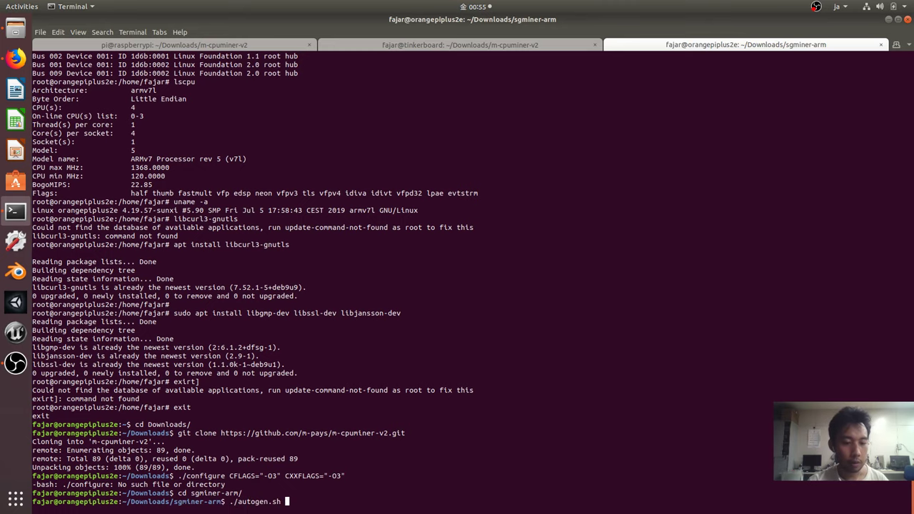
pyautogui.click(460, 45)
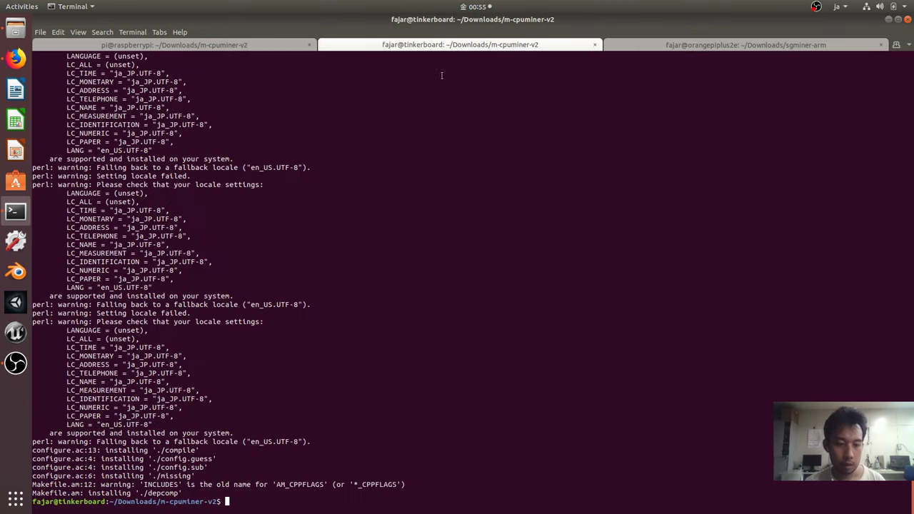
# - On the Tinker Board run ./configure CFLAGS="-O3" CXXFLAGS="-O3", then start make
pyautogui.write('./configure CFLAGS="-O3" CXXFLAGS="-O3"')
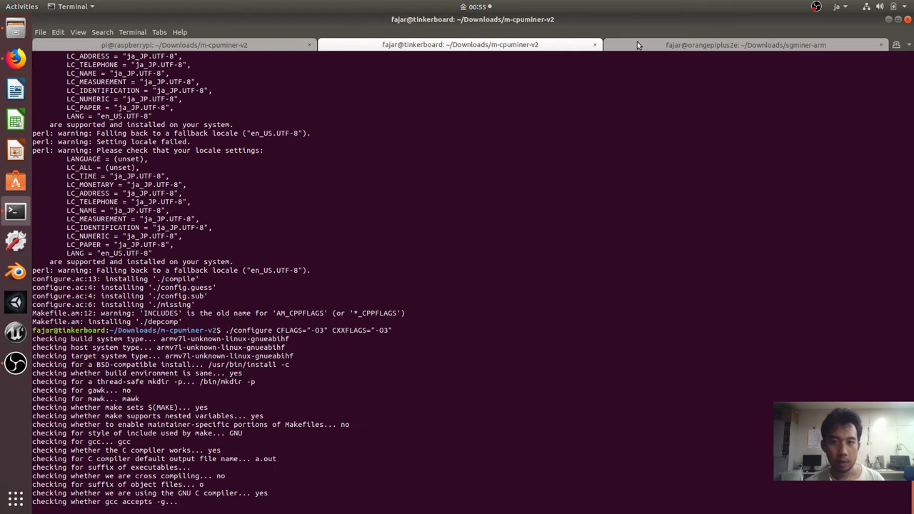
pyautogui.click(745, 44)
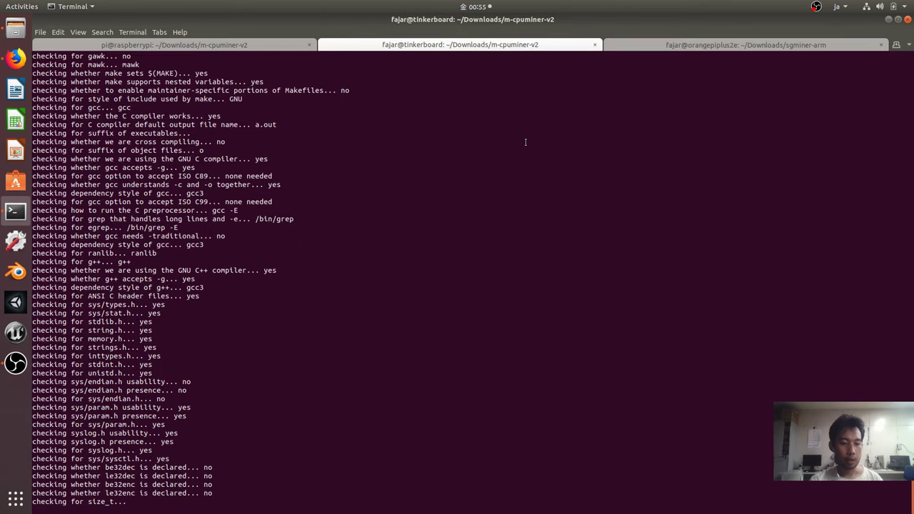
pyautogui.scroll(-3)
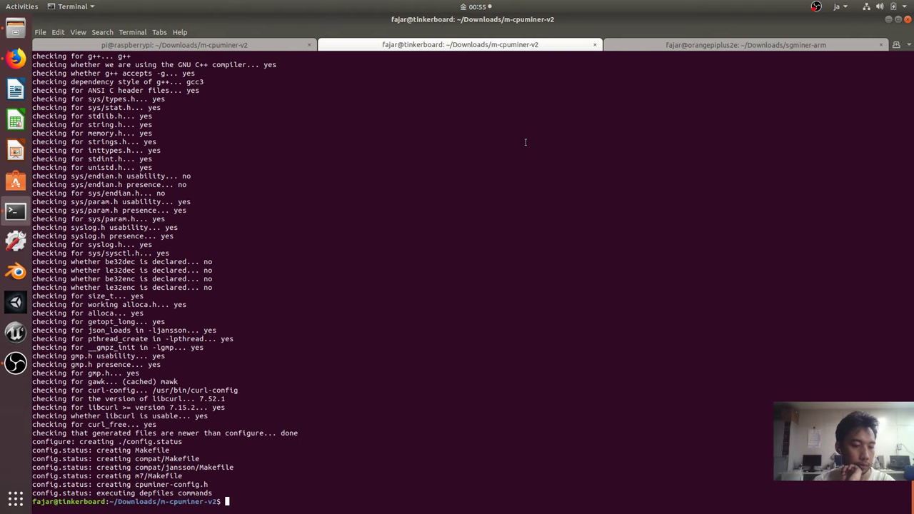
pyautogui.write('make')
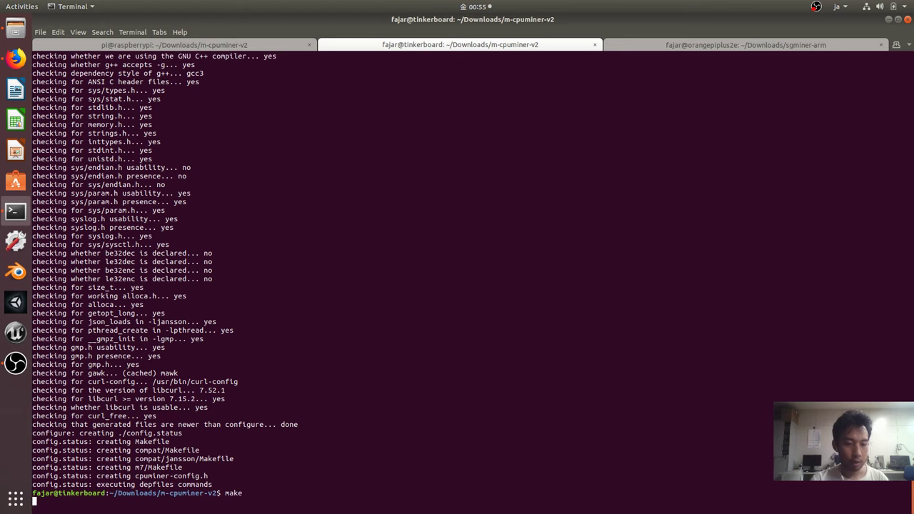
pyautogui.press('Return')
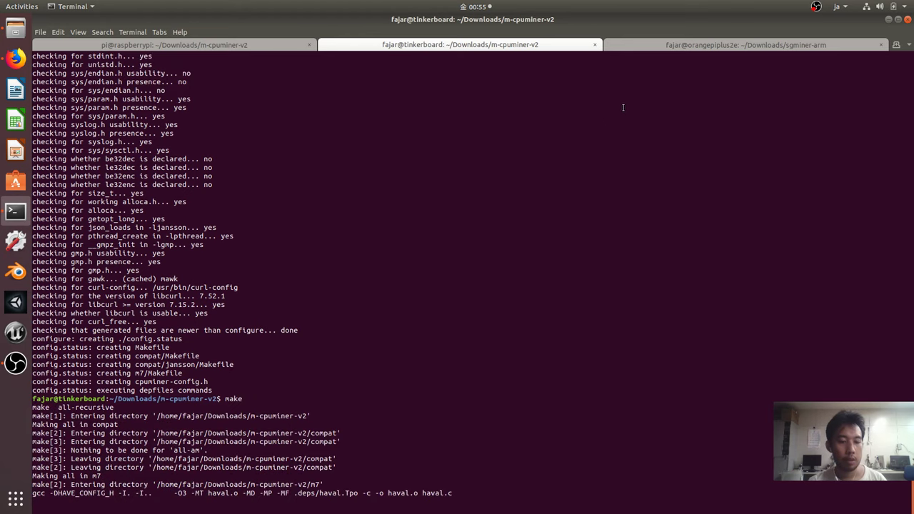
pyautogui.click(743, 45)
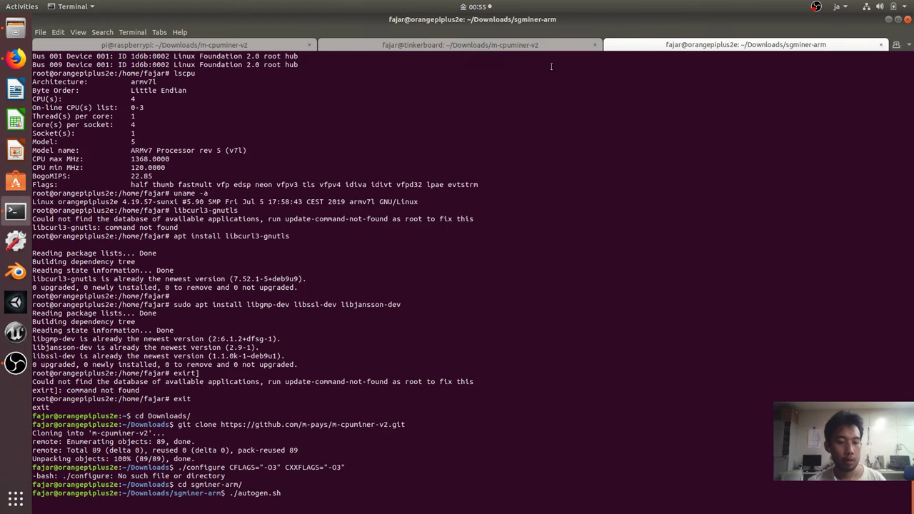
pyautogui.moveTo(493, 77)
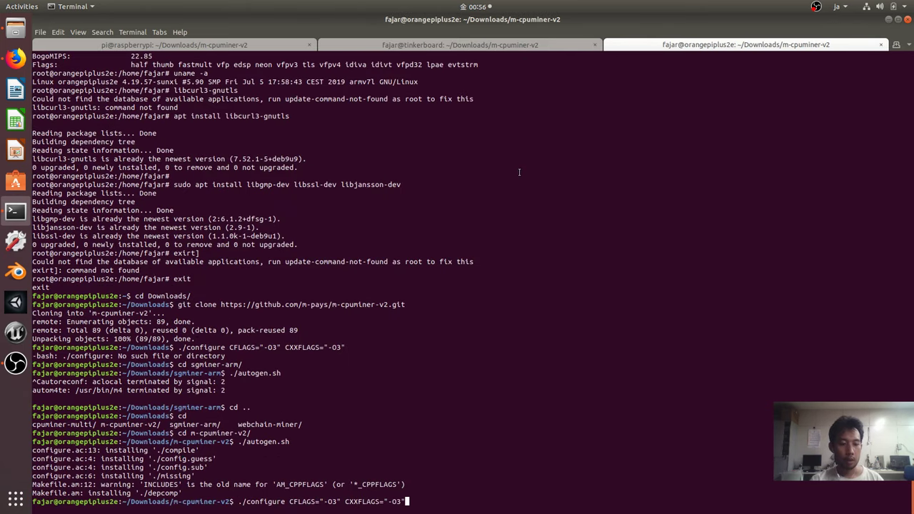
# - Run ./configure with -O3 flags in the Orange Pi's m-cpuminer-v2 folder, then view the Raspberry Pi miner
pyautogui.press('Return')
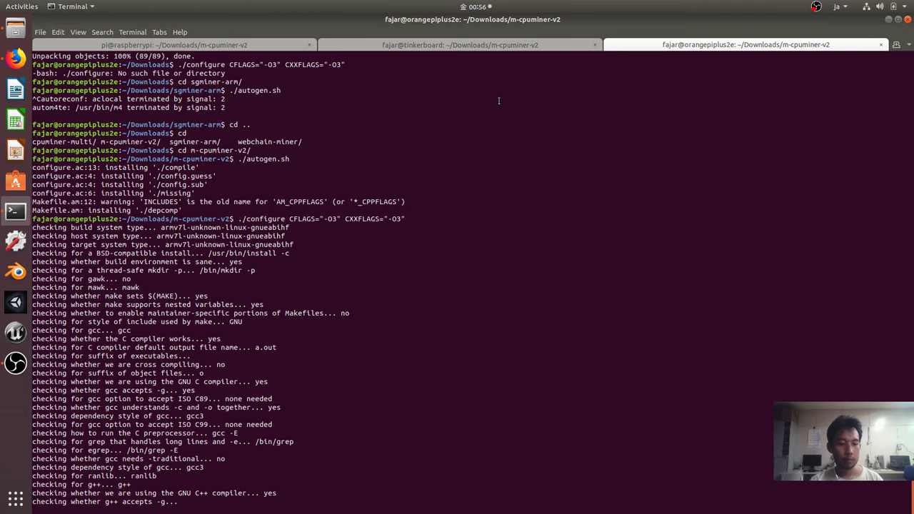
pyautogui.click(459, 45)
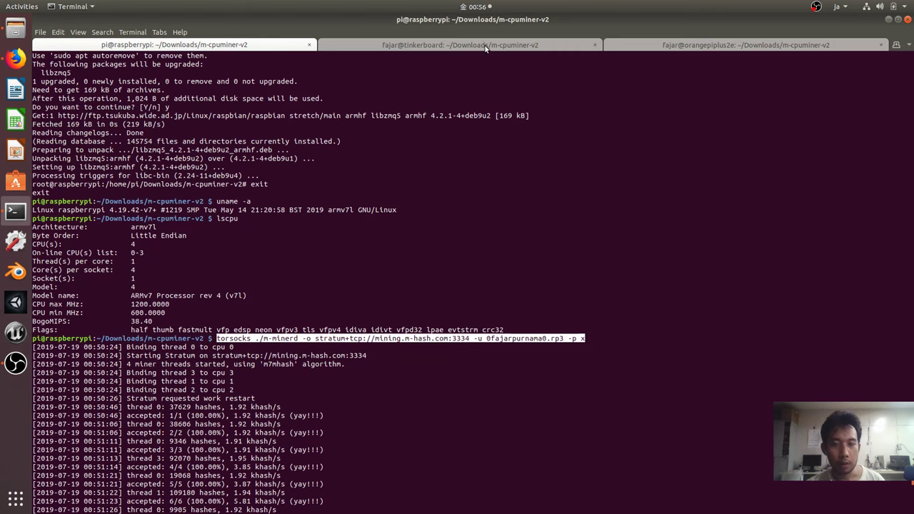
# - Check the Tinker Board and Orange Pi miner sessions, then bring back the m-cpuminer-v2 README
pyautogui.click(460, 44)
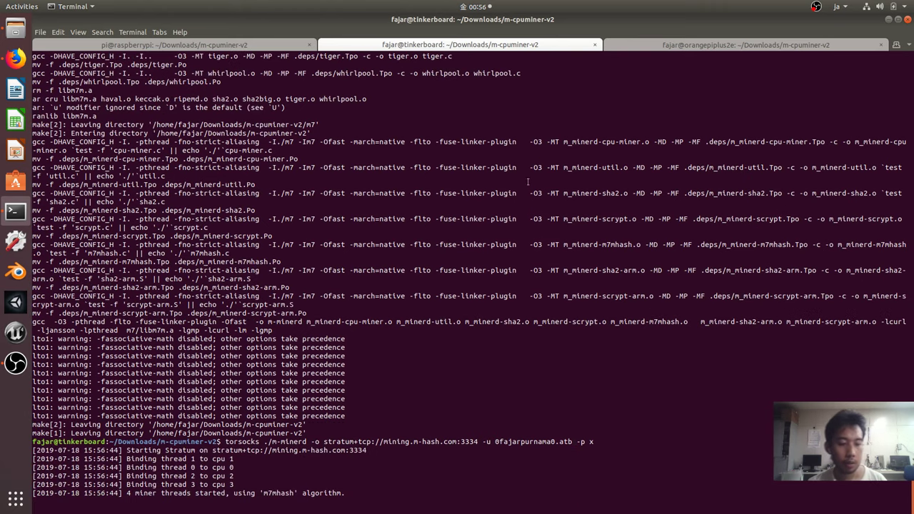
pyautogui.click(744, 44)
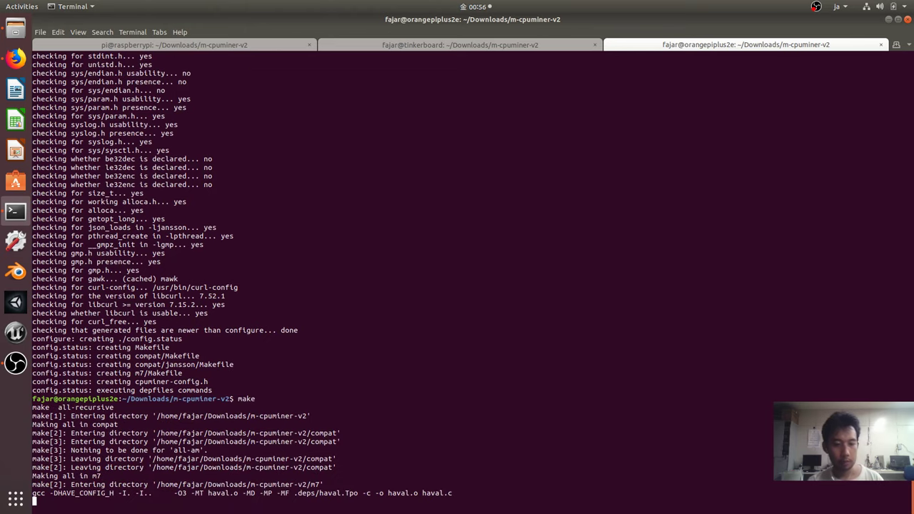
pyautogui.moveTo(533, 134)
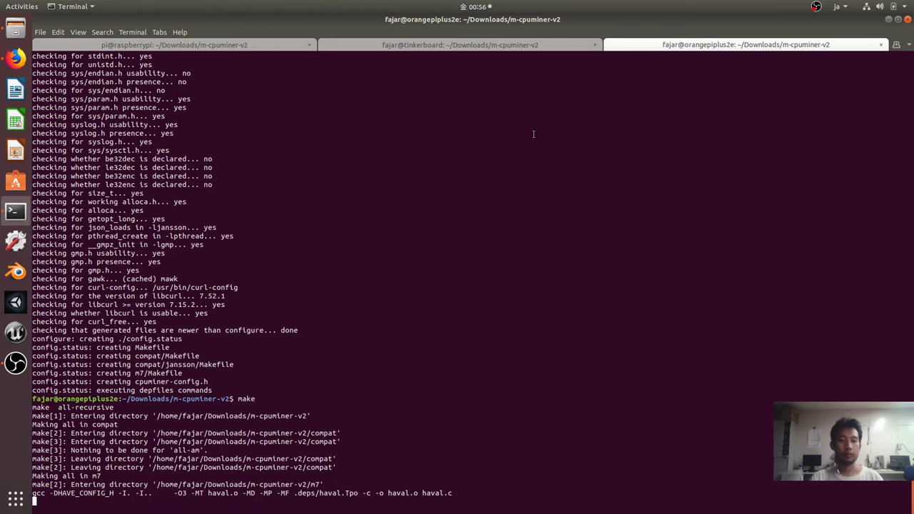
pyautogui.click(459, 44)
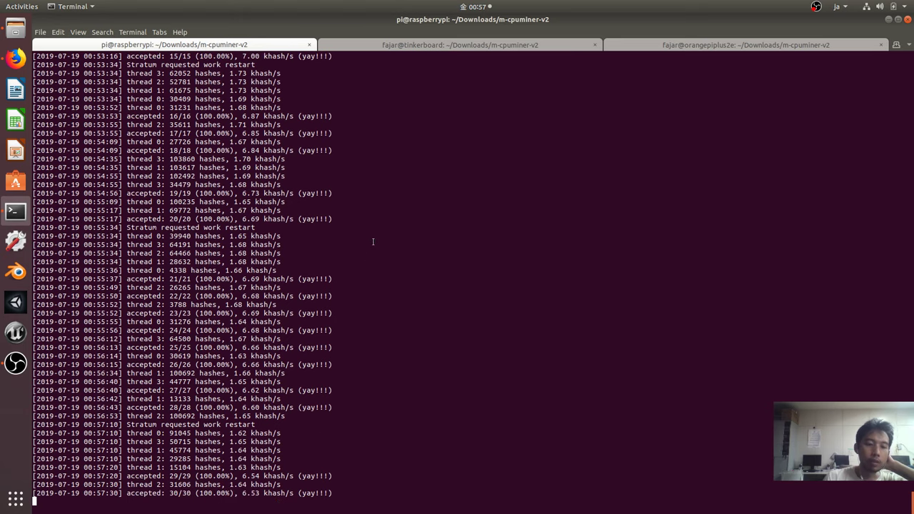
pyautogui.click(460, 44)
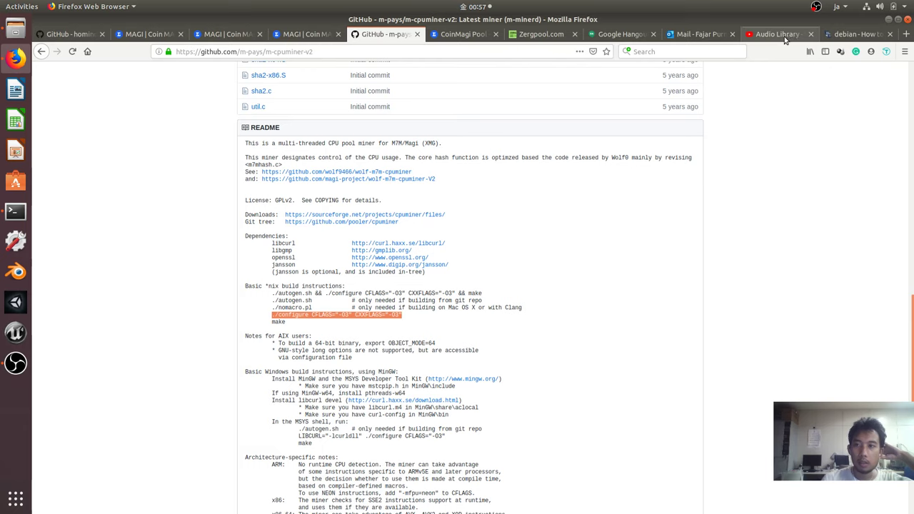
# - Play Night Snow, then log into the CoinMagi Pool dashboard with the saved email
pyautogui.click(777, 33)
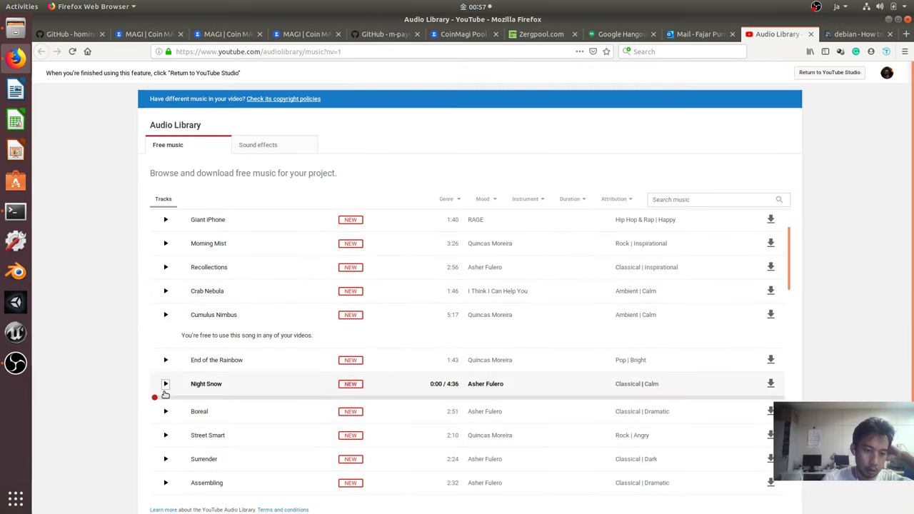
pyautogui.click(165, 383)
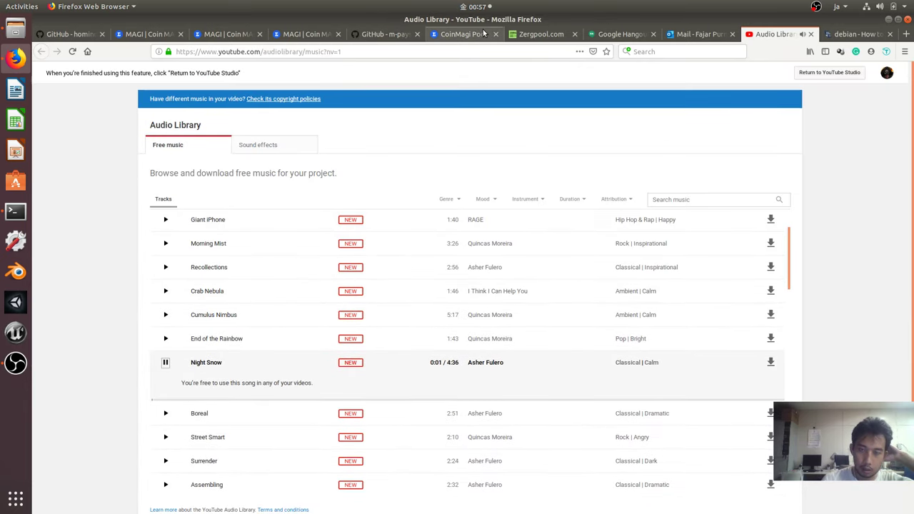
pyautogui.click(463, 33)
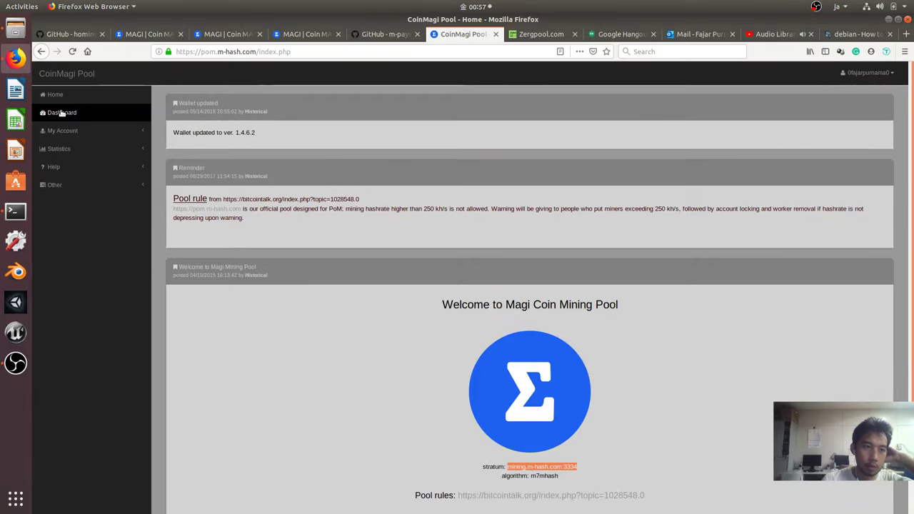
pyautogui.click(62, 130)
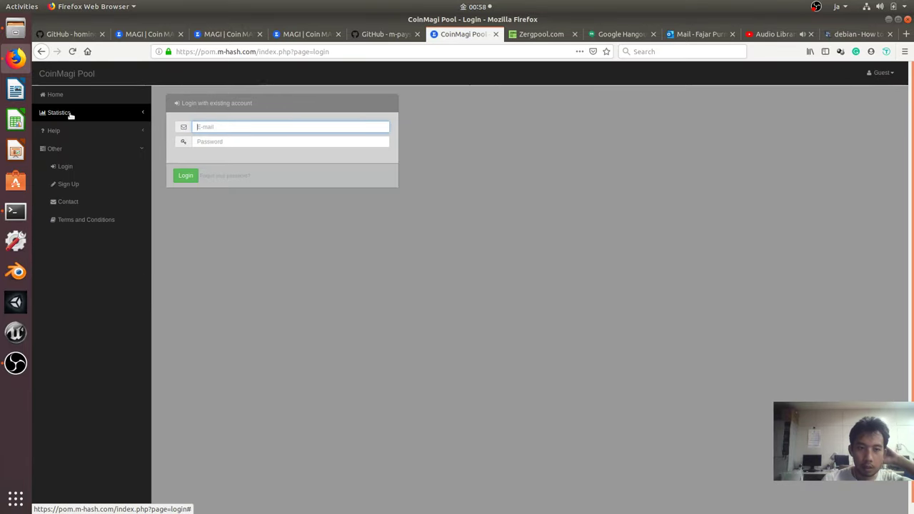
pyautogui.moveTo(95, 127)
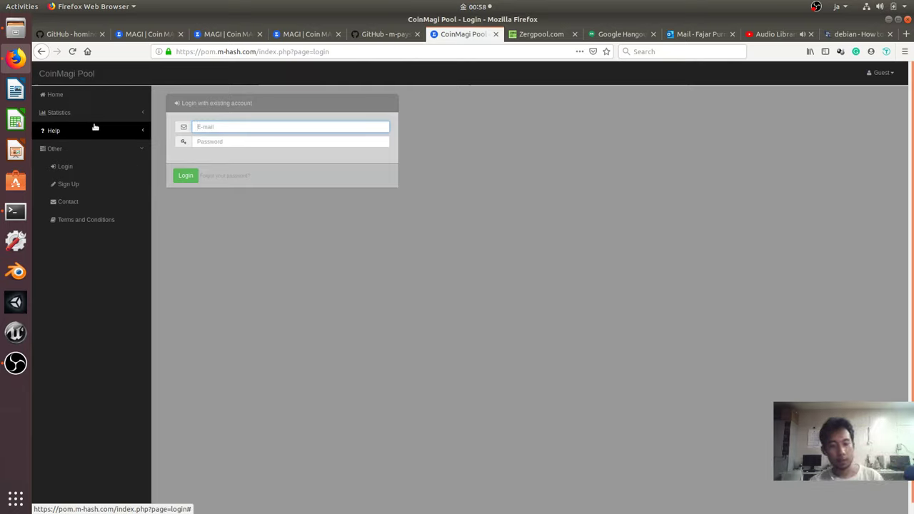
pyautogui.write('fa')
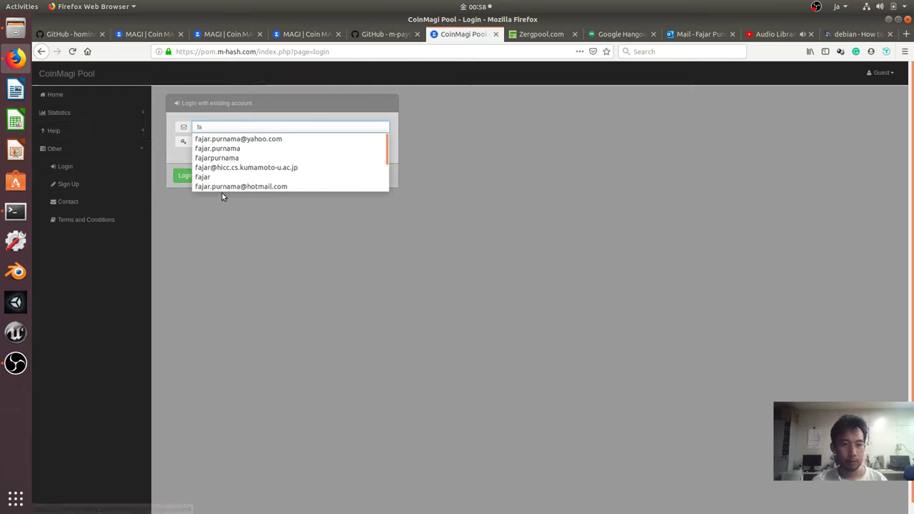
pyautogui.click(241, 187)
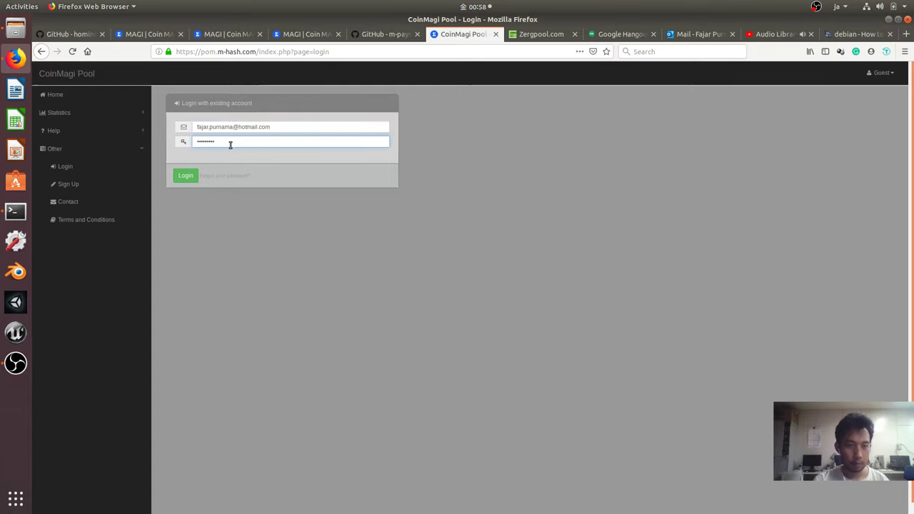
pyautogui.click(185, 175)
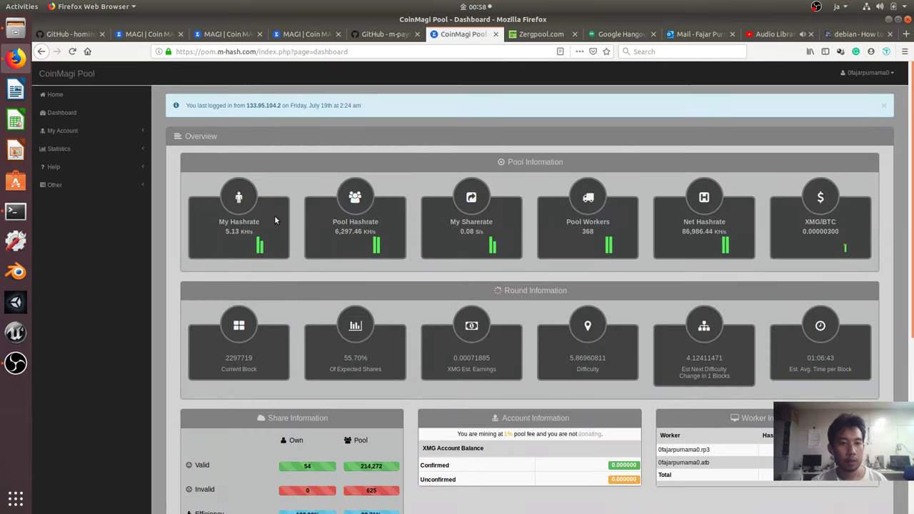
# - Review Worker Information showing rp3 and atb totaling 5.13 KH/s, then return to Terminal
pyautogui.scroll(-3)
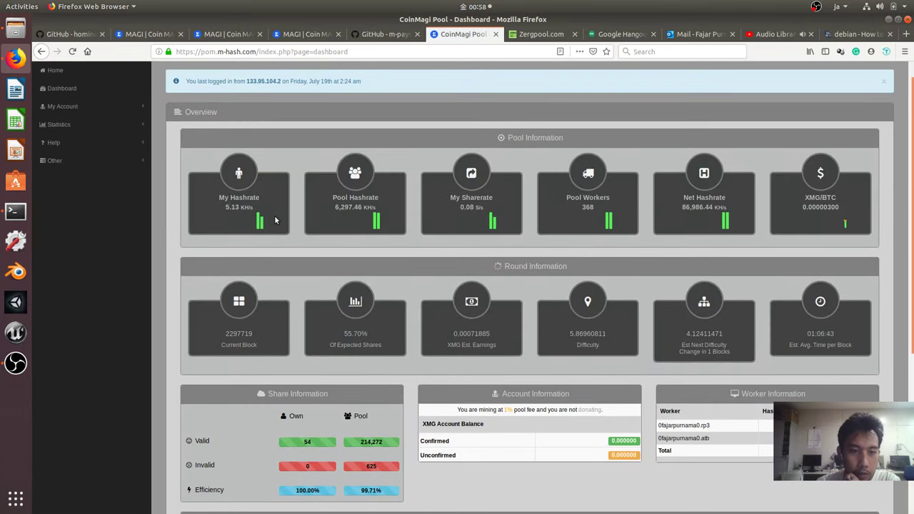
pyautogui.scroll(-3)
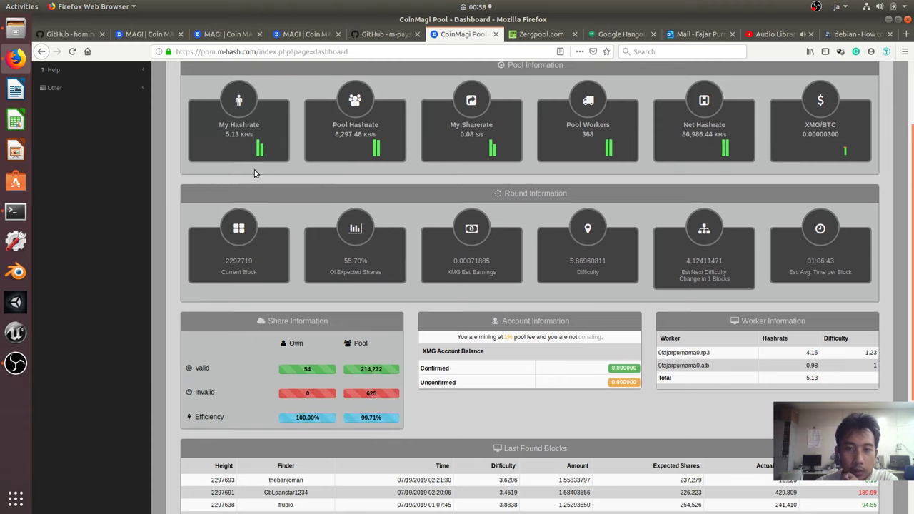
pyautogui.scroll(-3)
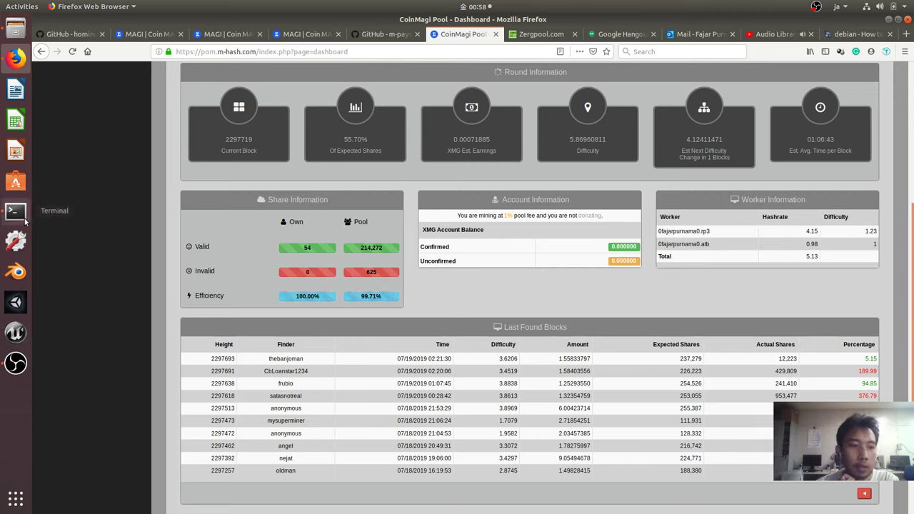
pyautogui.click(15, 210)
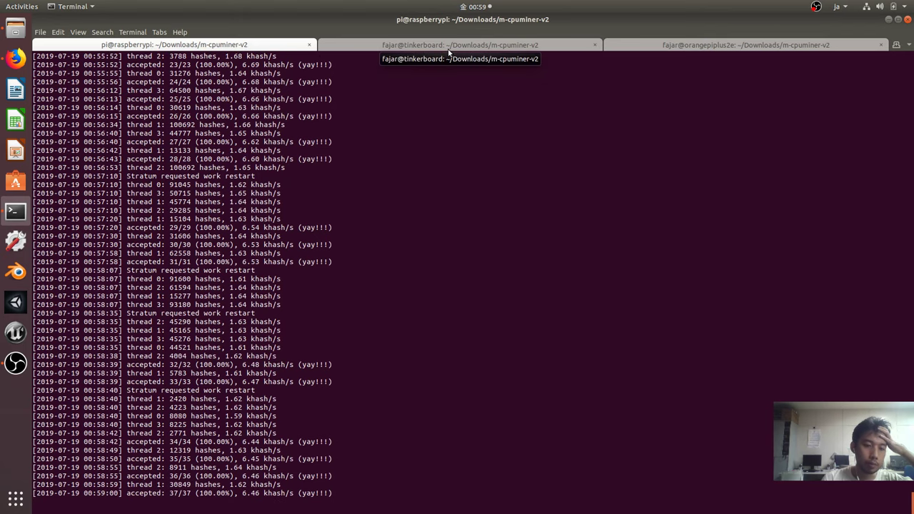
pyautogui.moveTo(599, 65)
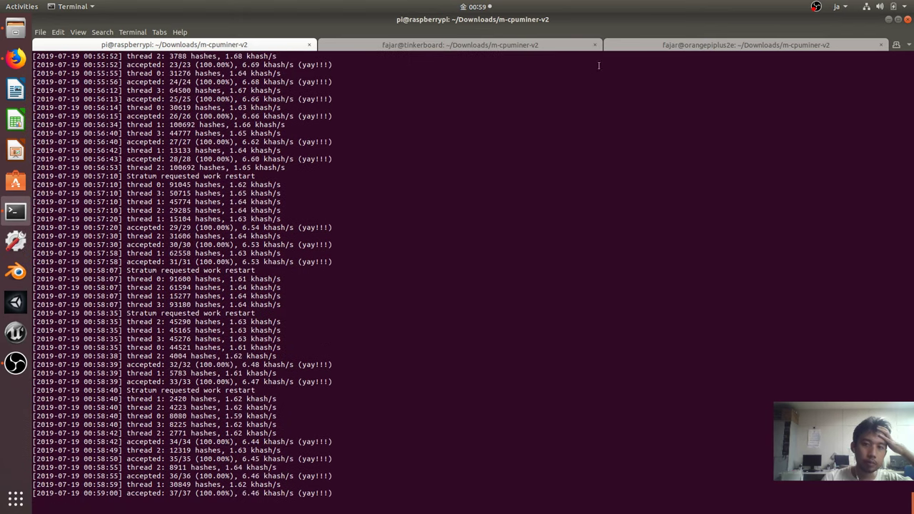
# - Launch torsocks m-minerd on the Orange Pi to mining.m-hash.com:3334 as worker opp2e
pyautogui.click(744, 44)
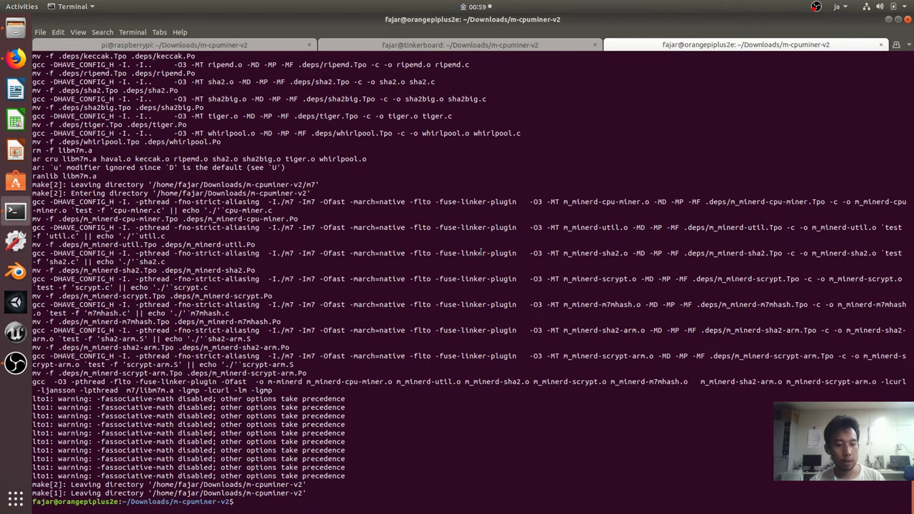
pyautogui.write('torsocks ./m-minerd -o stratum+tcp://mining.m-hash.com:3334 -u 0fajarpurnama0.rp3 -p x')
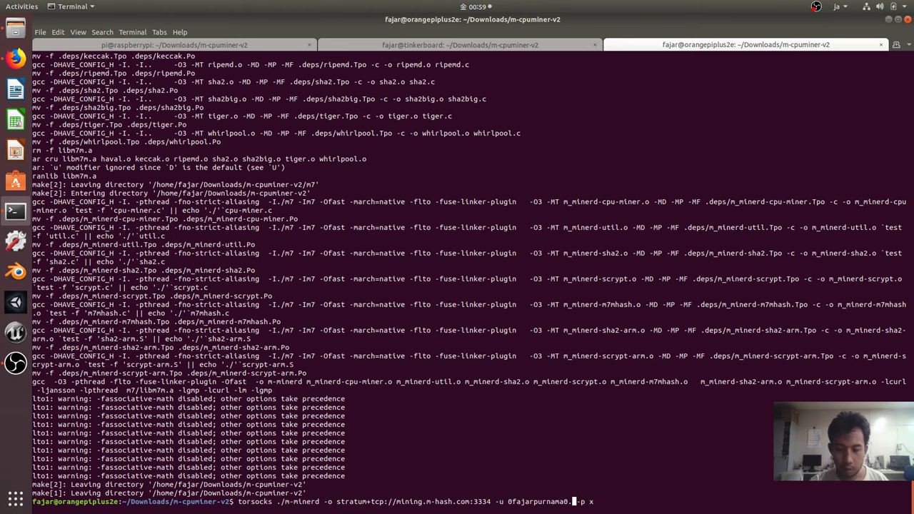
pyautogui.write('opp2e')
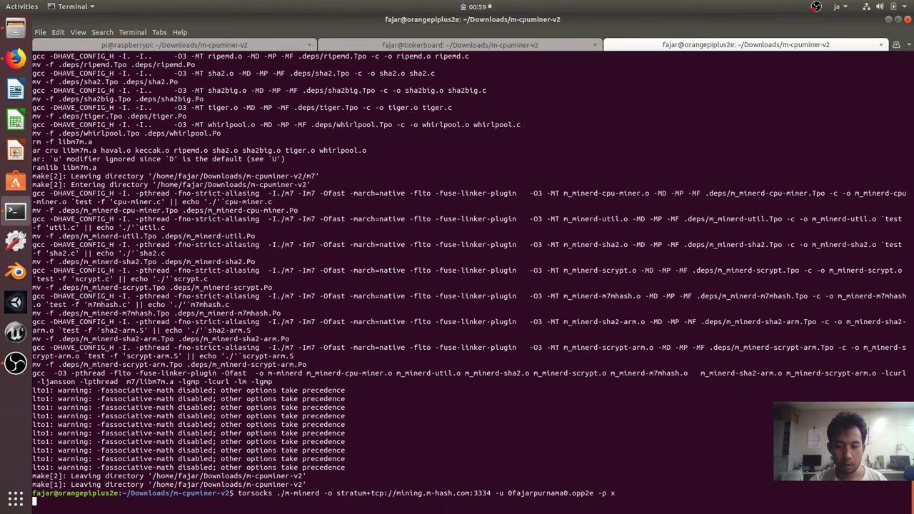
pyautogui.press('Return')
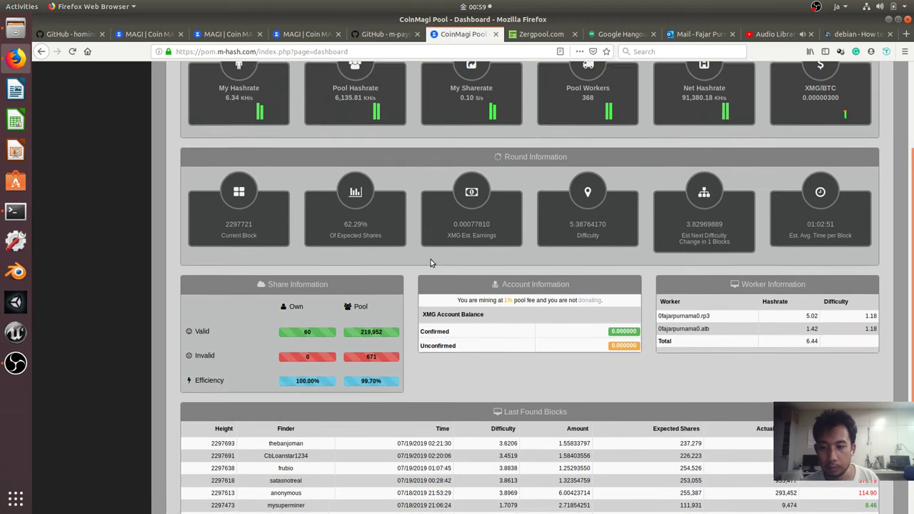
# - Scroll the dashboard to confirm only the rp3 and atb workers are listed
pyautogui.scroll(-3)
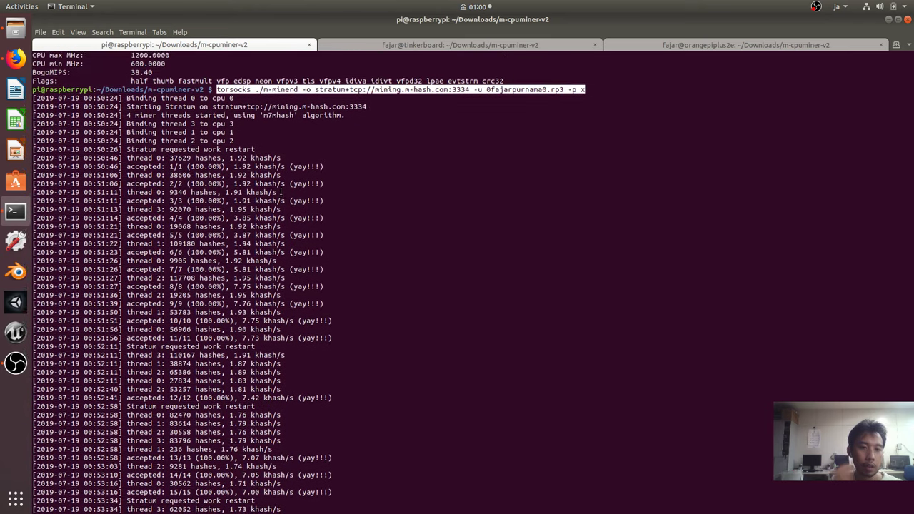
# - Check the Raspberry Pi (35/35) and Tinker Board (14/14) accepted shares, then return to the dashboard
pyautogui.scroll(-3)
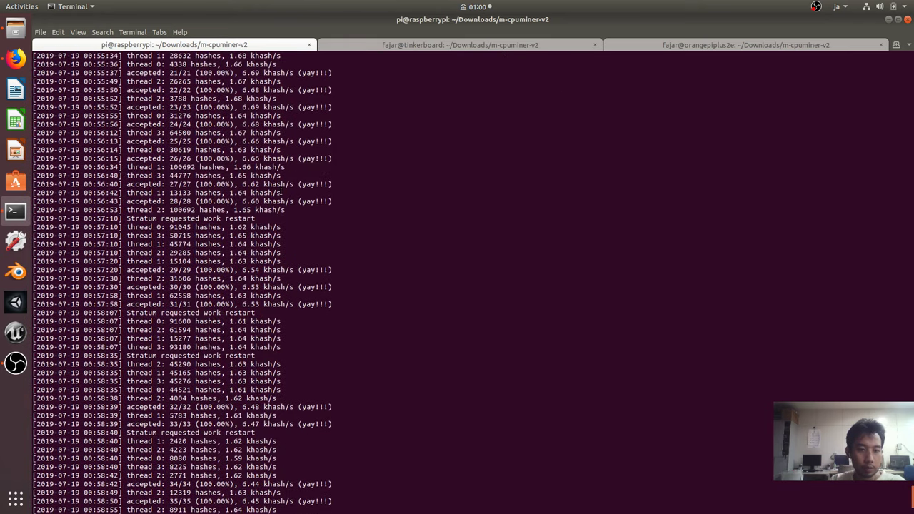
pyautogui.click(460, 44)
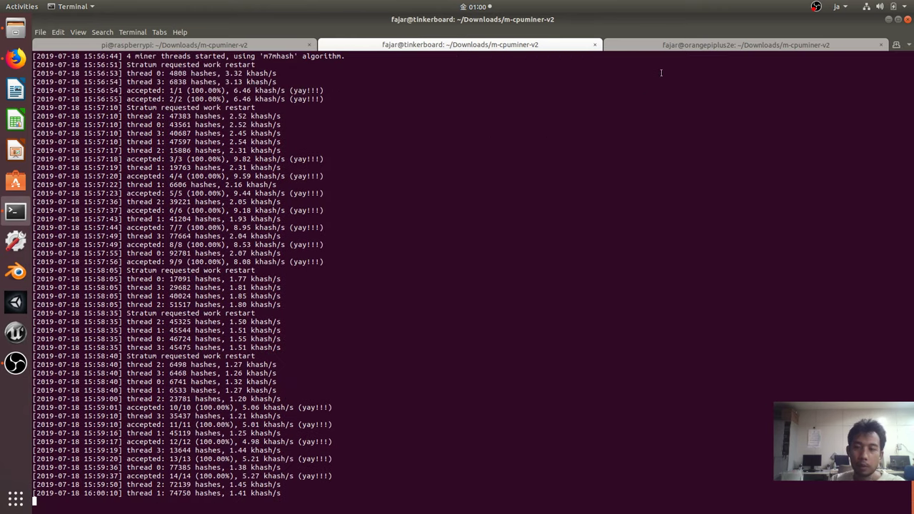
pyautogui.click(742, 44)
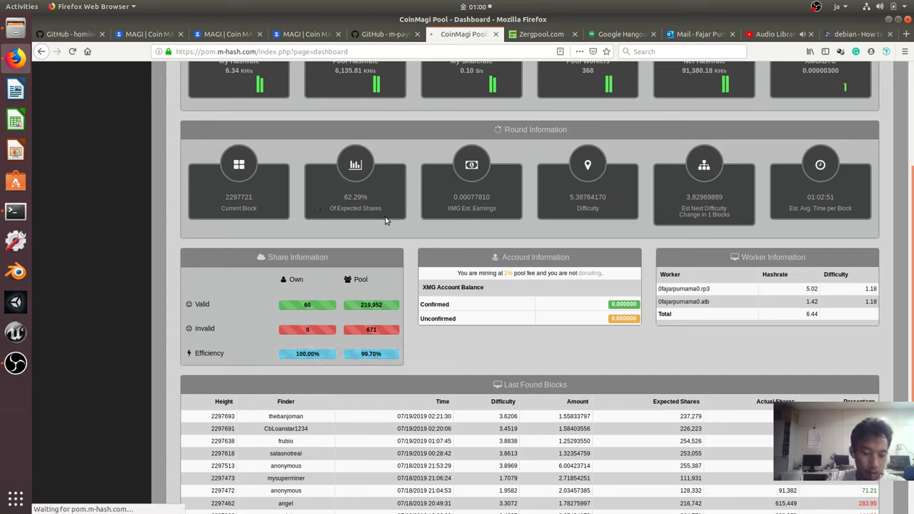
# - Reload the dashboard to see opp2e beside rp3 and atb, totaling 8.41 KH/s
pyautogui.click(72, 51)
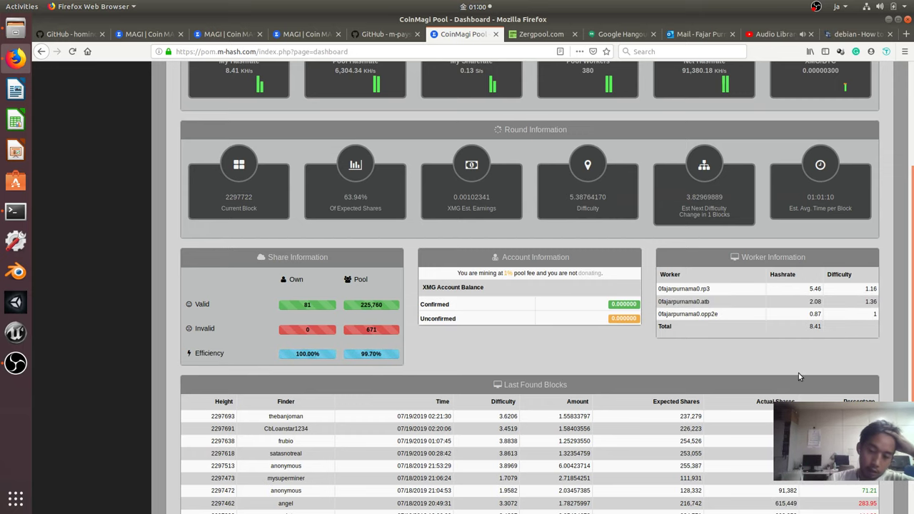
pyautogui.scroll(-3)
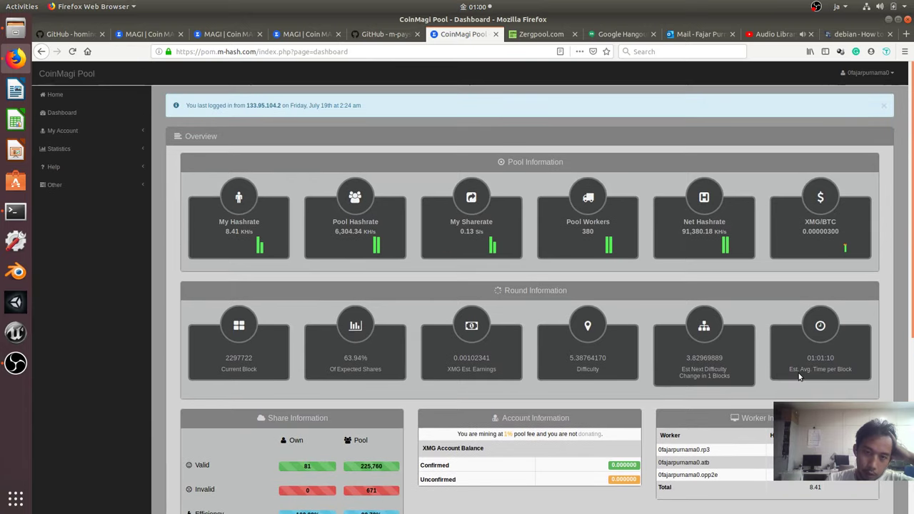
pyautogui.scroll(-3)
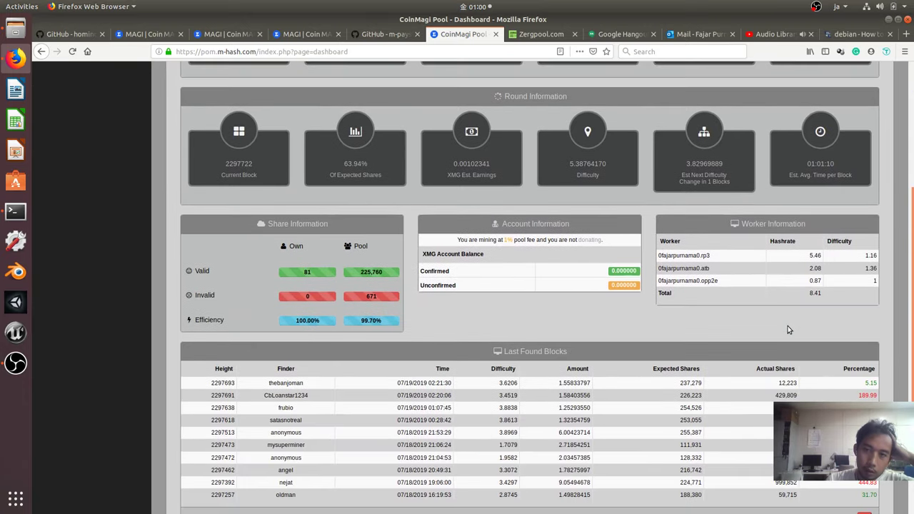
pyautogui.scroll(-3)
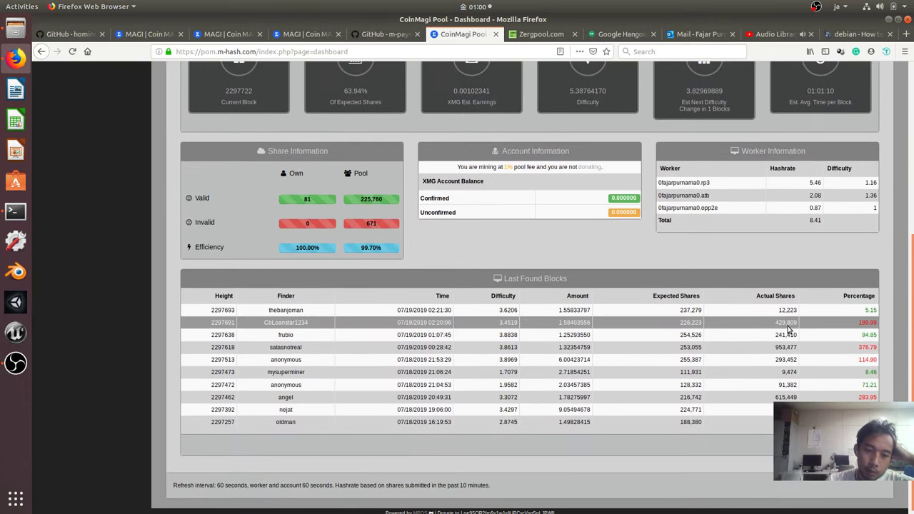
pyautogui.moveTo(118, 236)
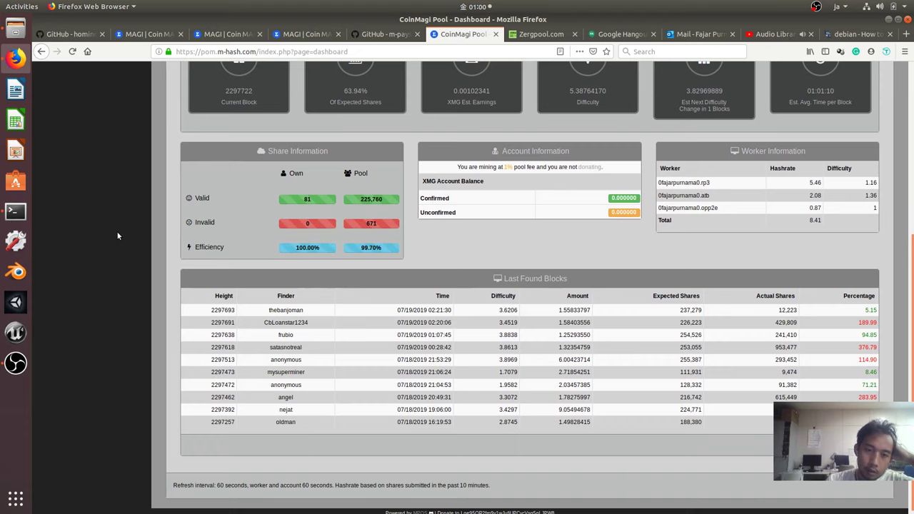